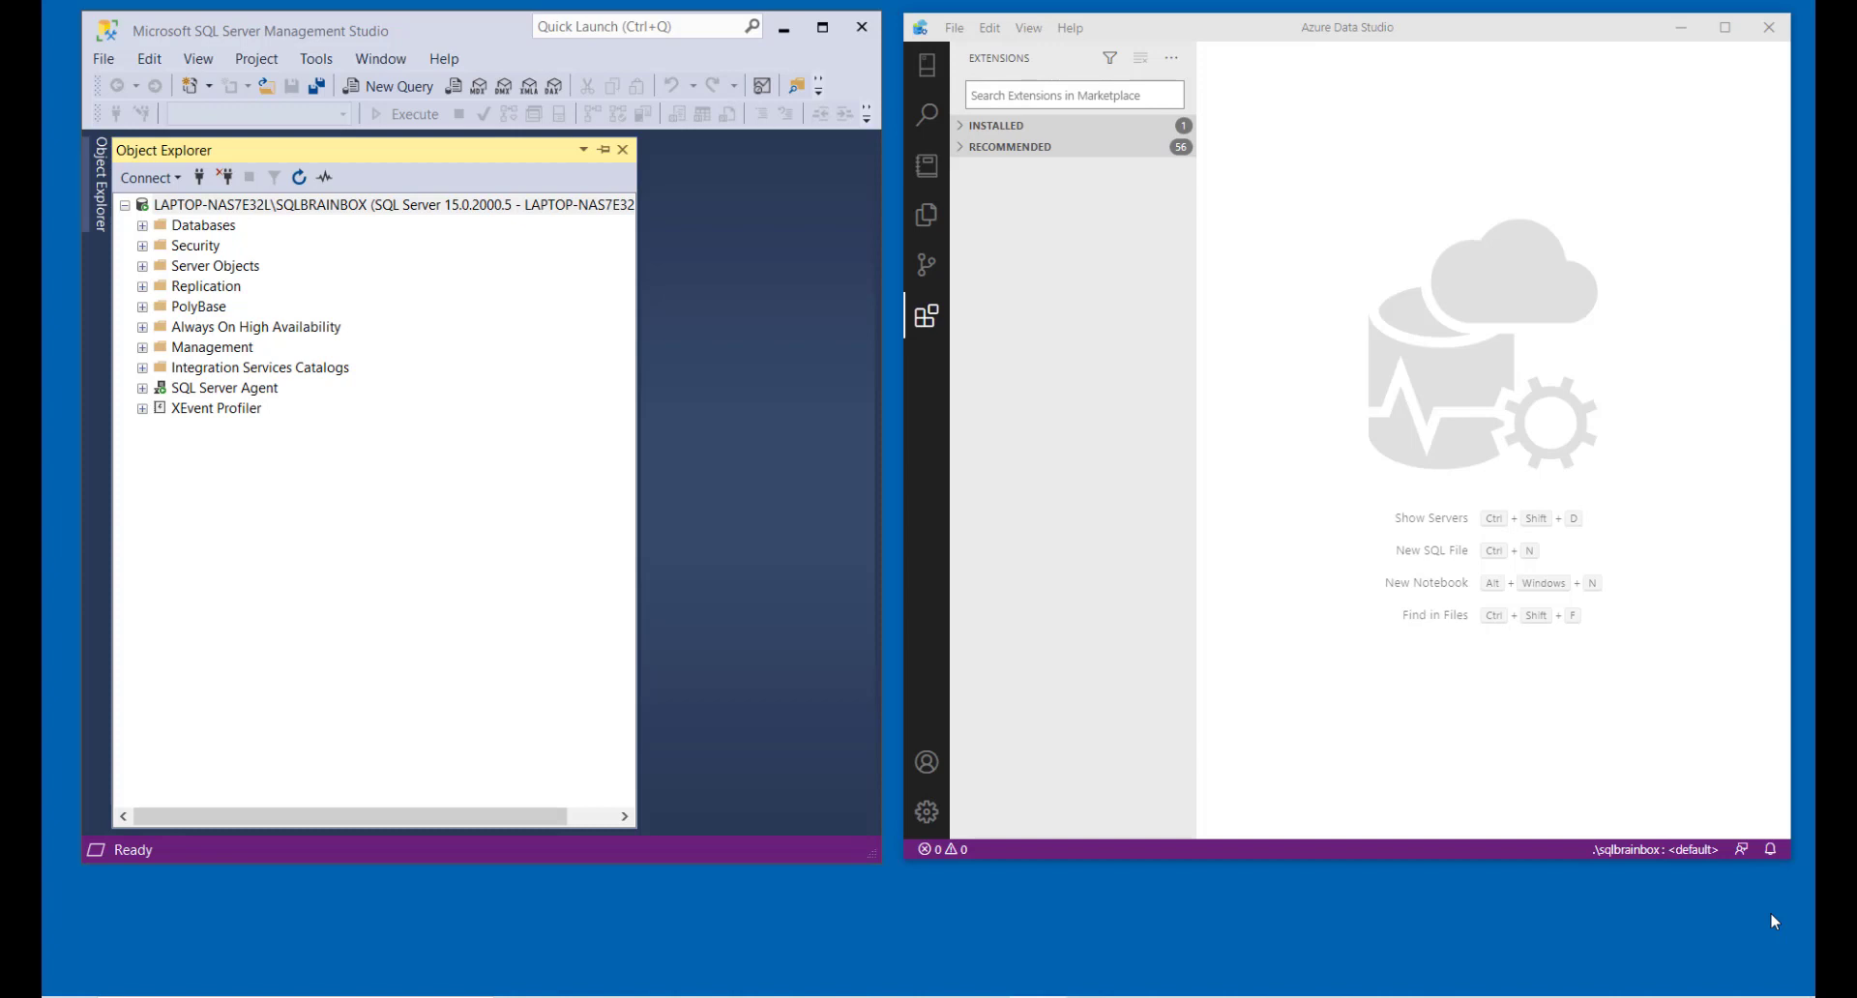
Expand the .\sqlbrainbox connection's Databases, view a database's actions, then collapse the list.
{"action": "left_click", "coordinate": [927, 64]}
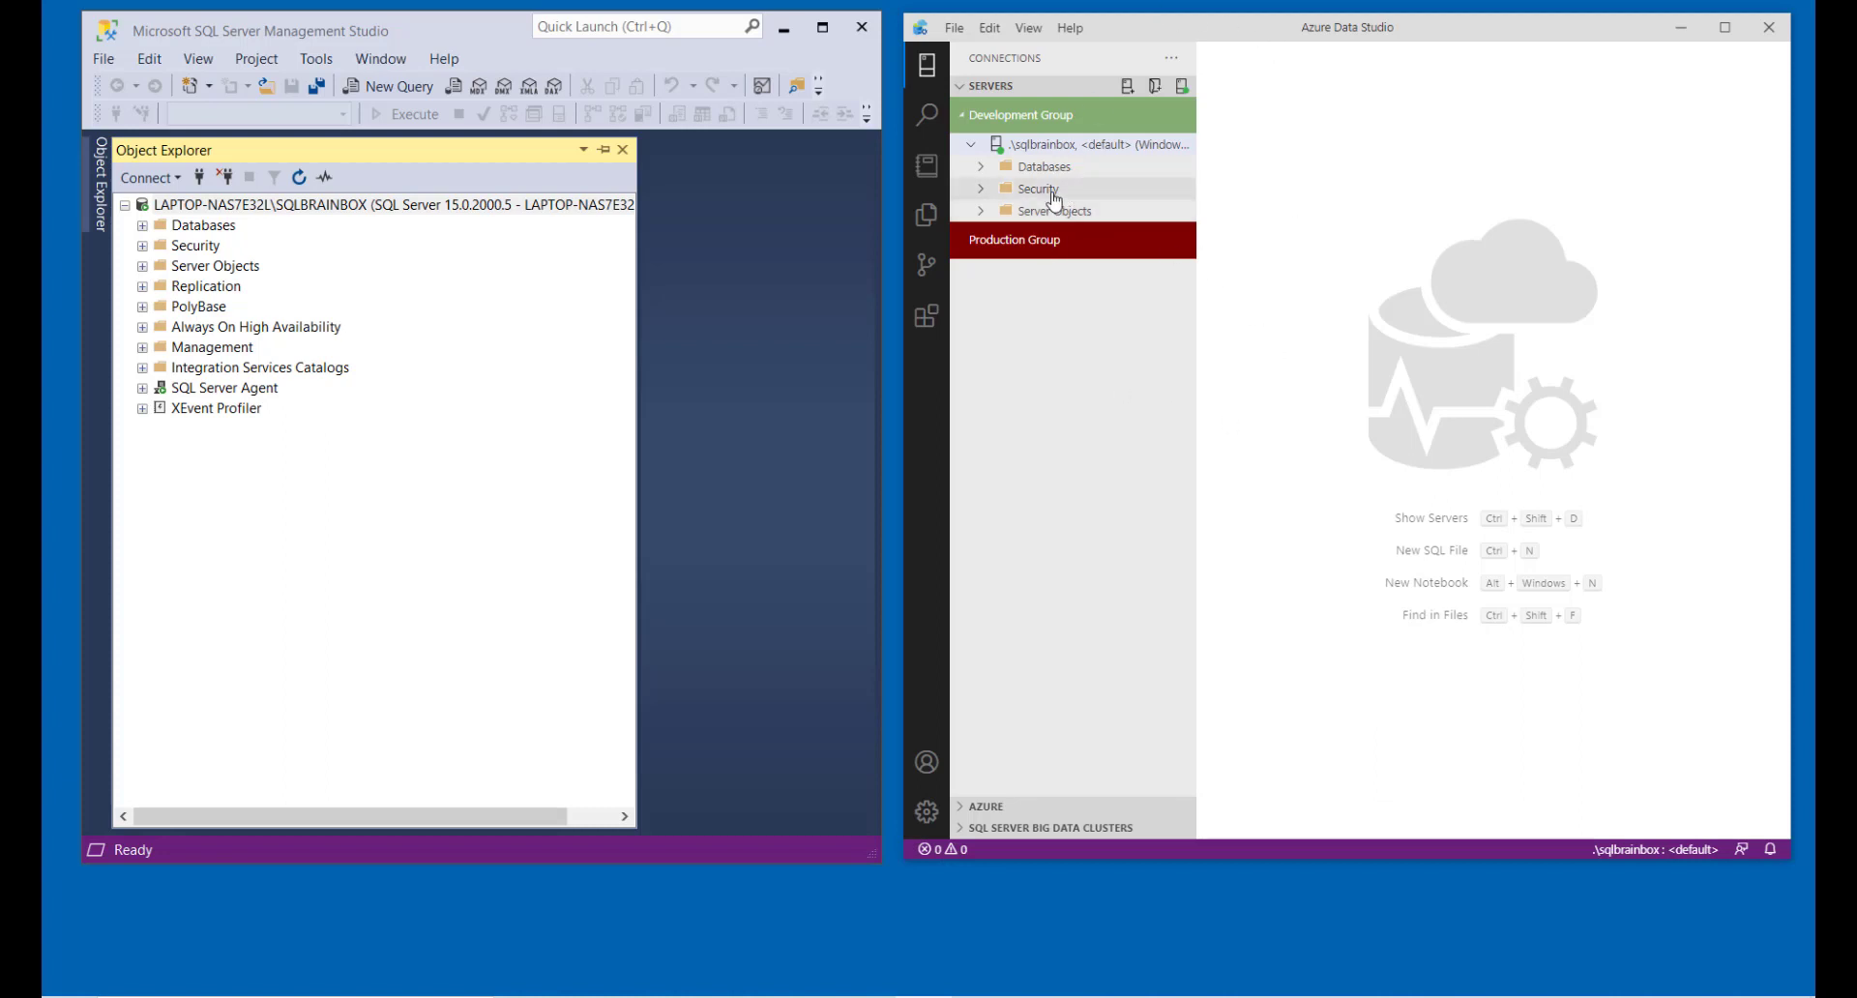
{"action": "left_click", "coordinate": [981, 167]}
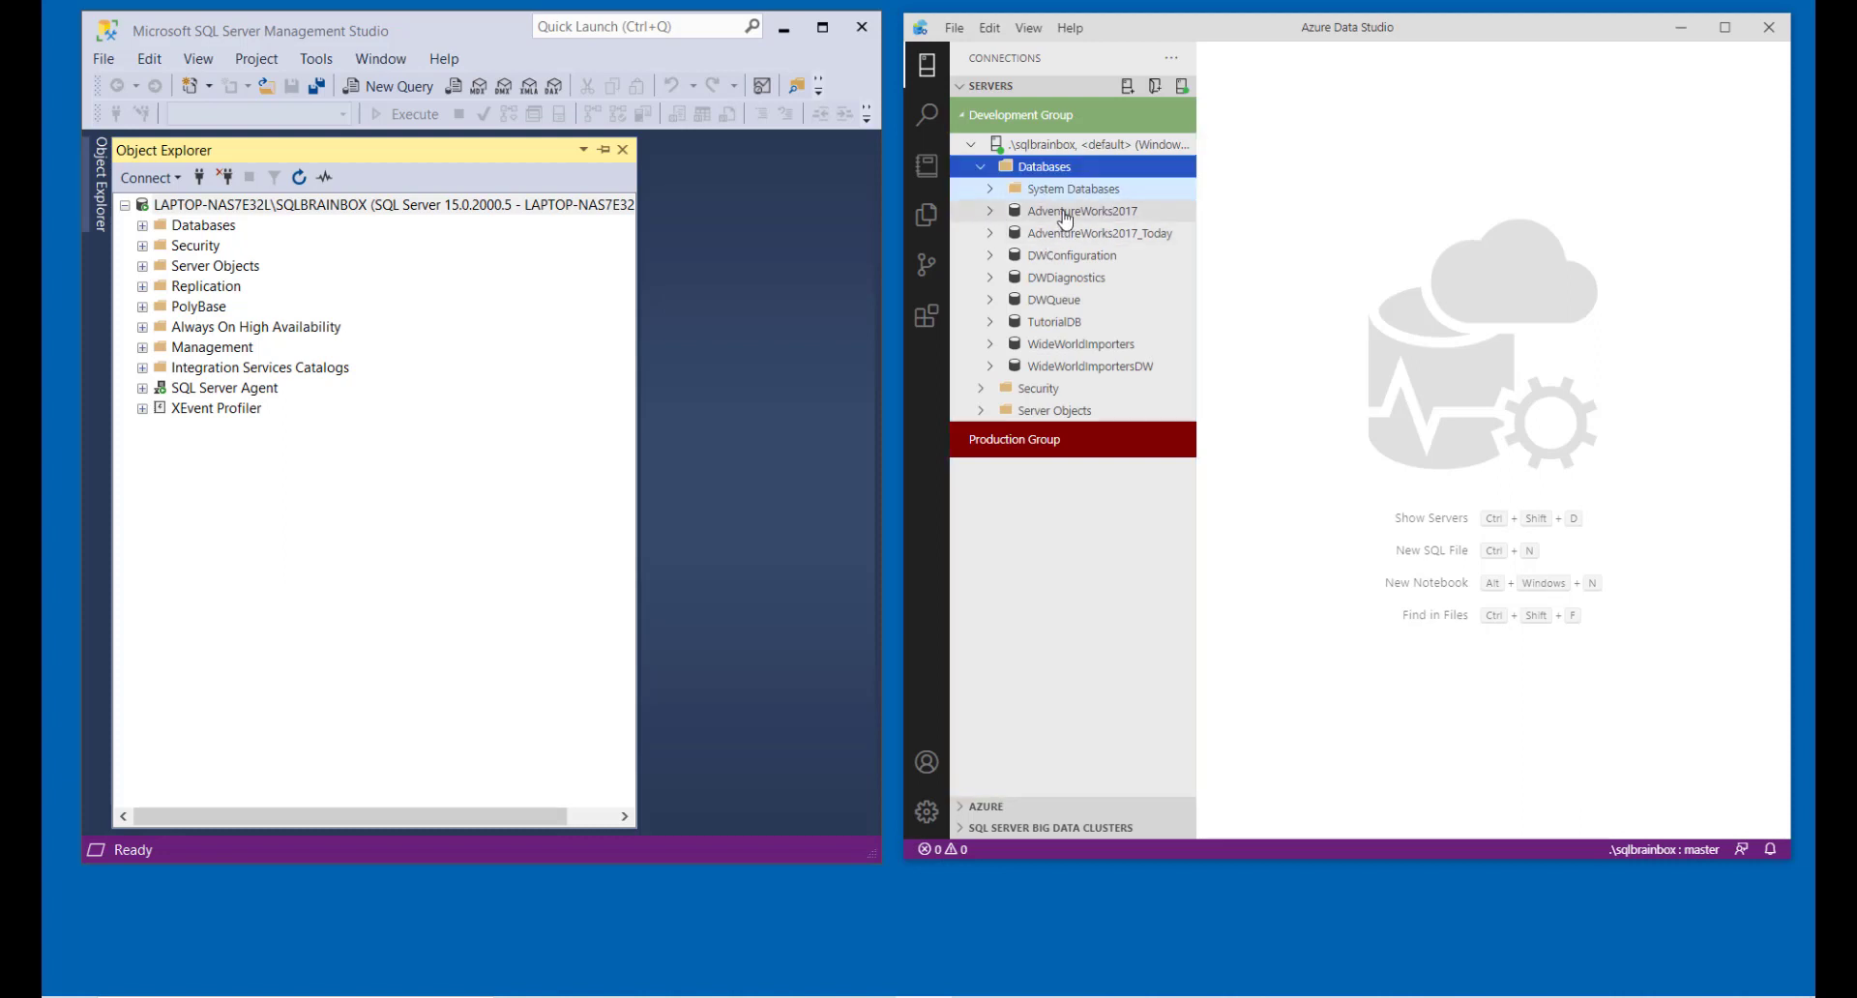
{"action": "right_click", "coordinate": [1083, 210]}
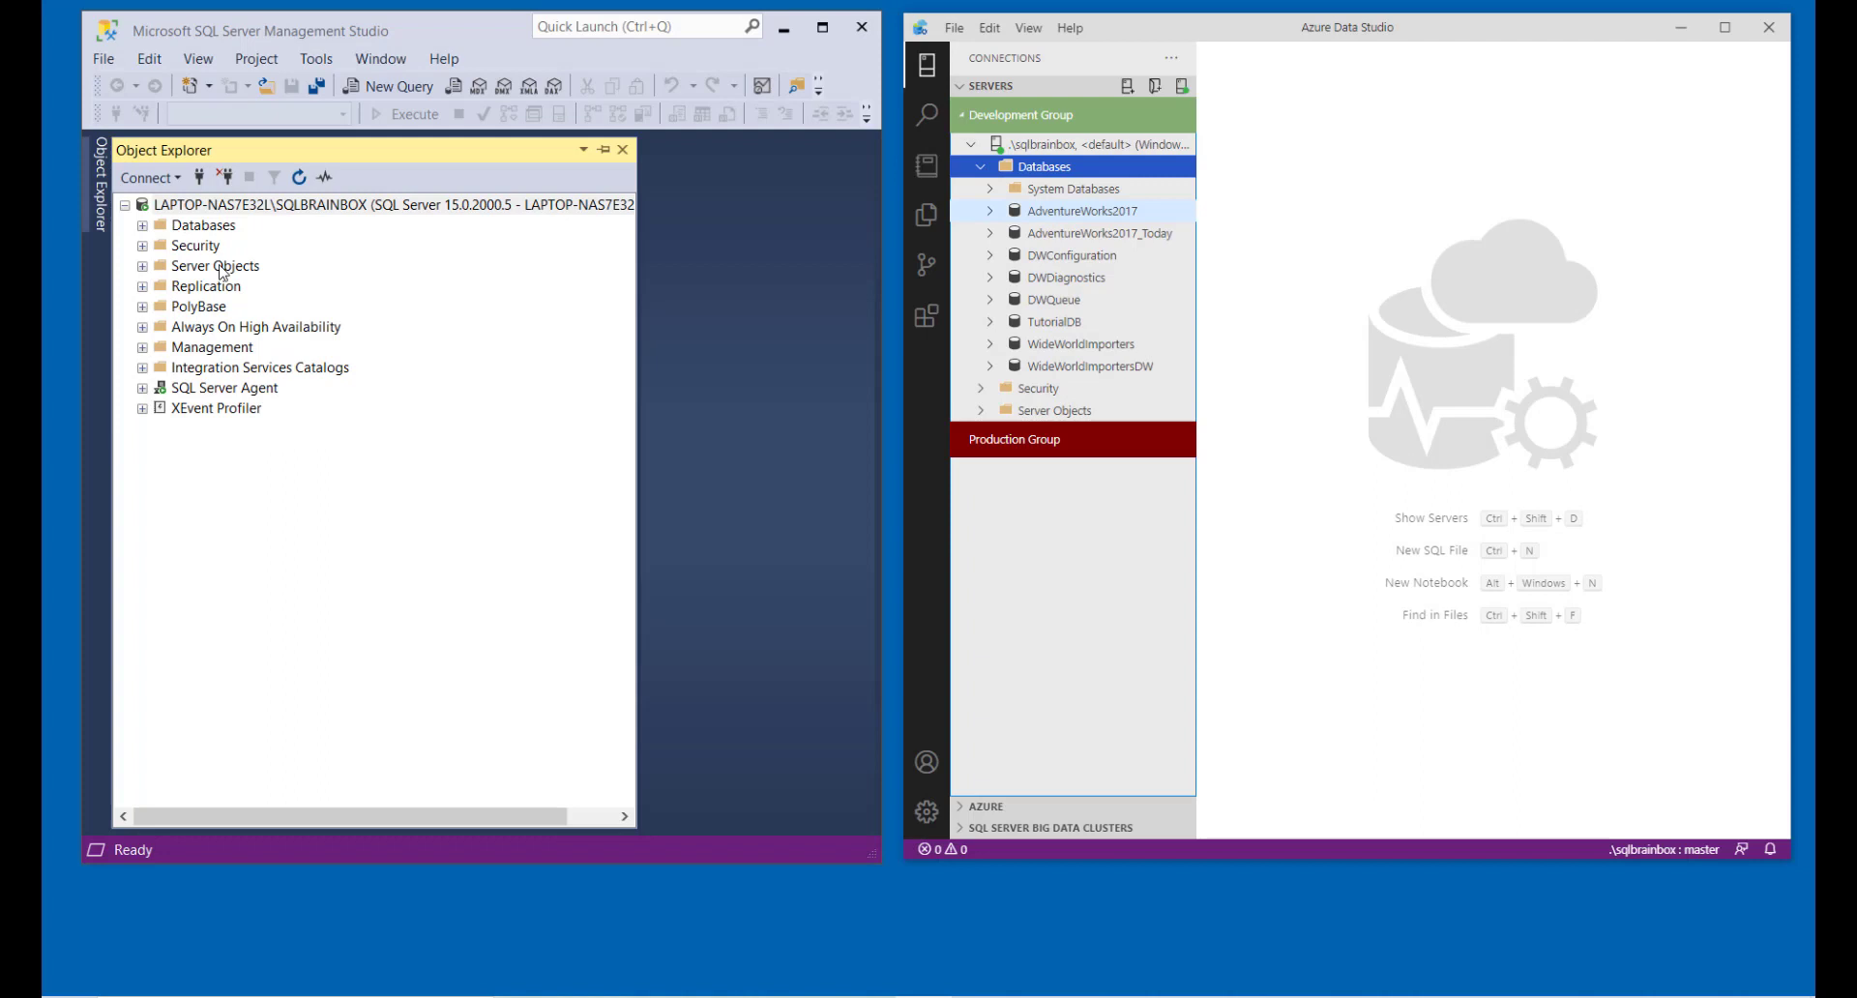
{"action": "mouse_move", "coordinate": [220, 348]}
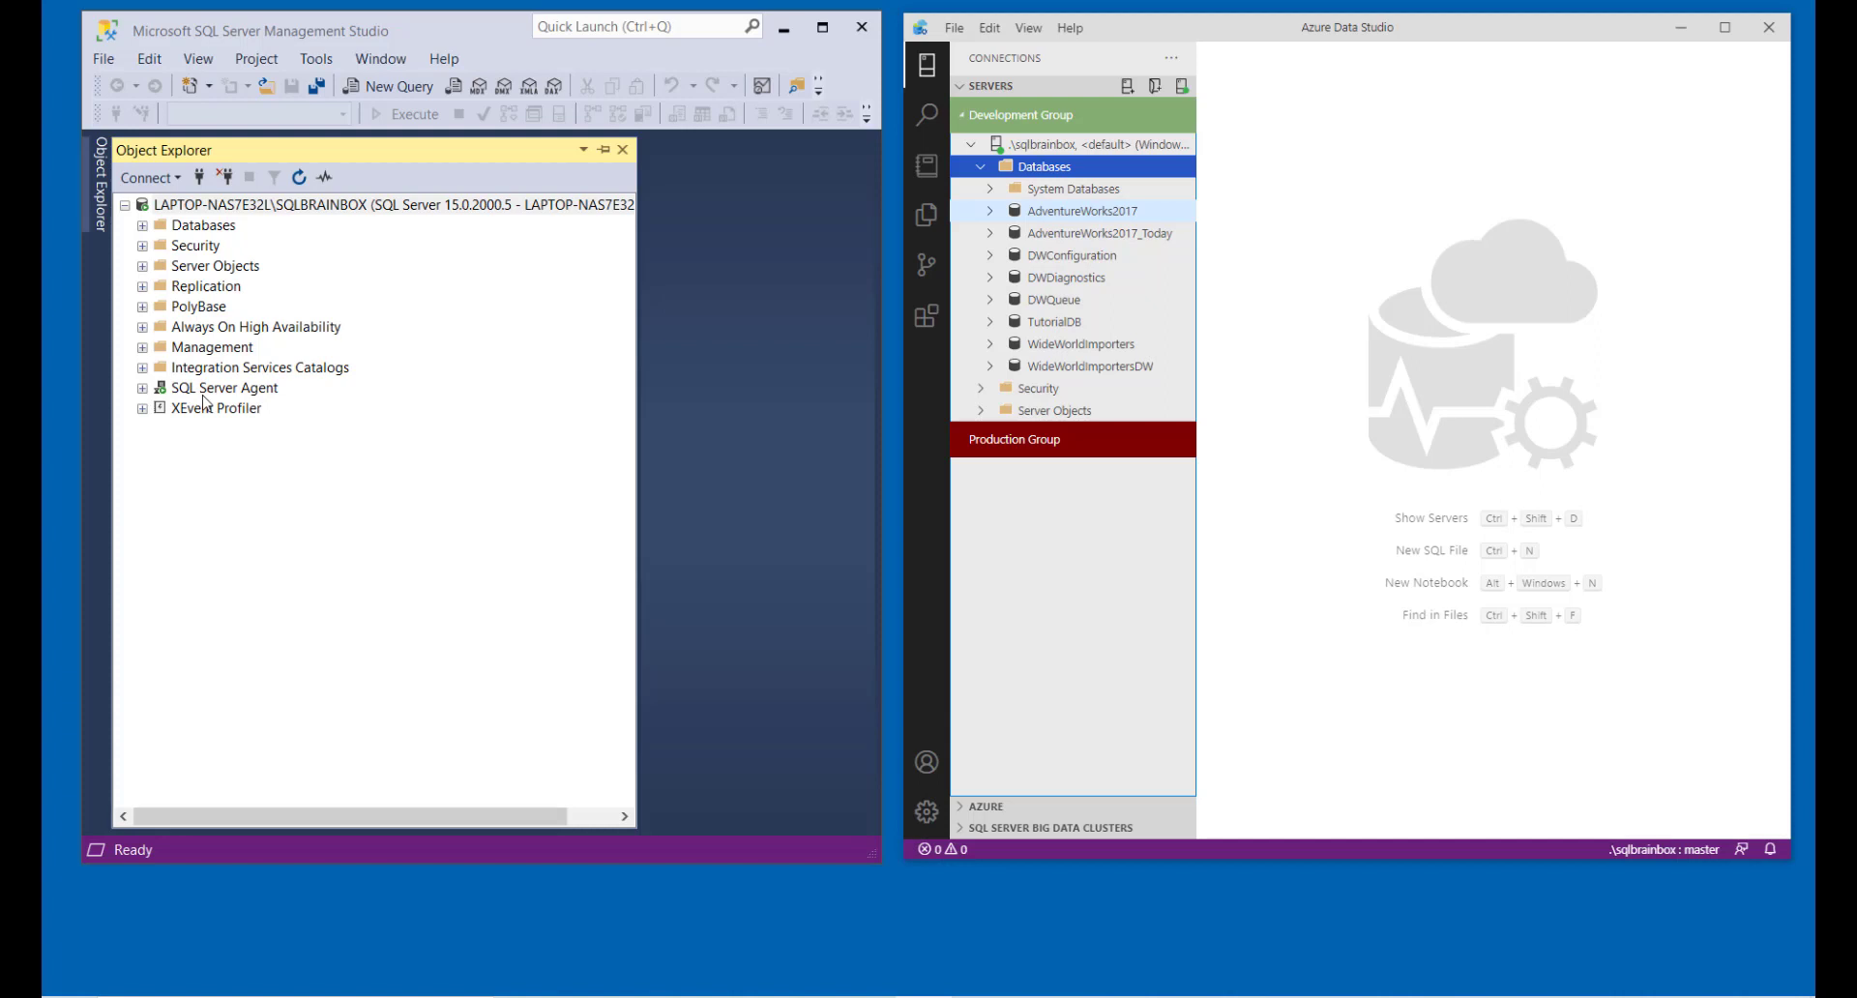
{"action": "left_click", "coordinate": [980, 166]}
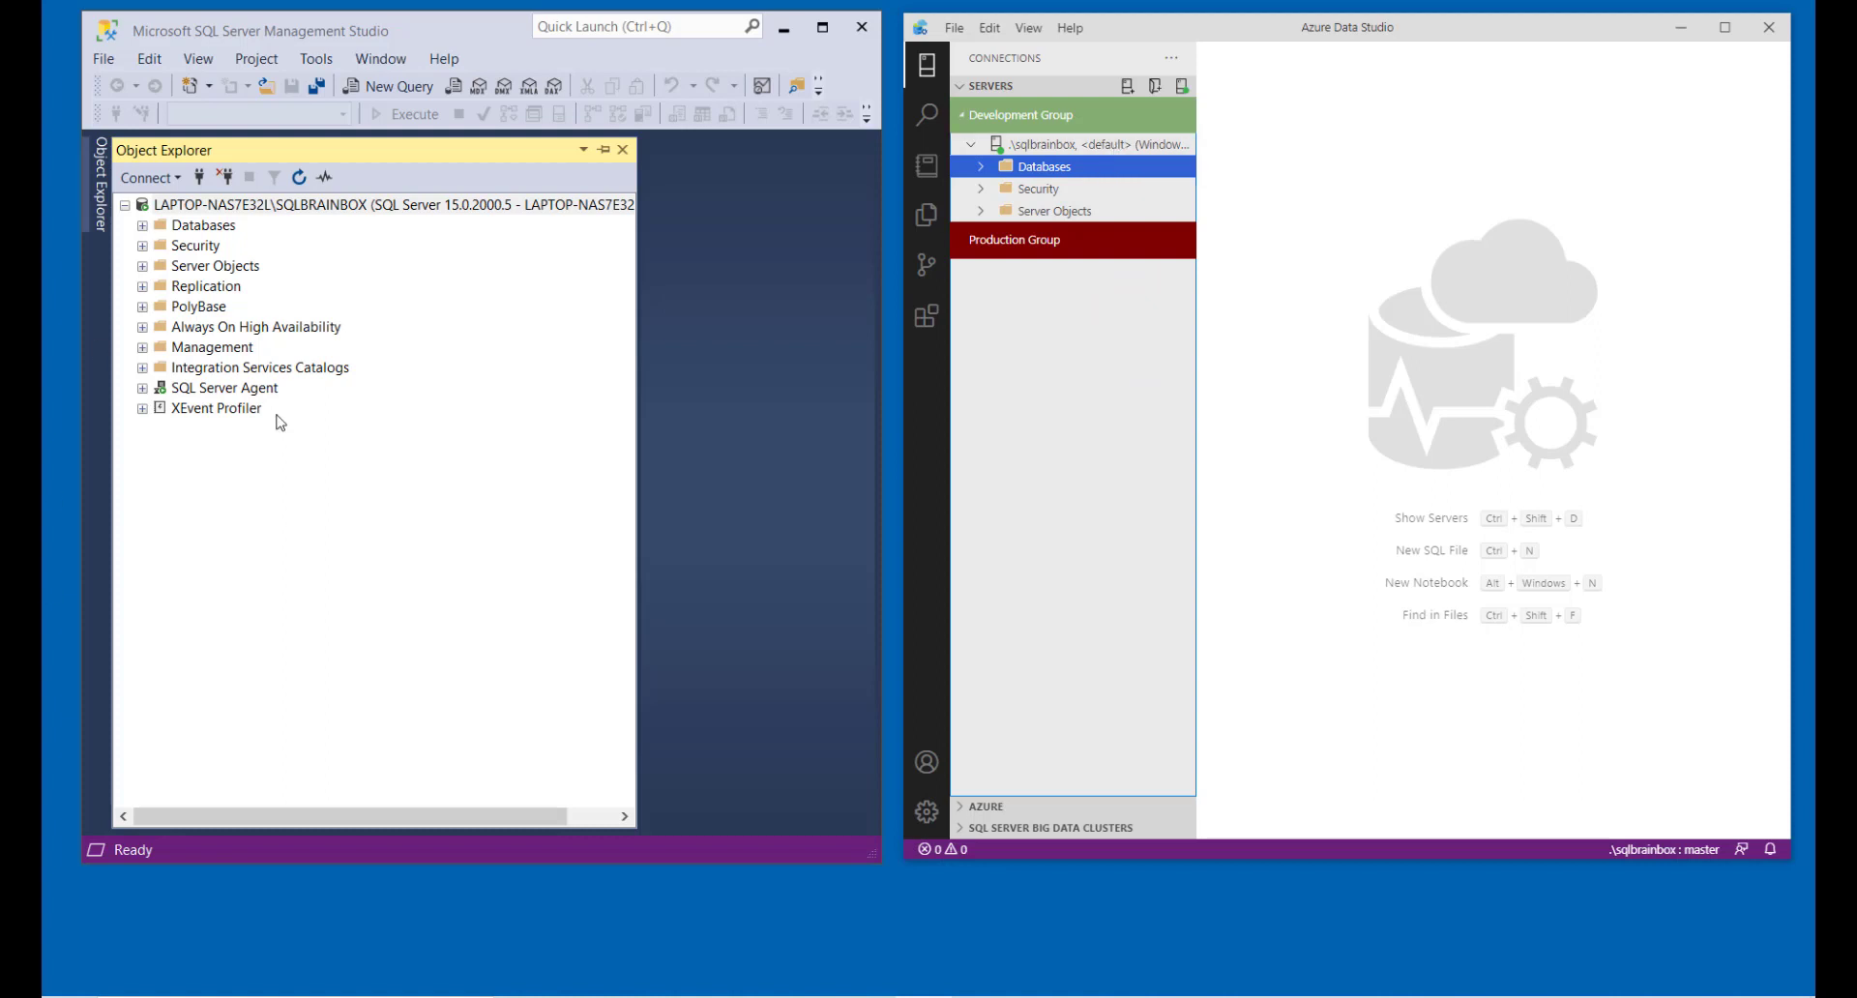
Expand SQL Server Agent > Jobs and the Databases folder in Object Explorer.
{"action": "left_click", "coordinate": [141, 386]}
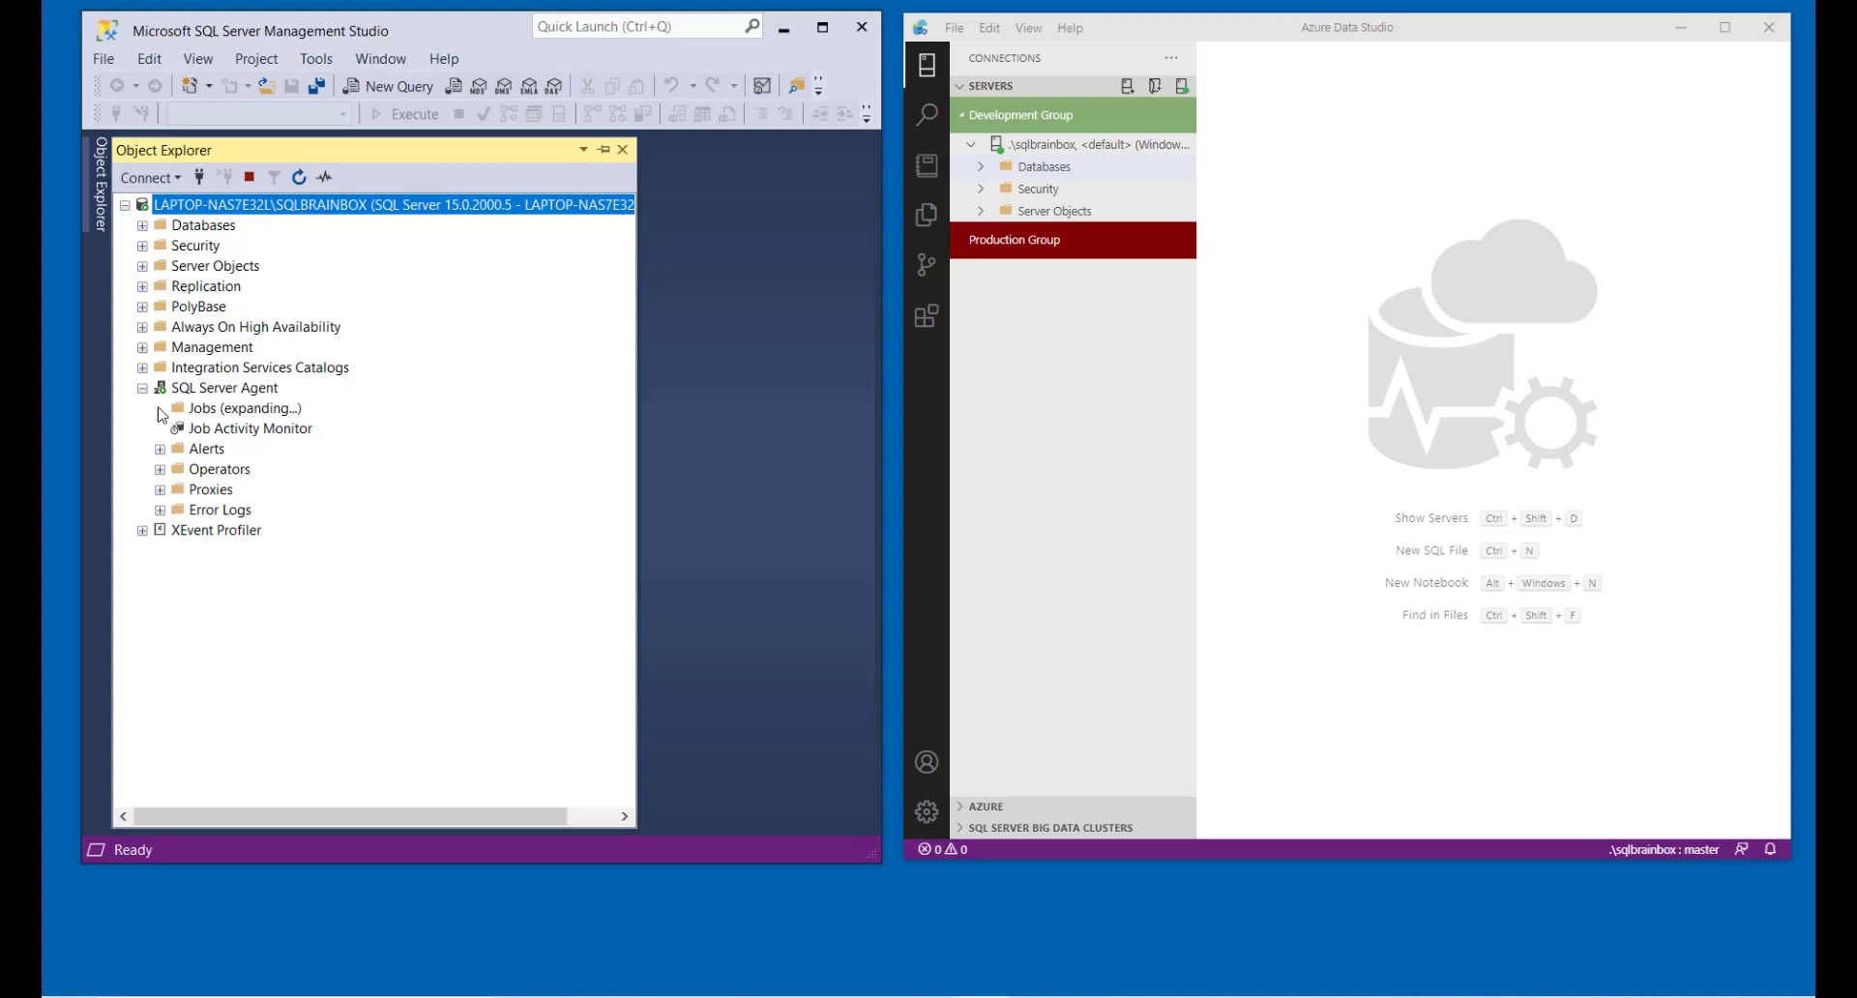
{"action": "left_click", "coordinate": [142, 407]}
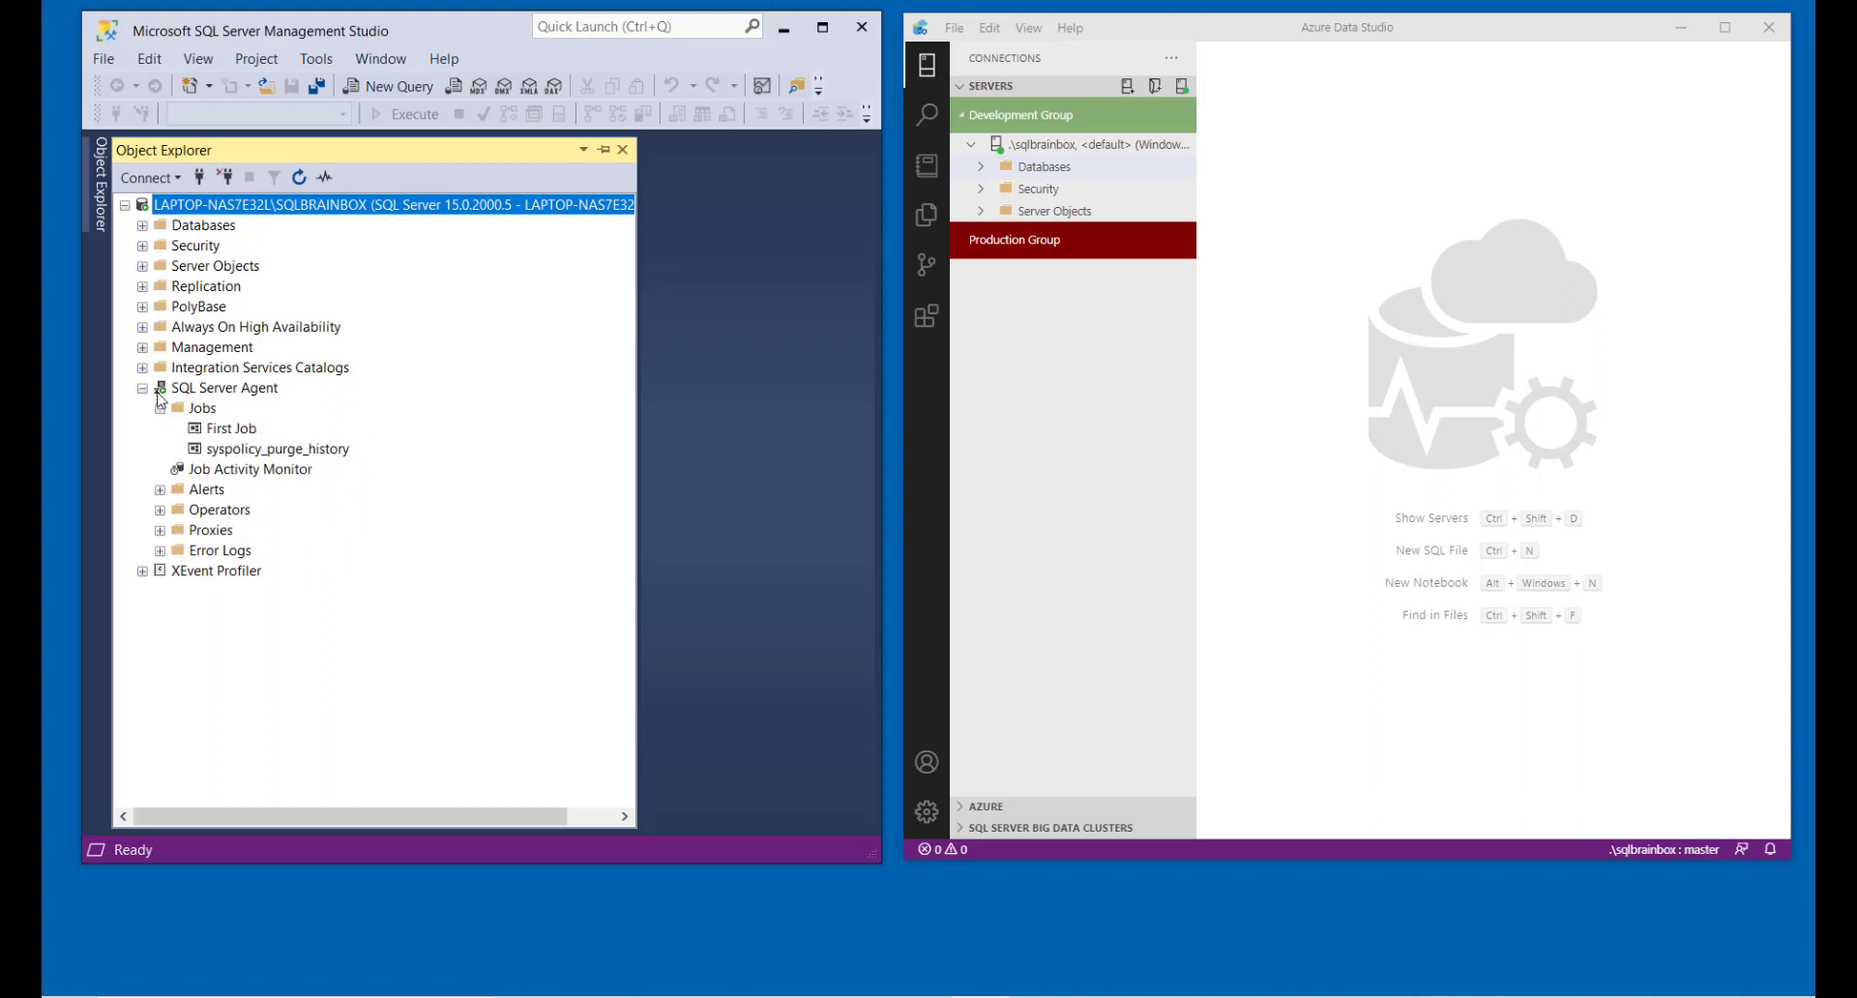
{"action": "left_click", "coordinate": [205, 226]}
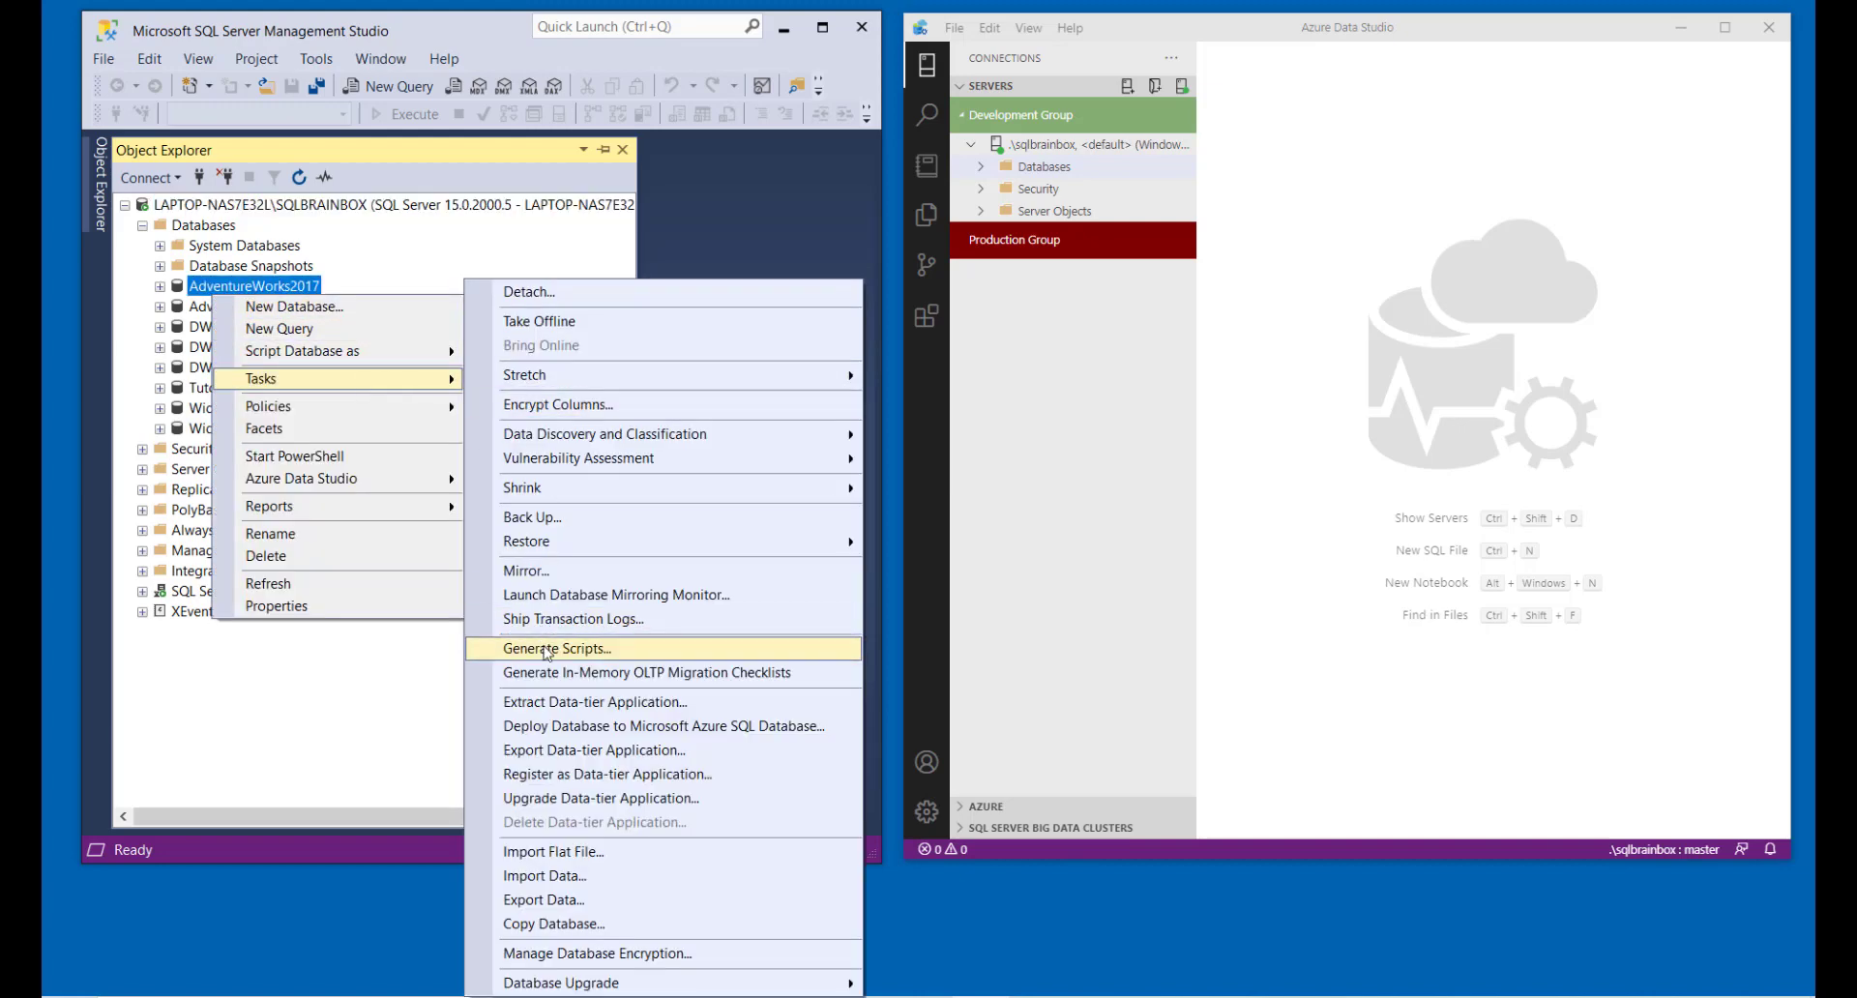
{"action": "mouse_move", "coordinate": [624, 773]}
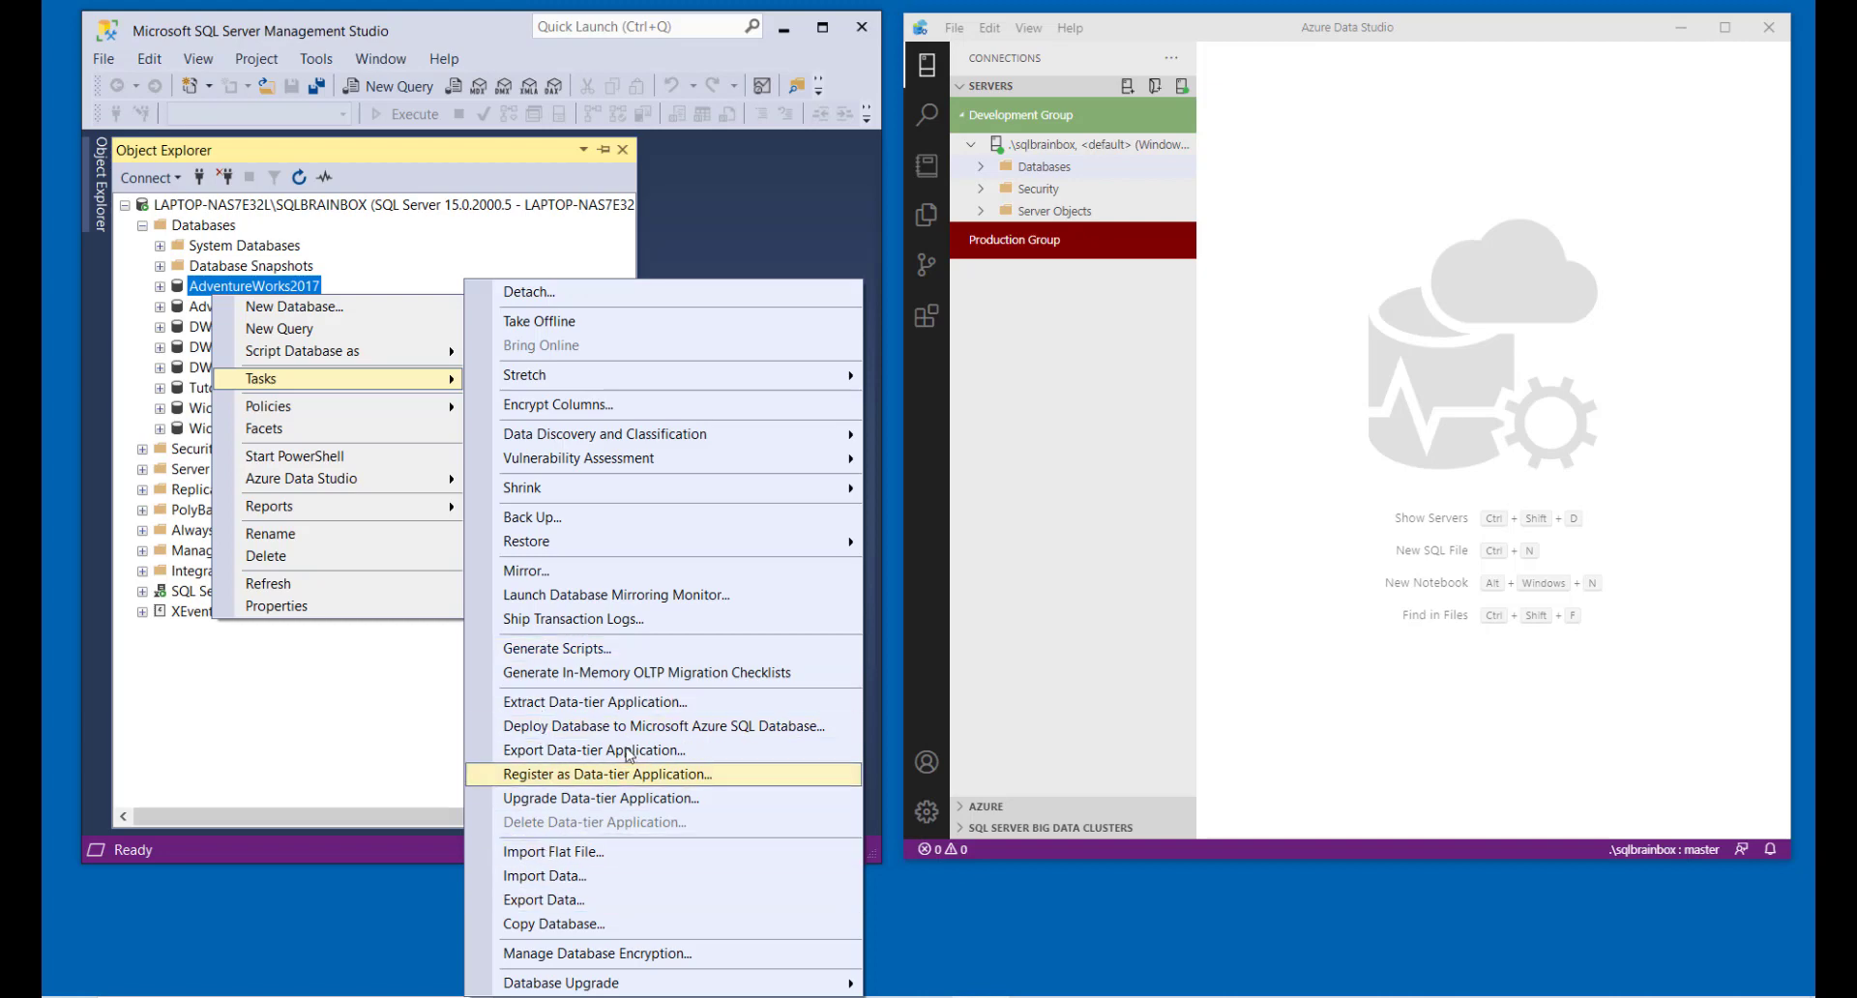
{"action": "mouse_move", "coordinate": [685, 749]}
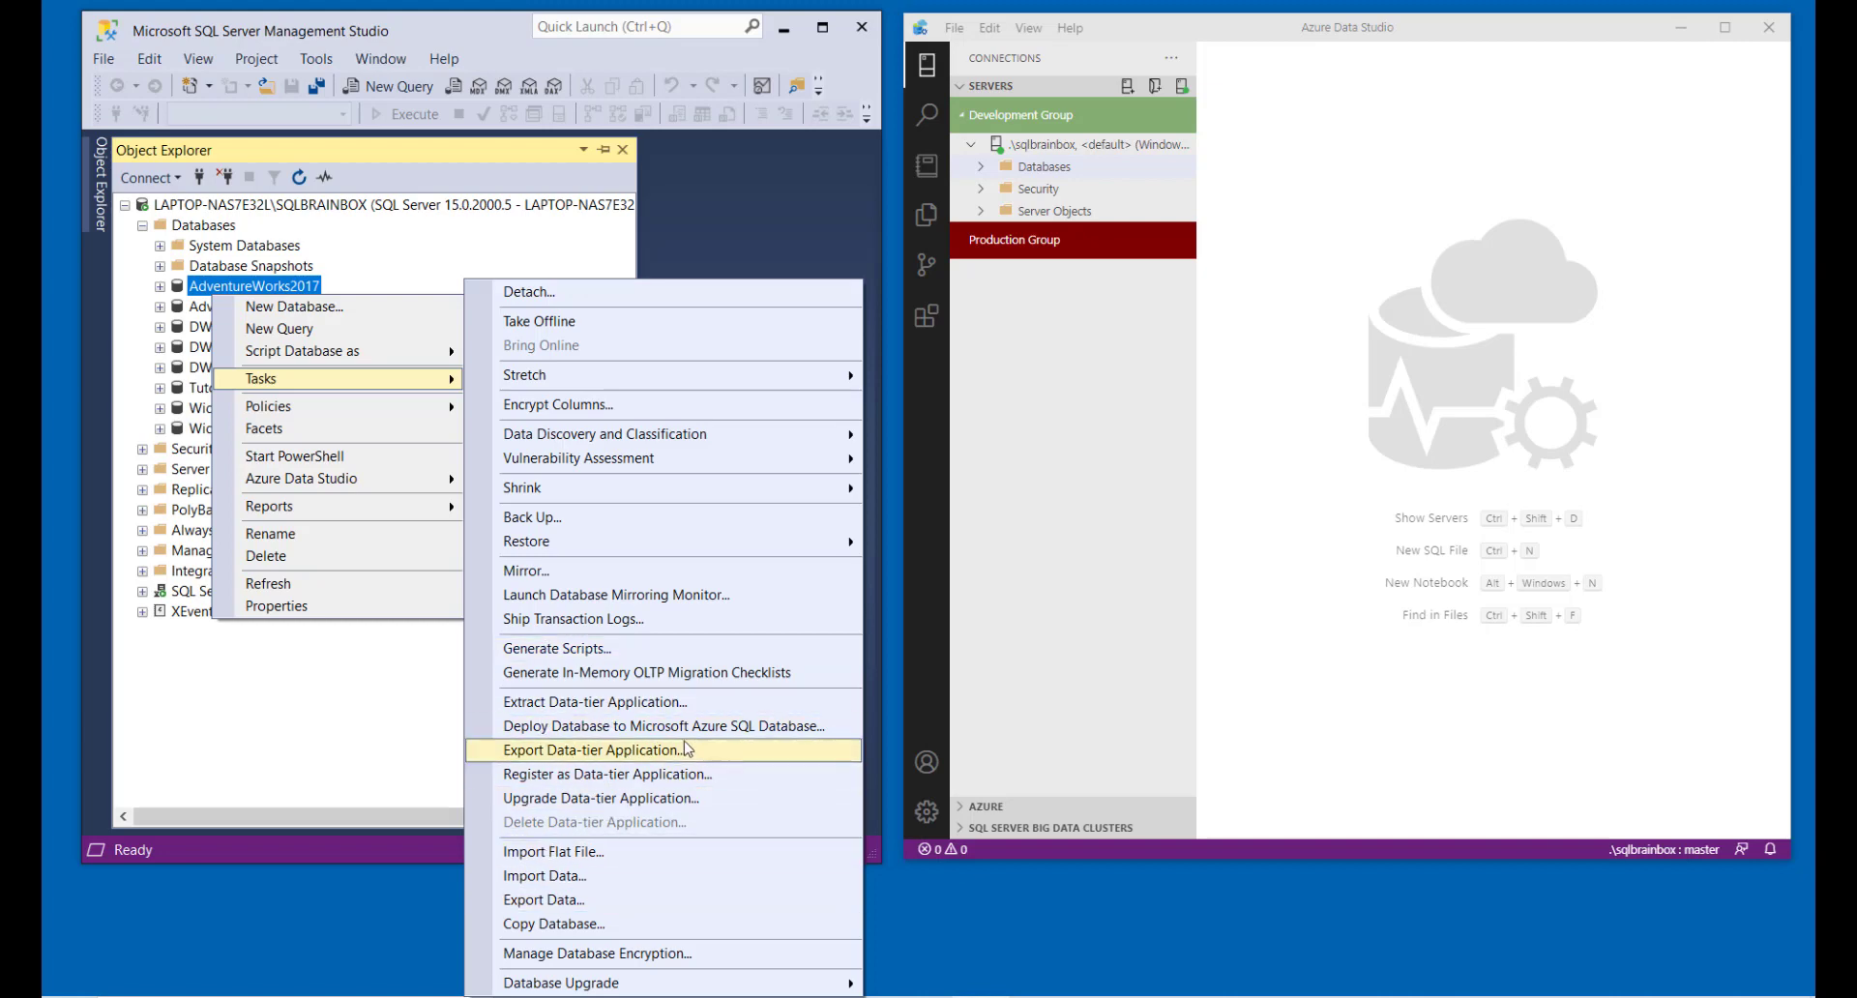
{"action": "mouse_move", "coordinate": [597, 907]}
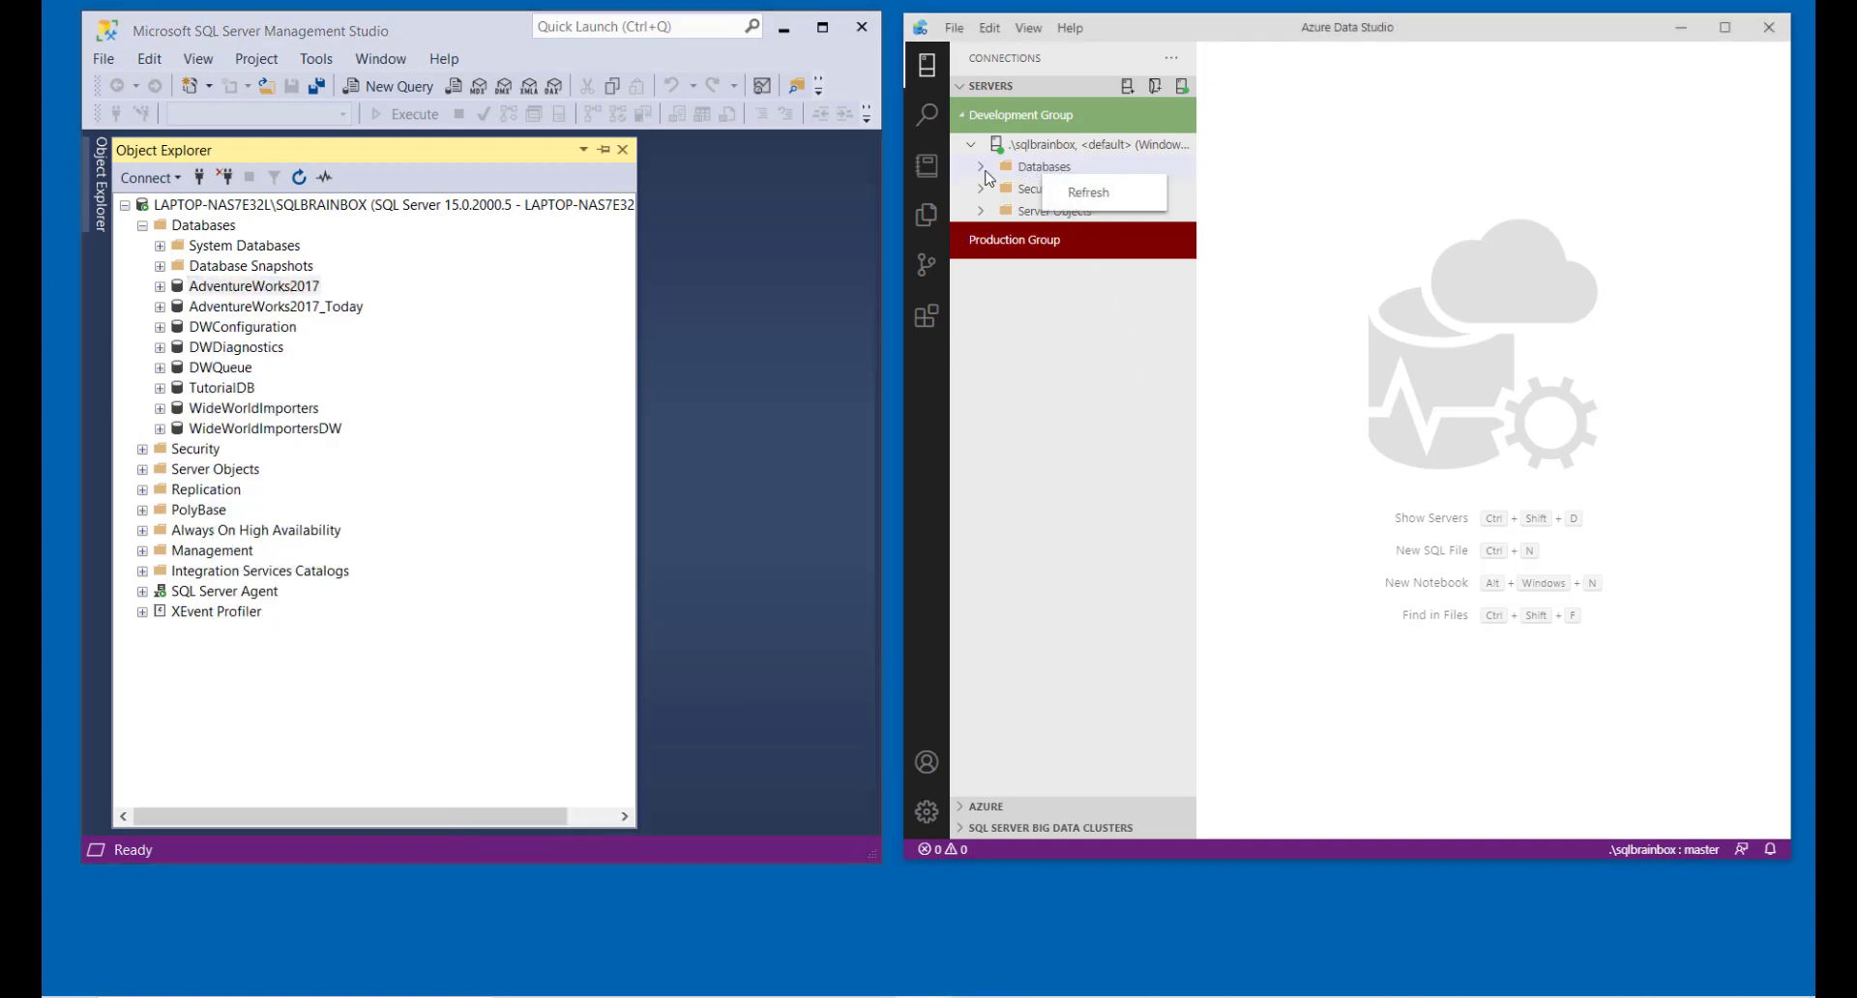
Expand and collapse the server's Databases, then open the Extensions marketplace.
{"action": "left_click", "coordinate": [980, 166]}
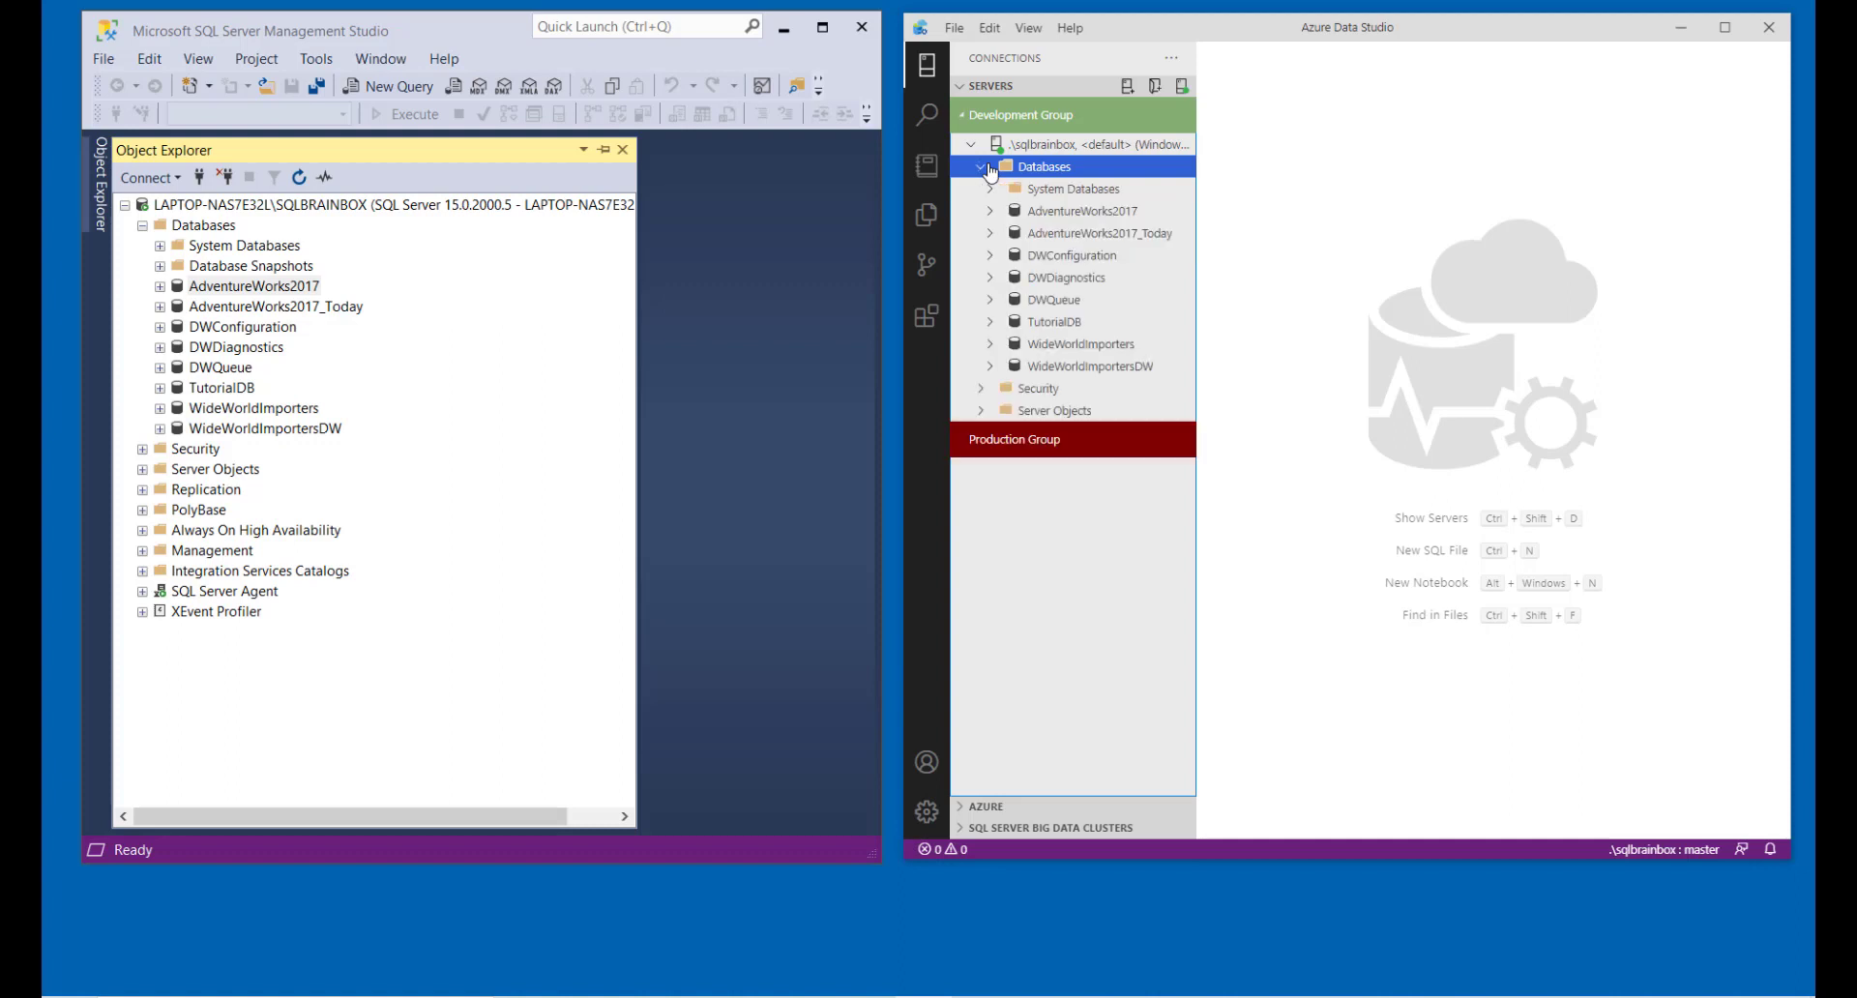
{"action": "left_click", "coordinate": [990, 166]}
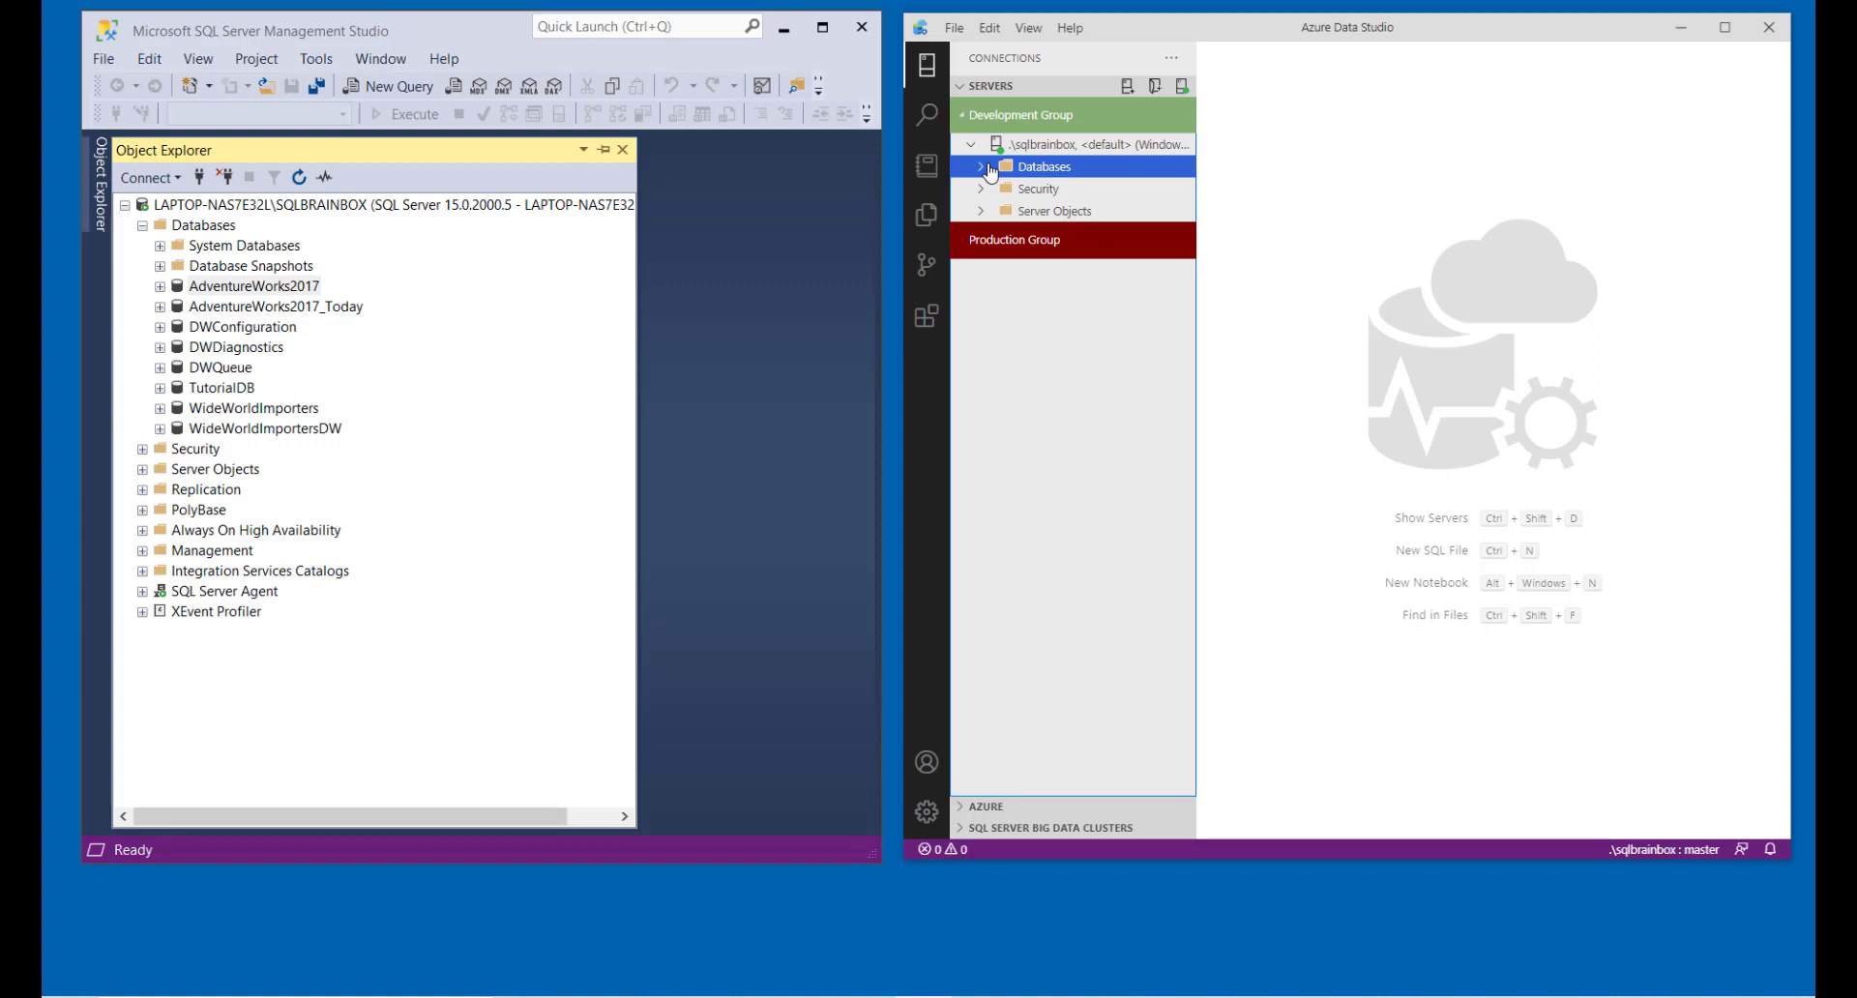
{"action": "left_click", "coordinate": [924, 318]}
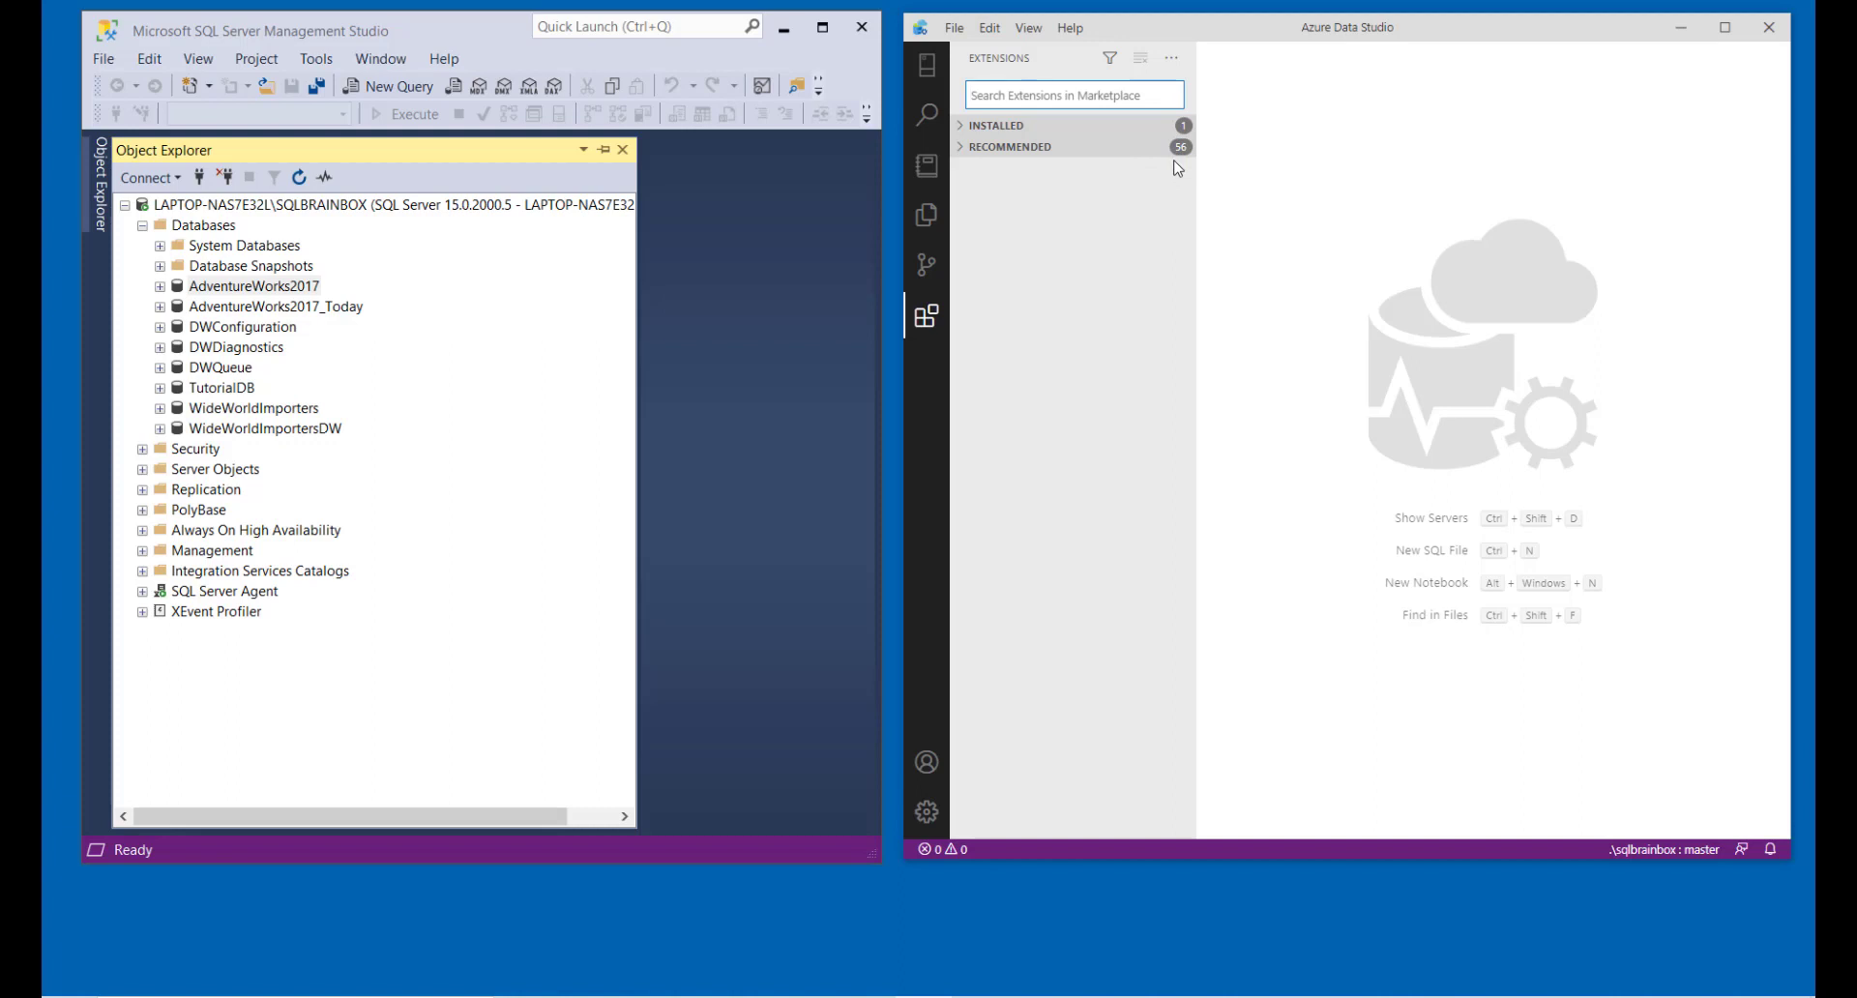
{"action": "mouse_move", "coordinate": [963, 157]}
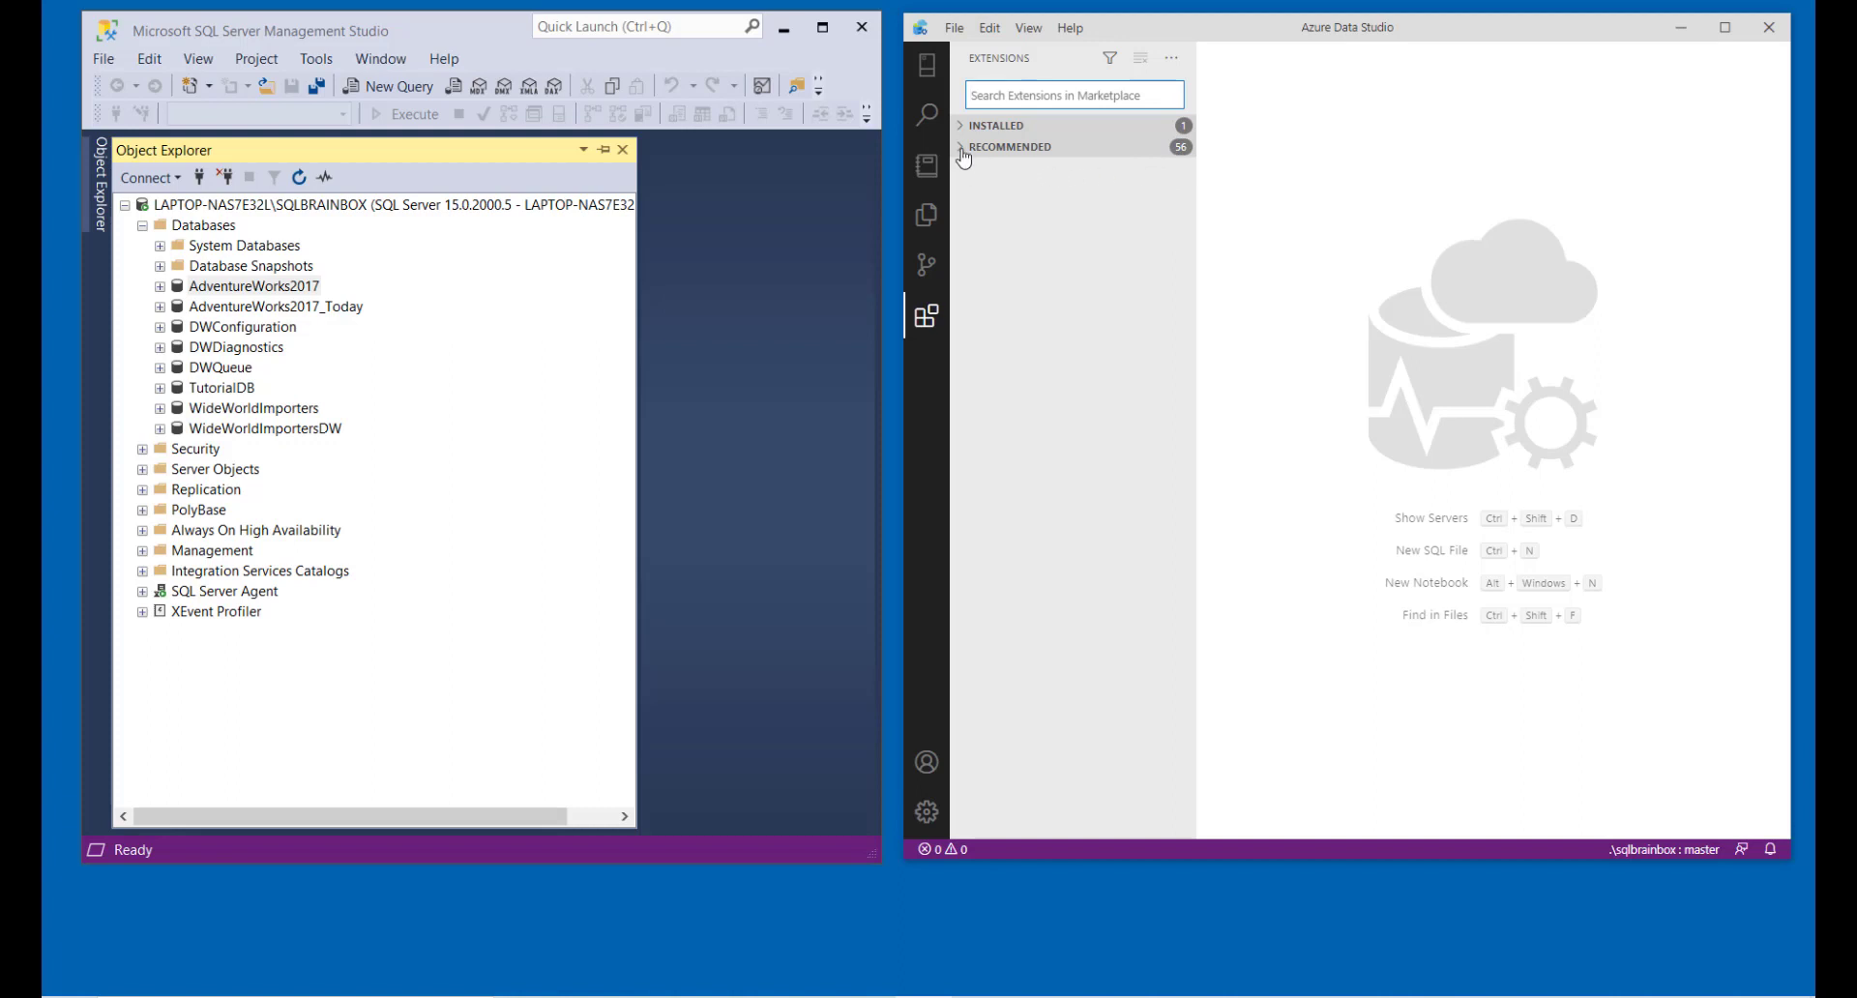
Install Admin Pack for SQL Server from the Recommended list, then return to Servers.
{"action": "left_click", "coordinate": [1009, 146]}
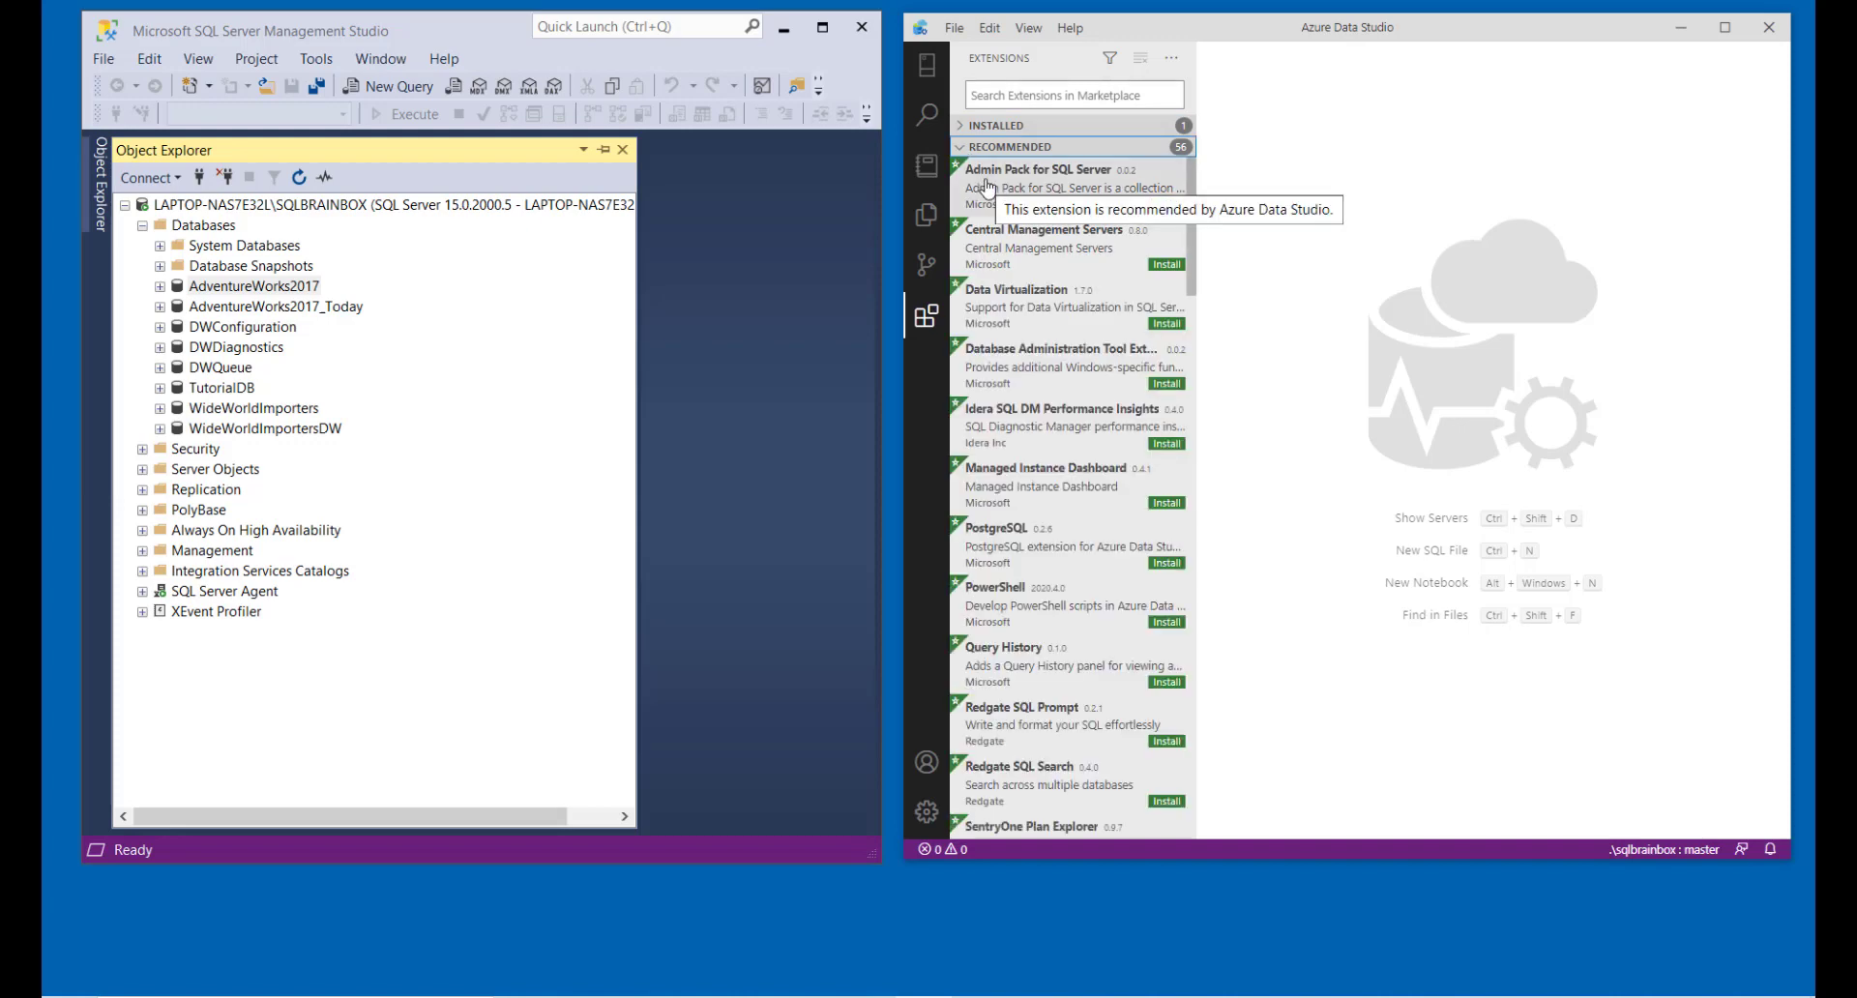
{"action": "left_click", "coordinate": [1038, 186]}
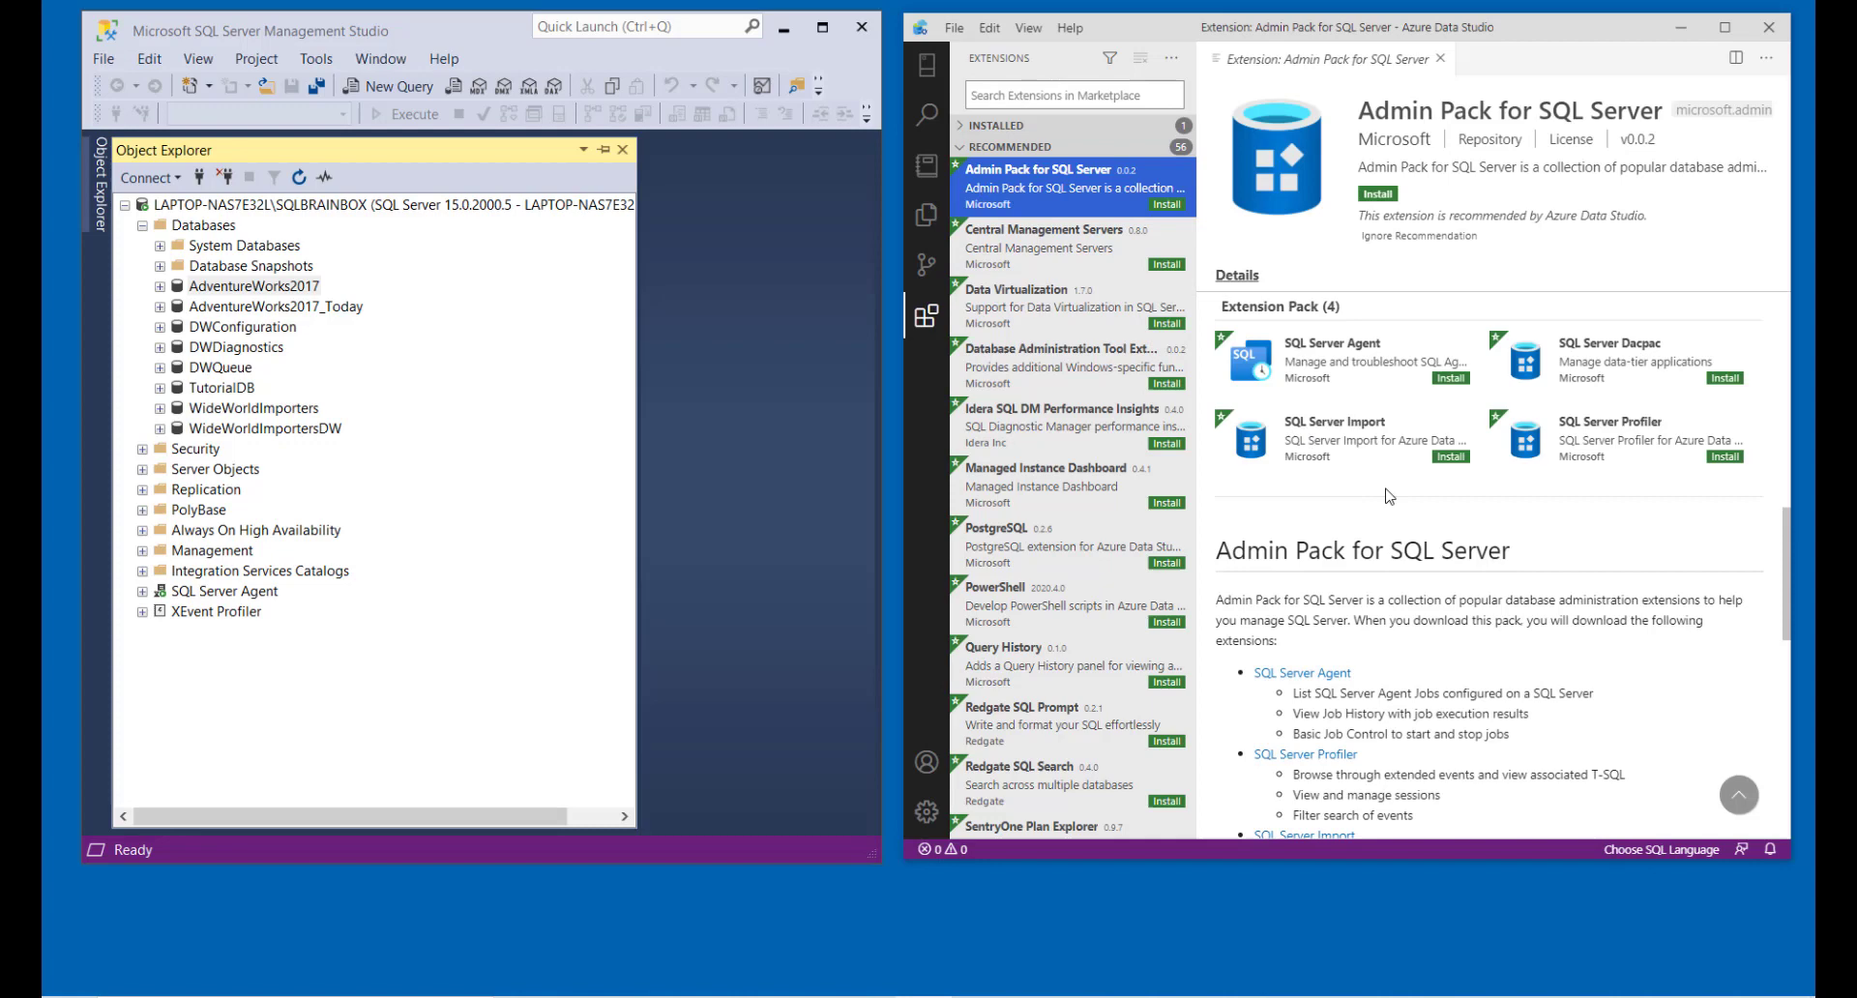
{"action": "mouse_move", "coordinate": [1348, 374]}
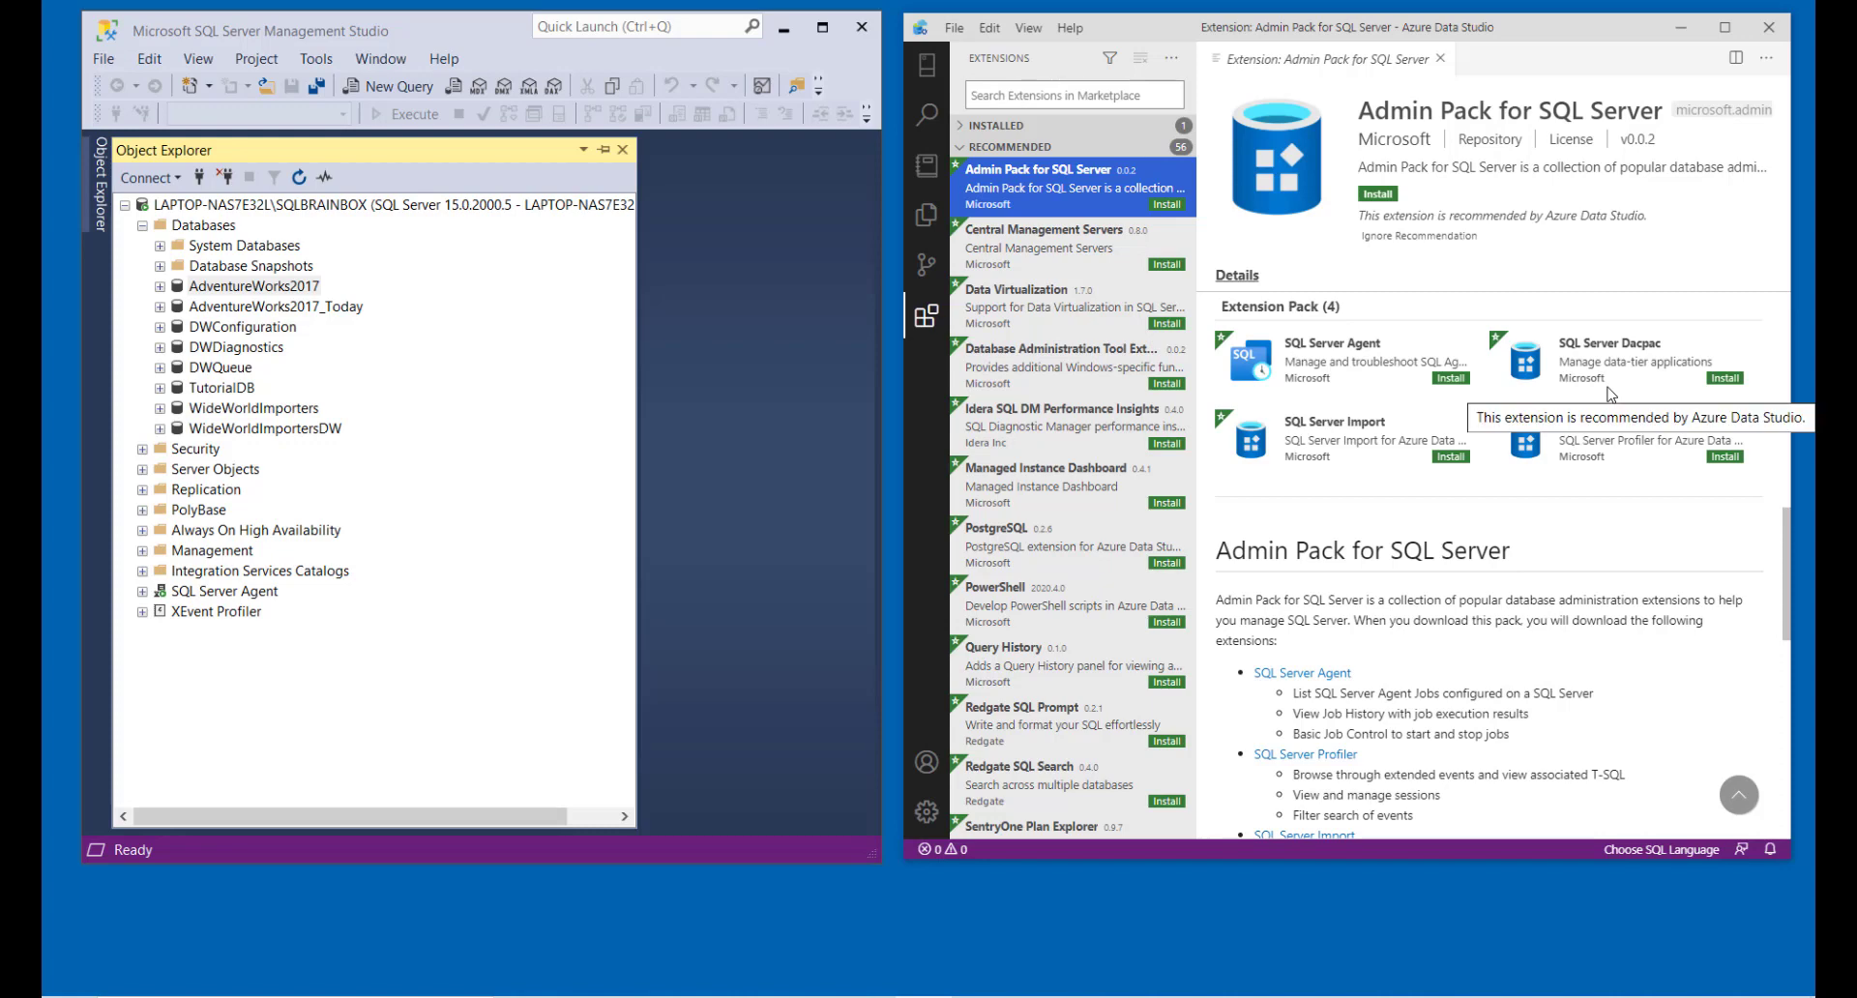
{"action": "mouse_move", "coordinate": [1394, 468]}
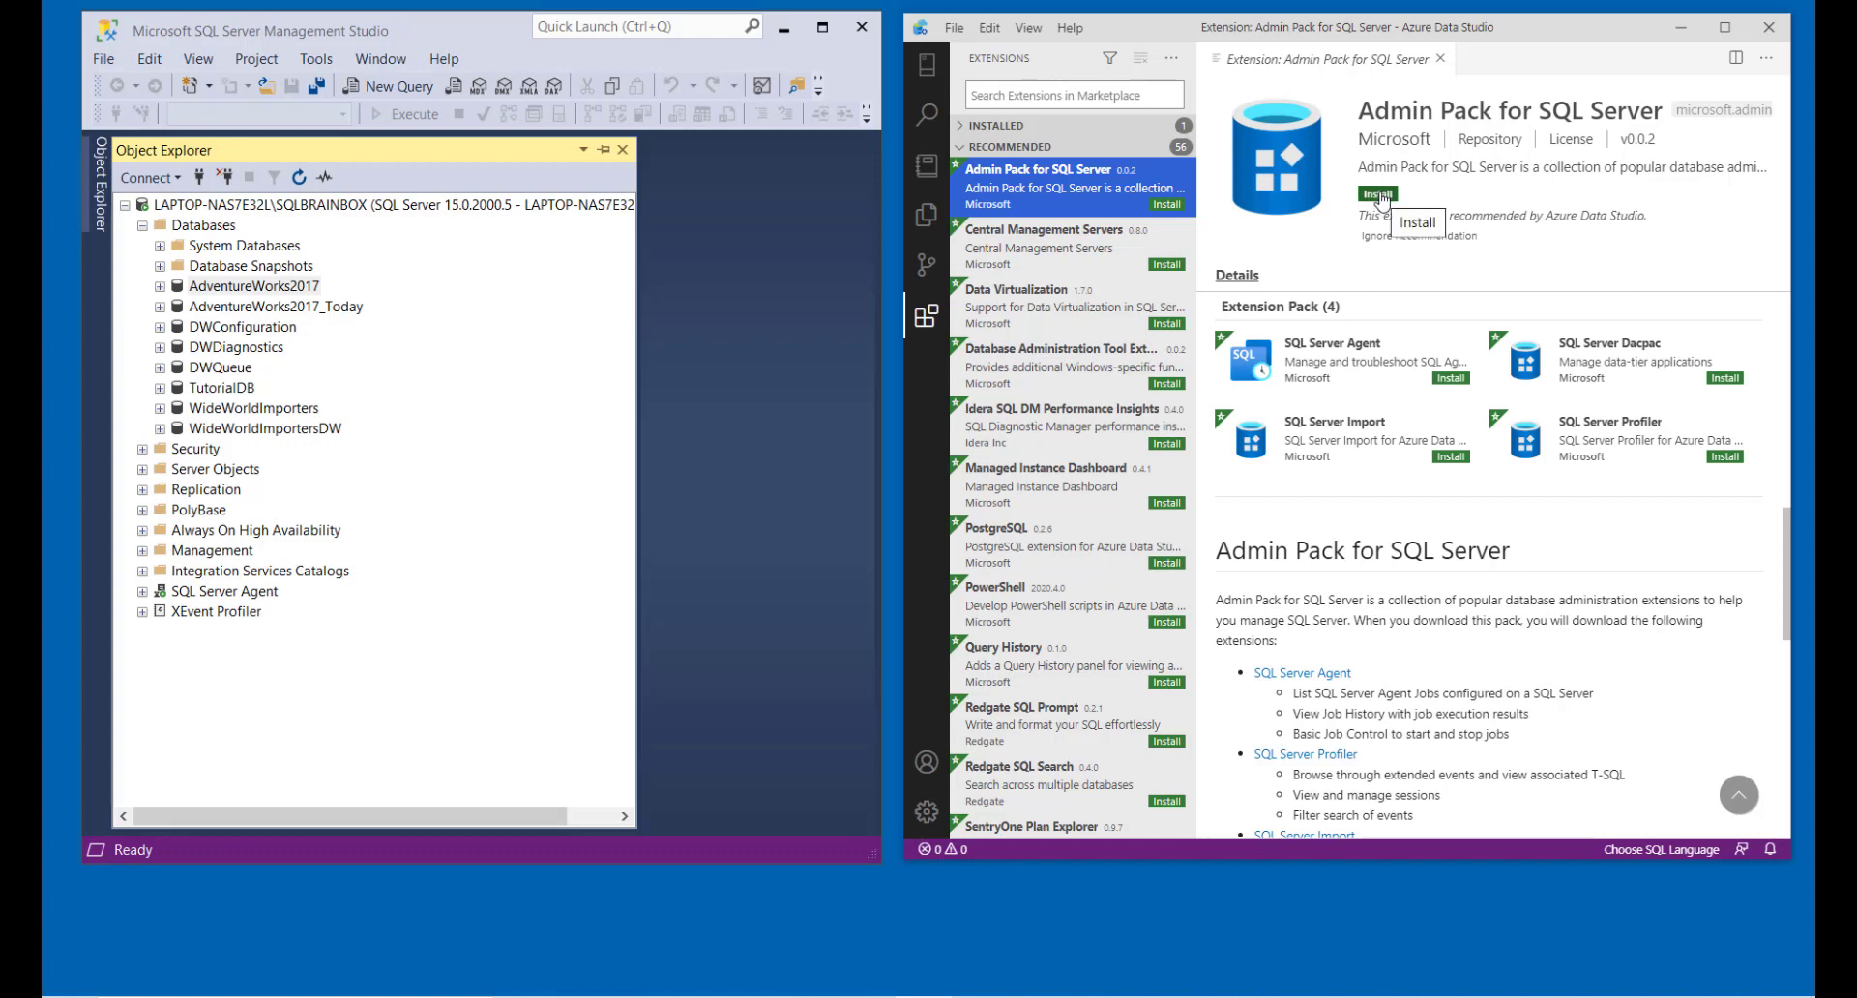
{"action": "left_click", "coordinate": [1377, 194]}
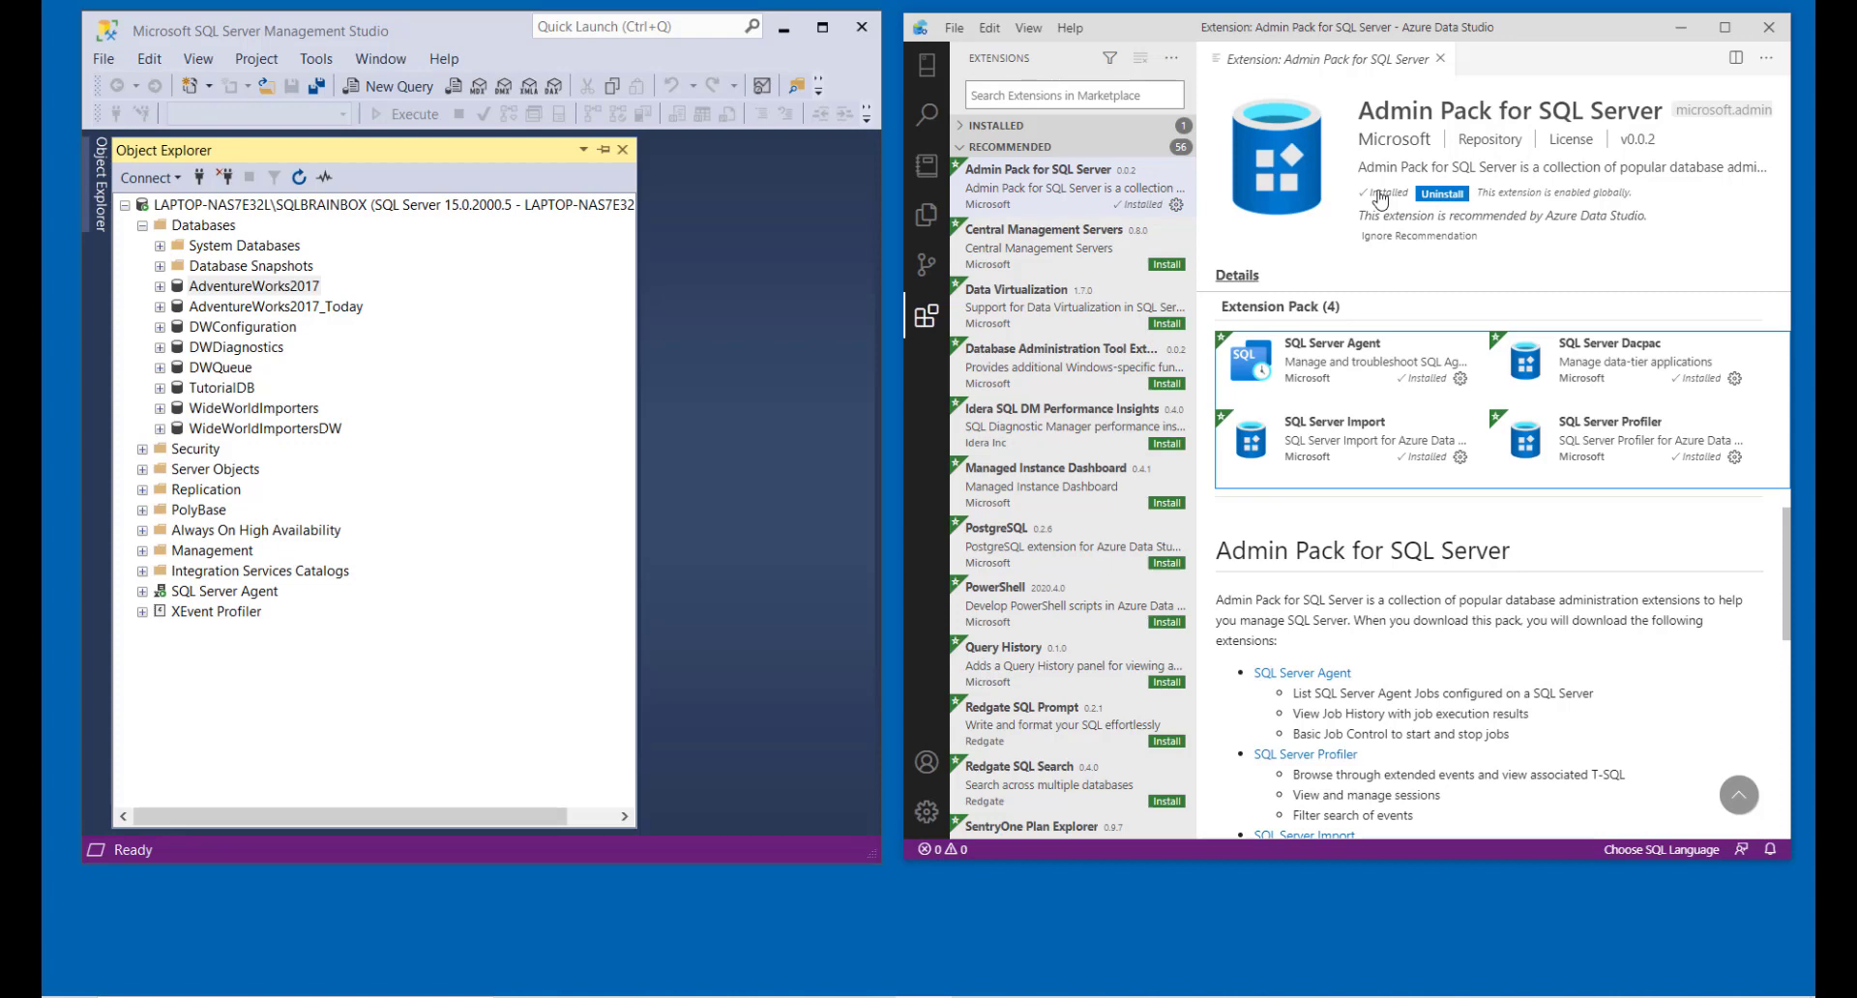
{"action": "mouse_move", "coordinate": [1236, 186]}
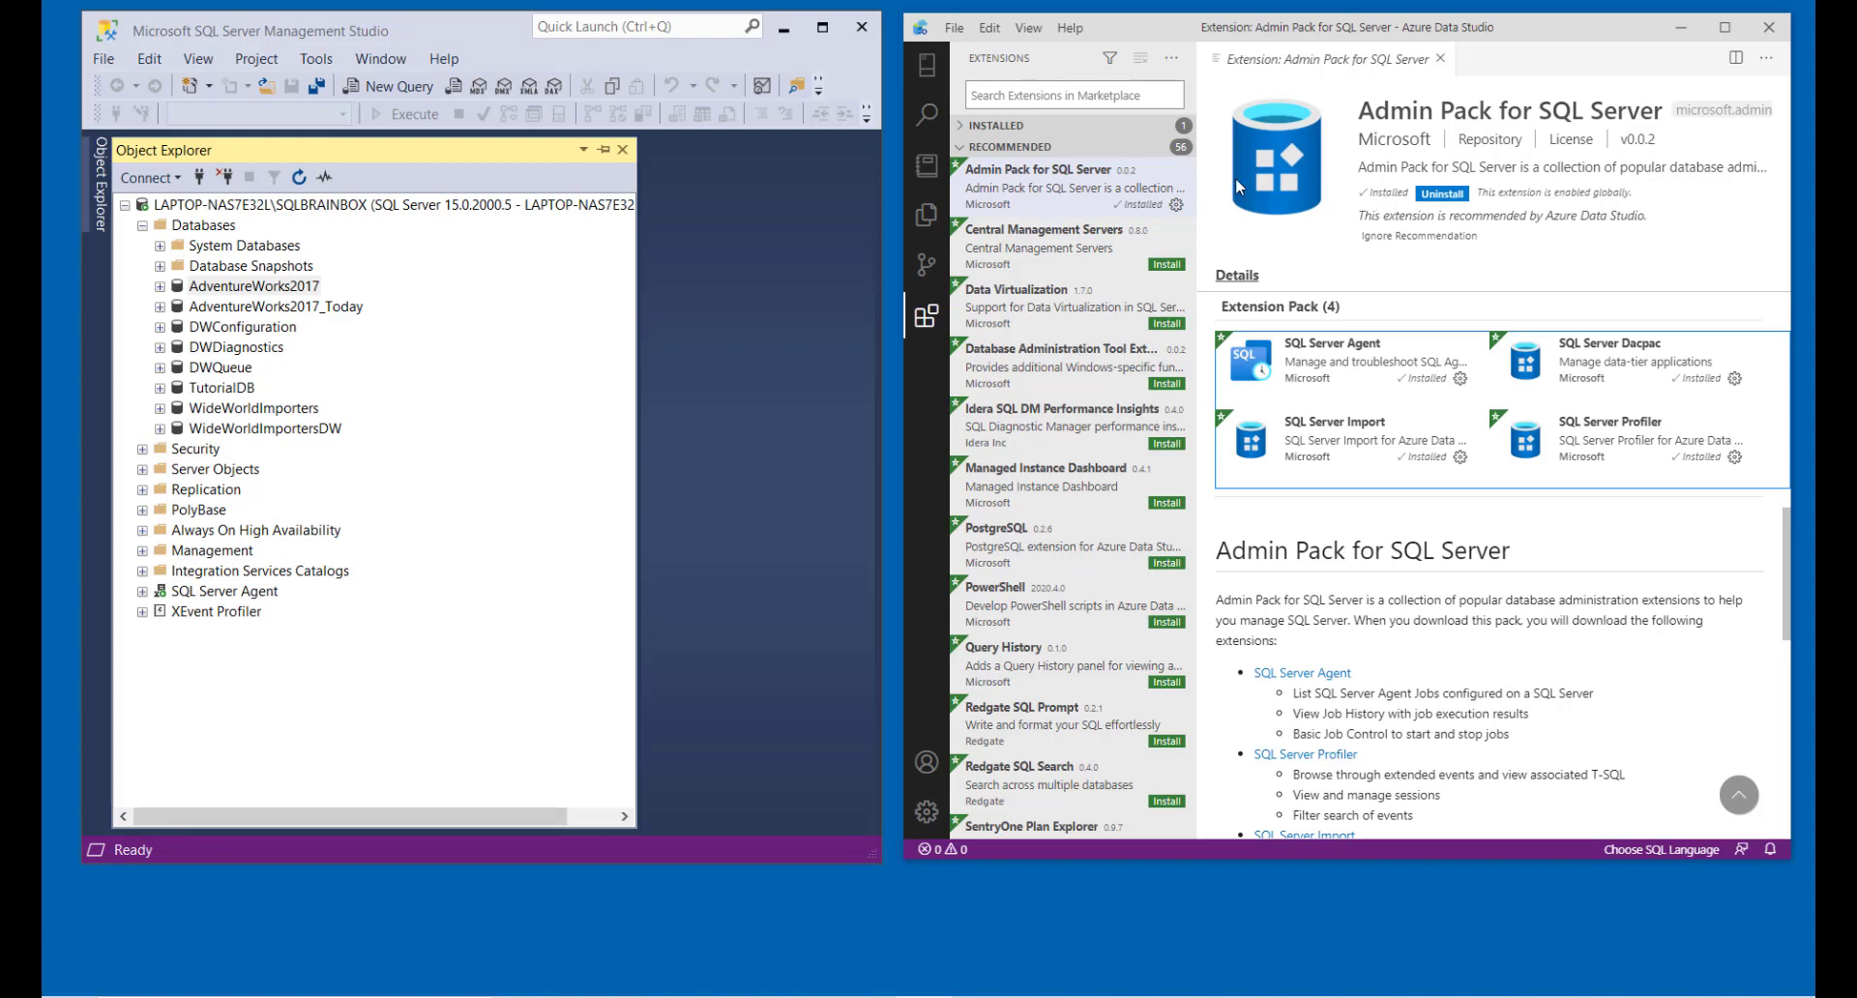
{"action": "left_click", "coordinate": [925, 63]}
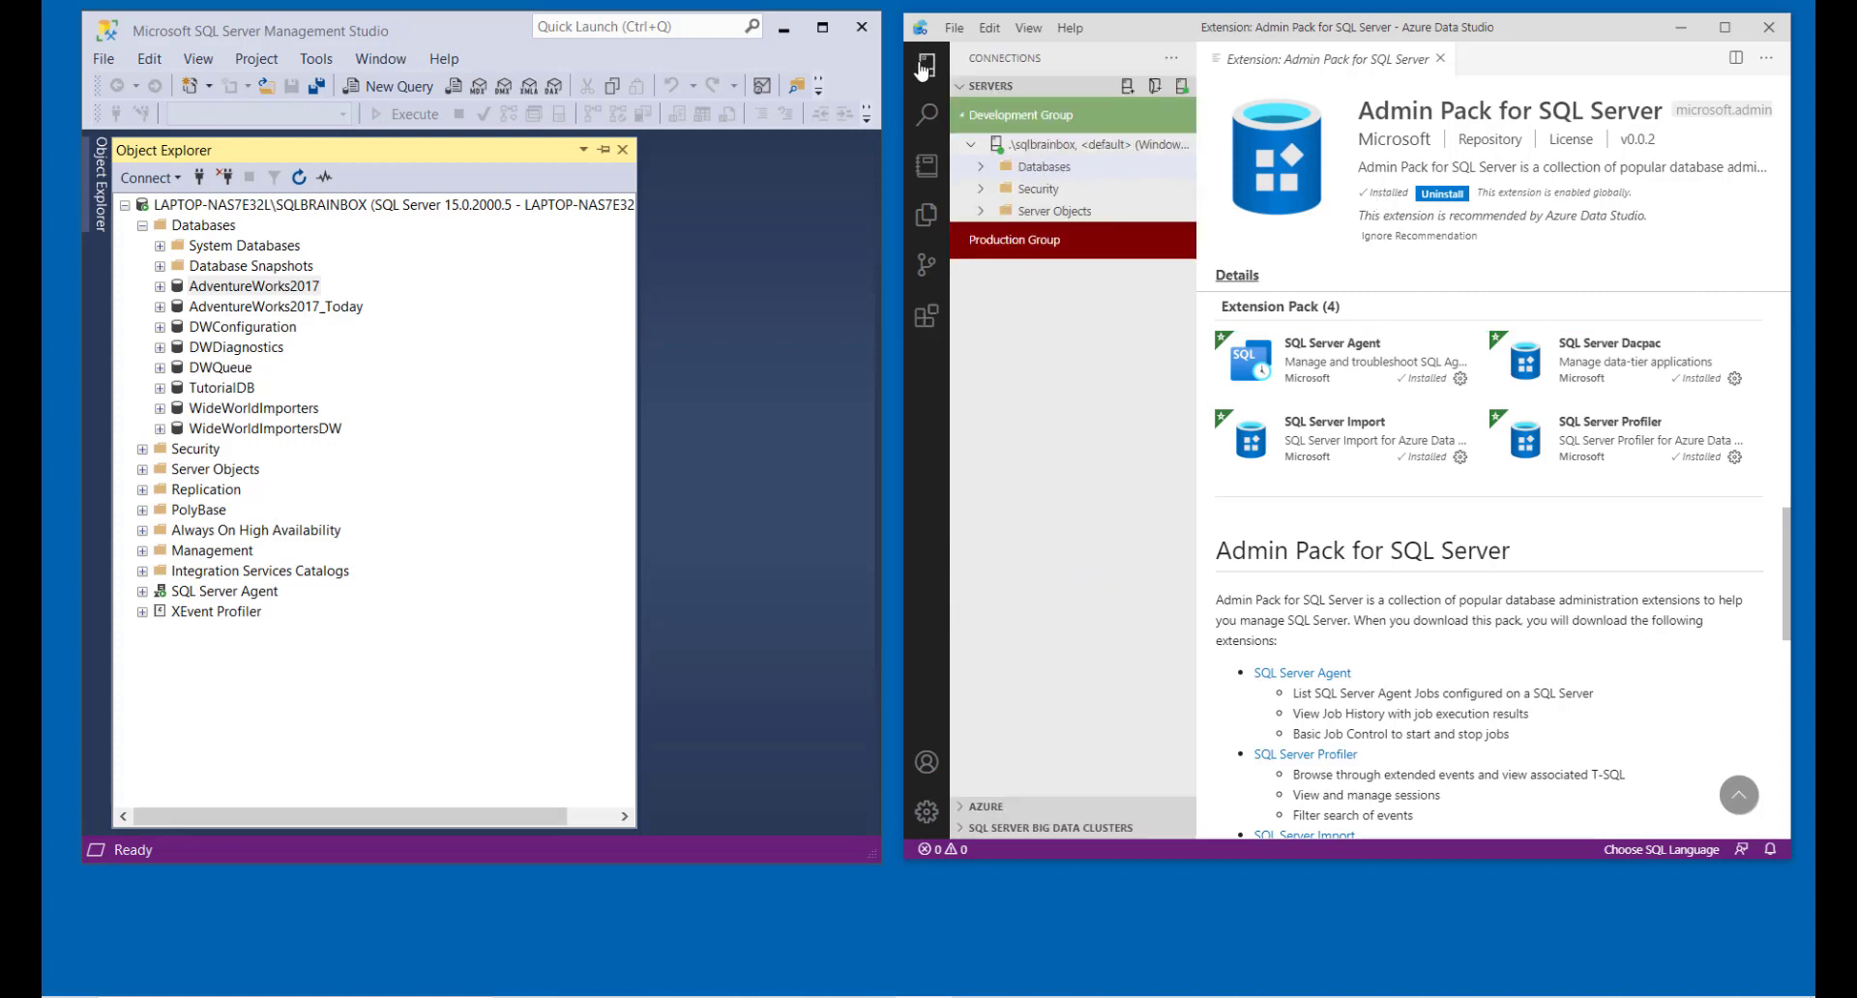
Open the sqlbrainbox server dashboard, maximize the window, and open SQL Agent jobs.
{"action": "right_click", "coordinate": [1060, 143]}
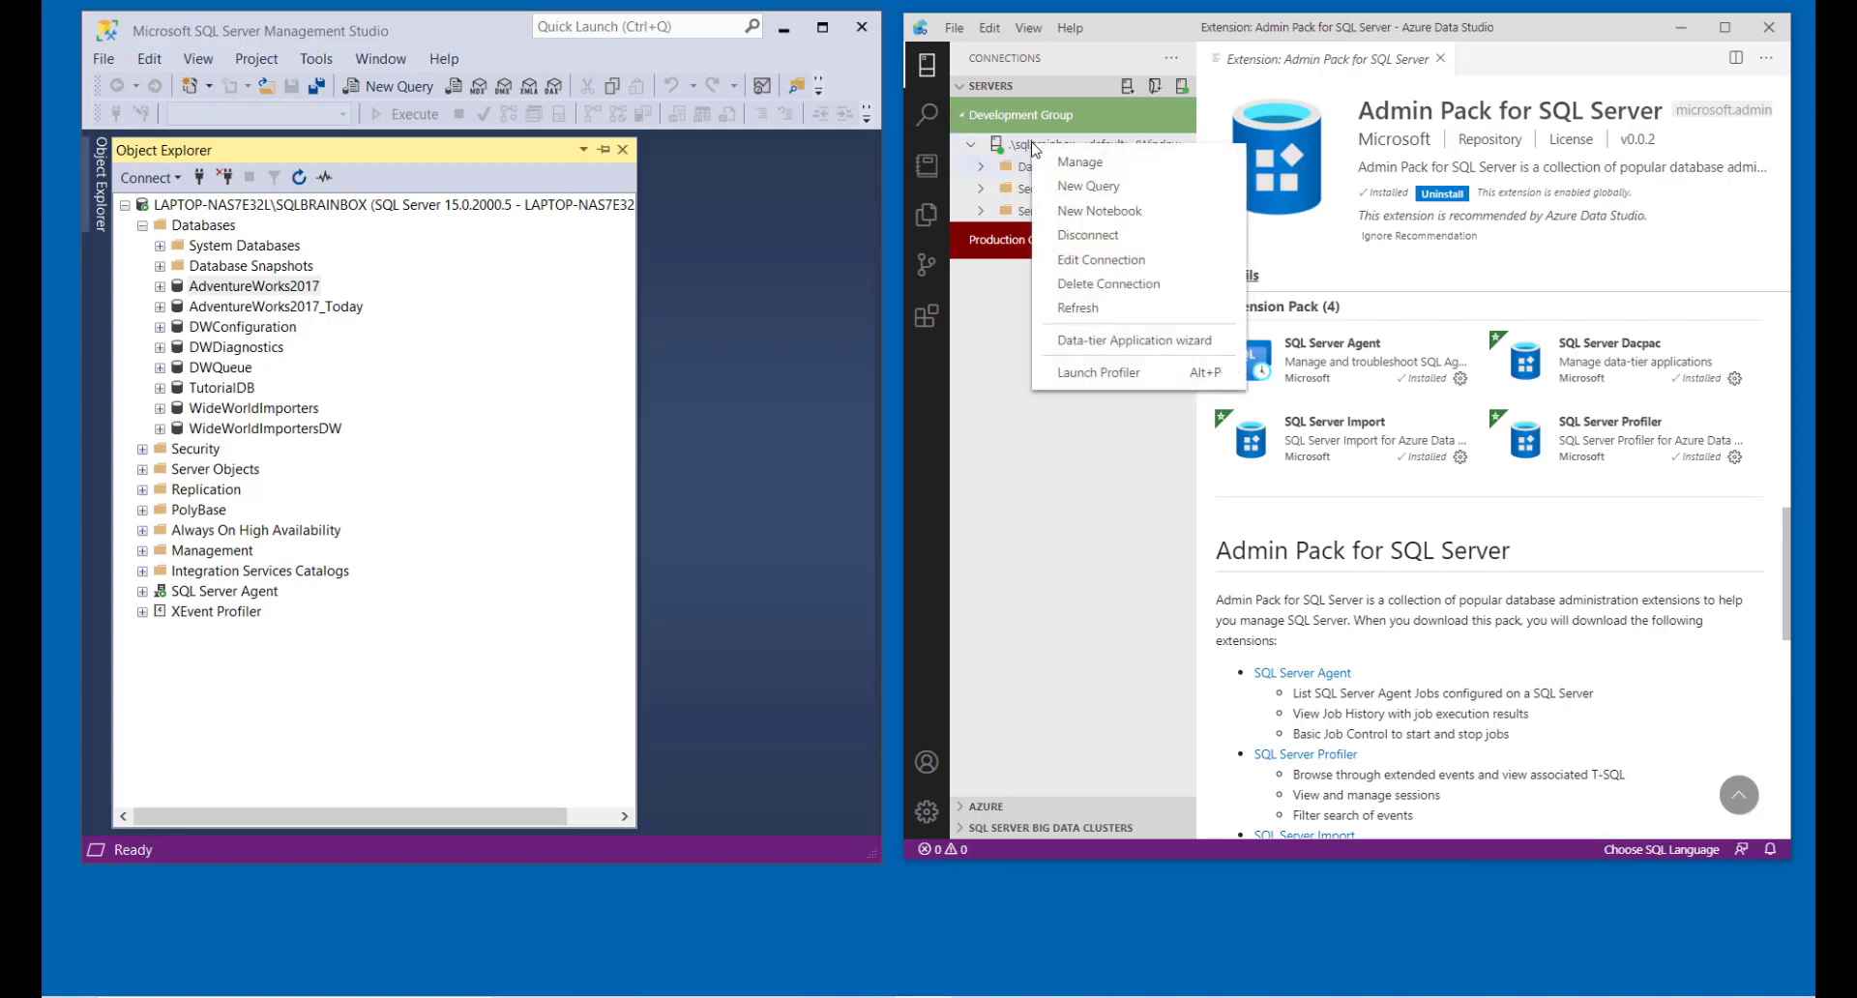
{"action": "left_click", "coordinate": [1079, 162]}
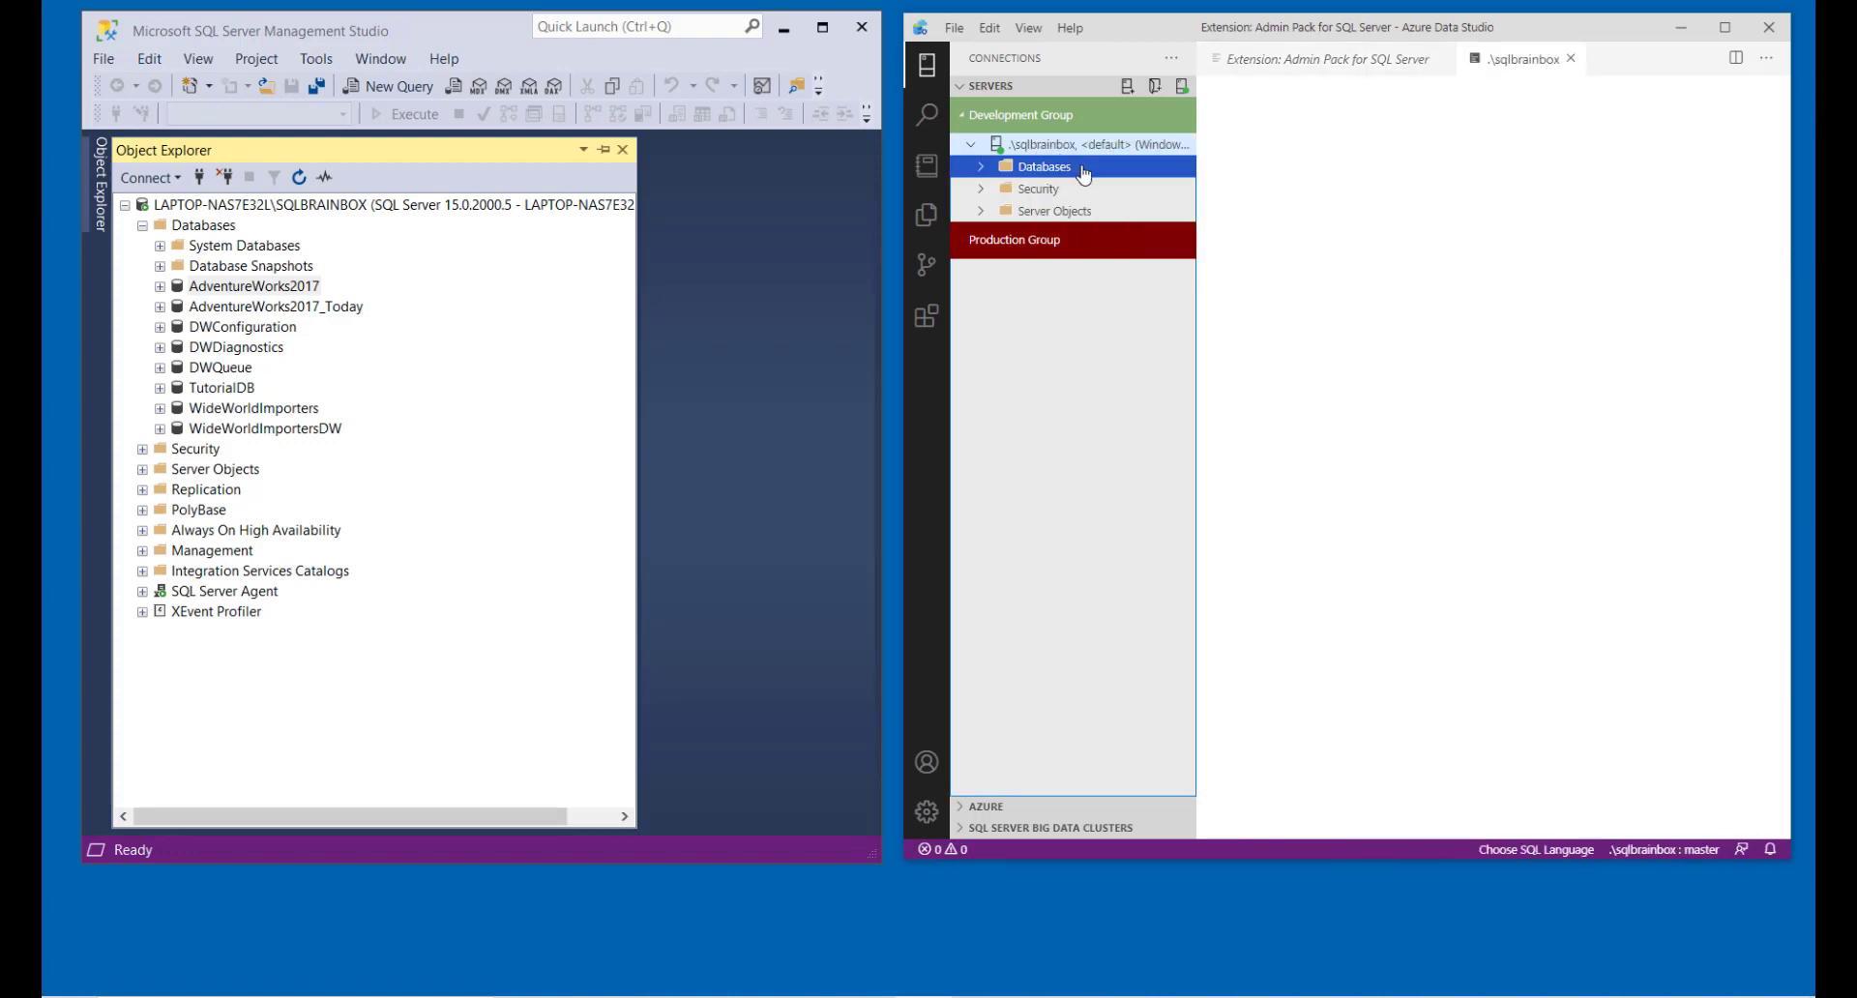
{"action": "left_click", "coordinate": [1047, 143]}
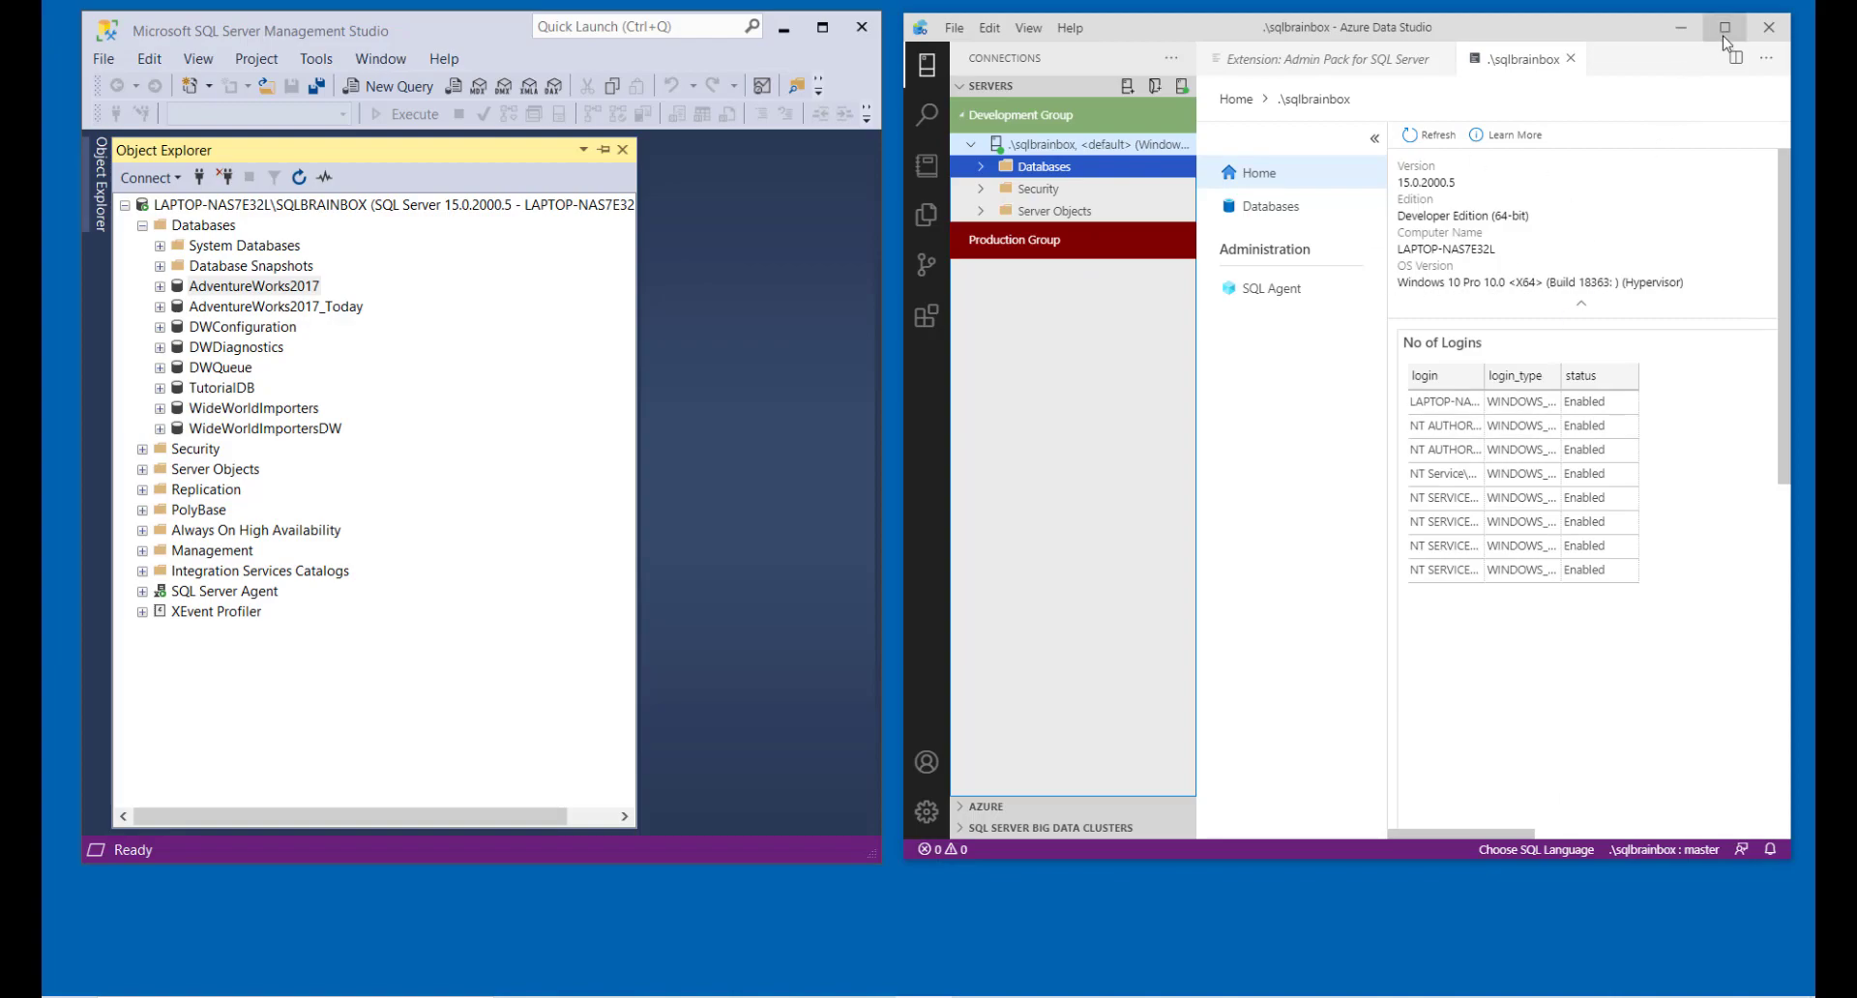
{"action": "left_click", "coordinate": [1725, 27]}
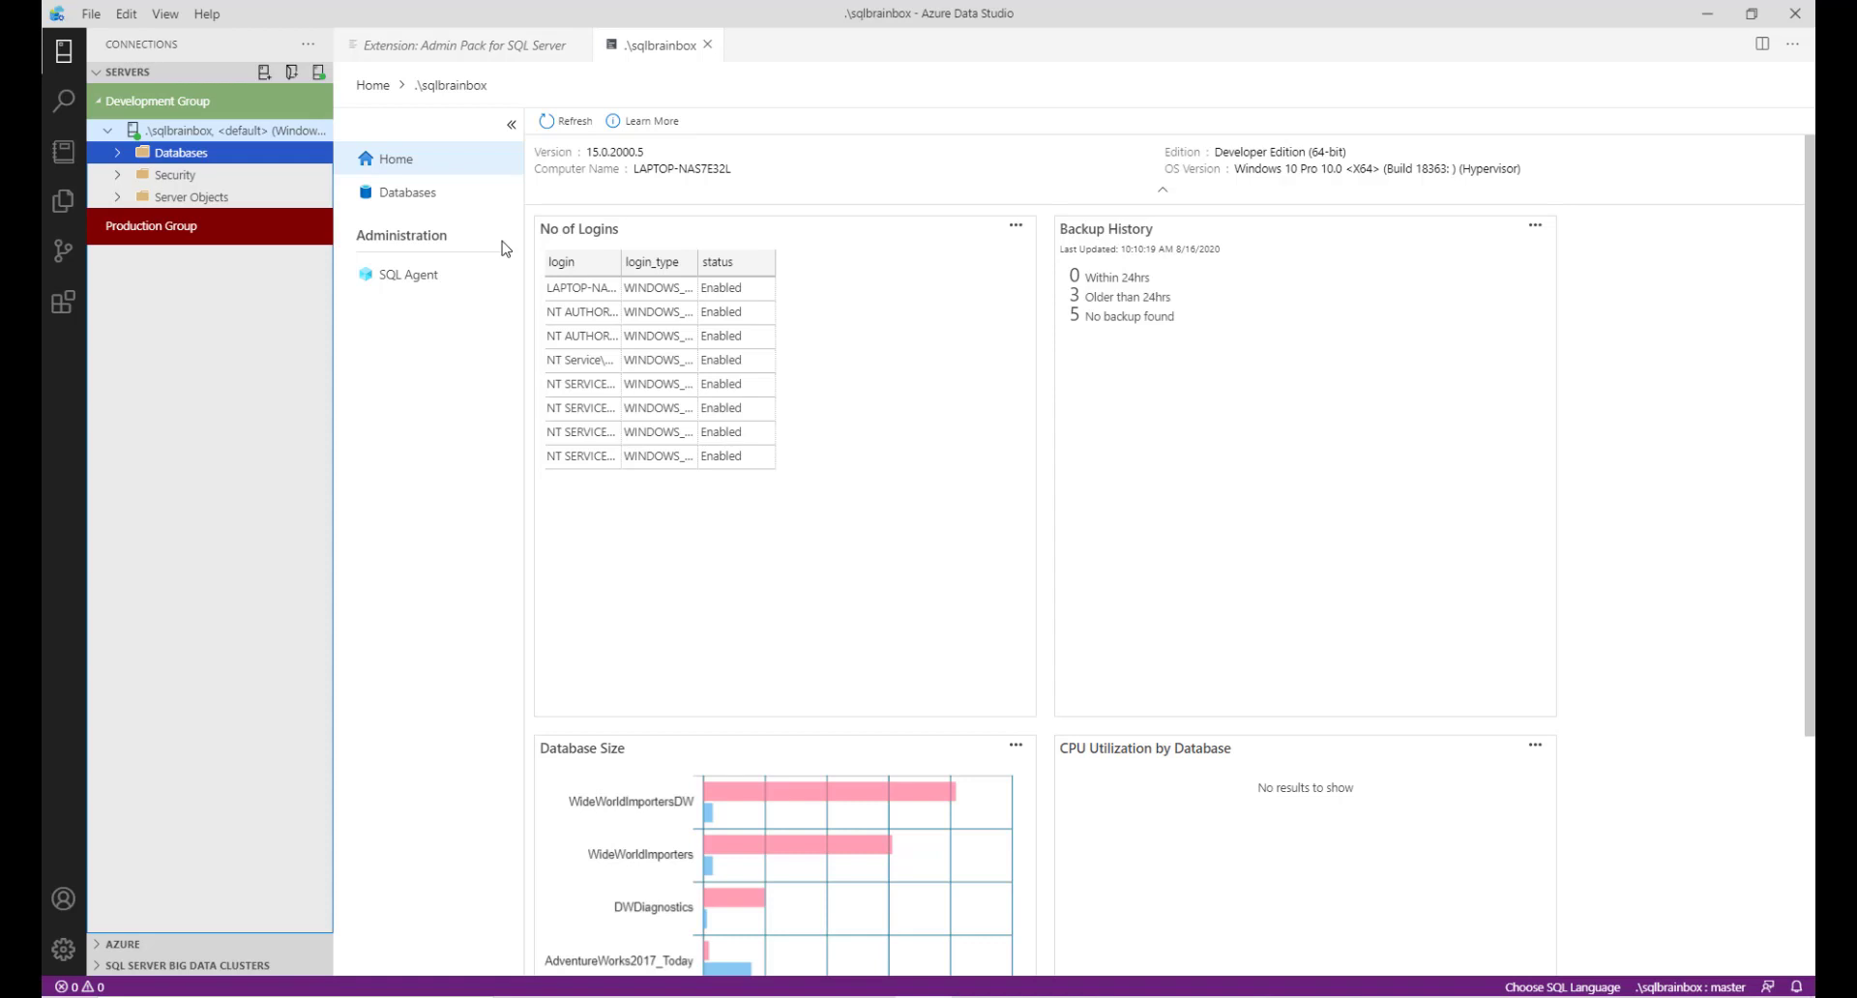
{"action": "left_click", "coordinate": [407, 274]}
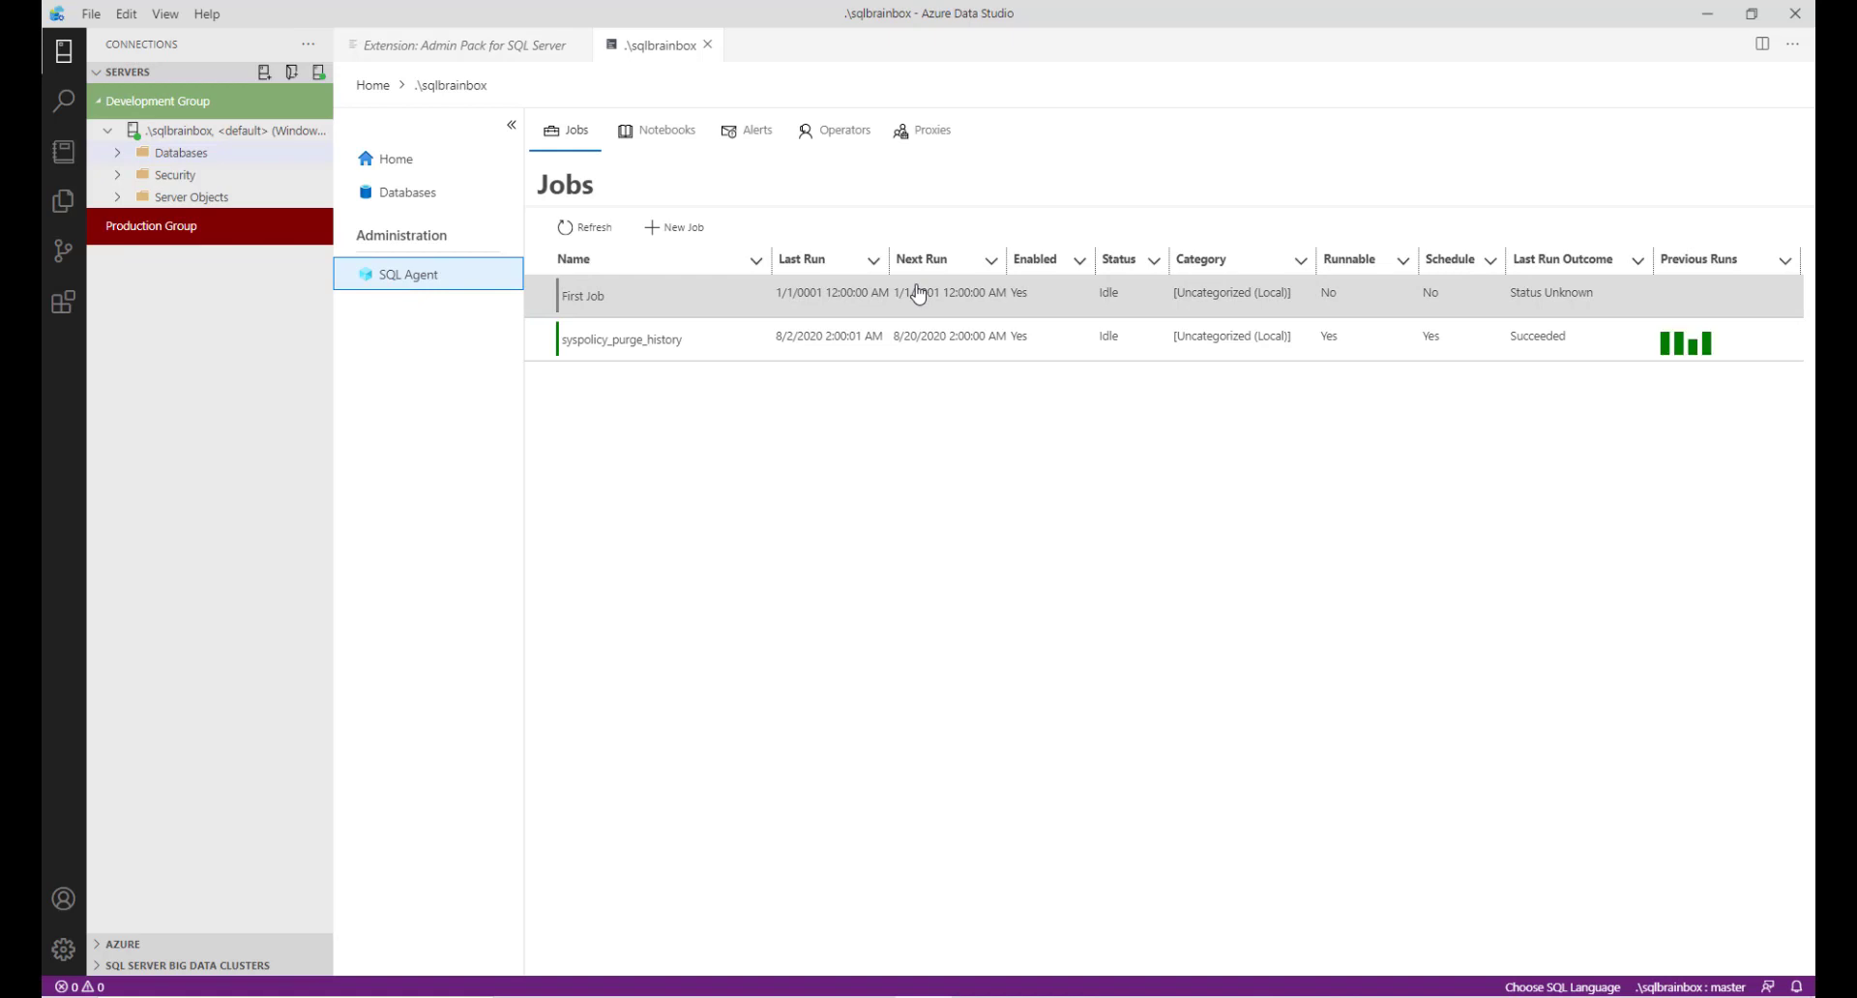
{"action": "mouse_move", "coordinate": [162, 154]}
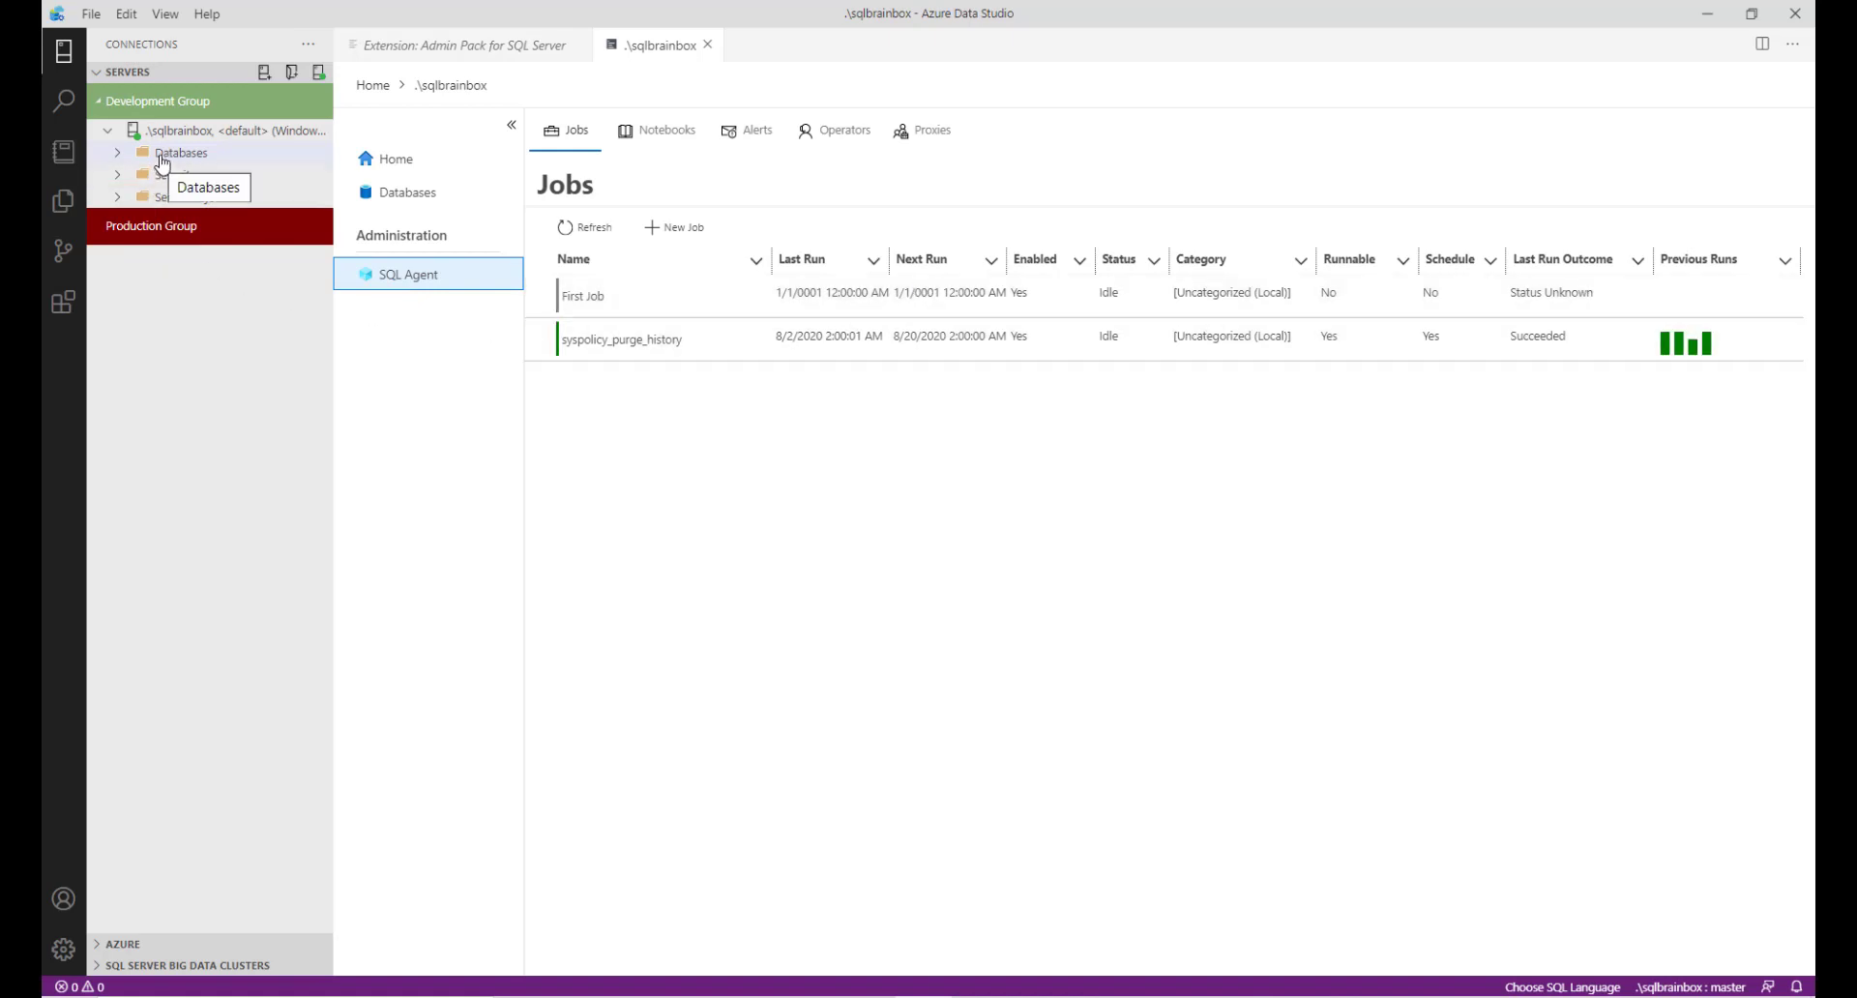
Expand Databases and right-click it to confirm the Import wizard option.
{"action": "left_click", "coordinate": [118, 153]}
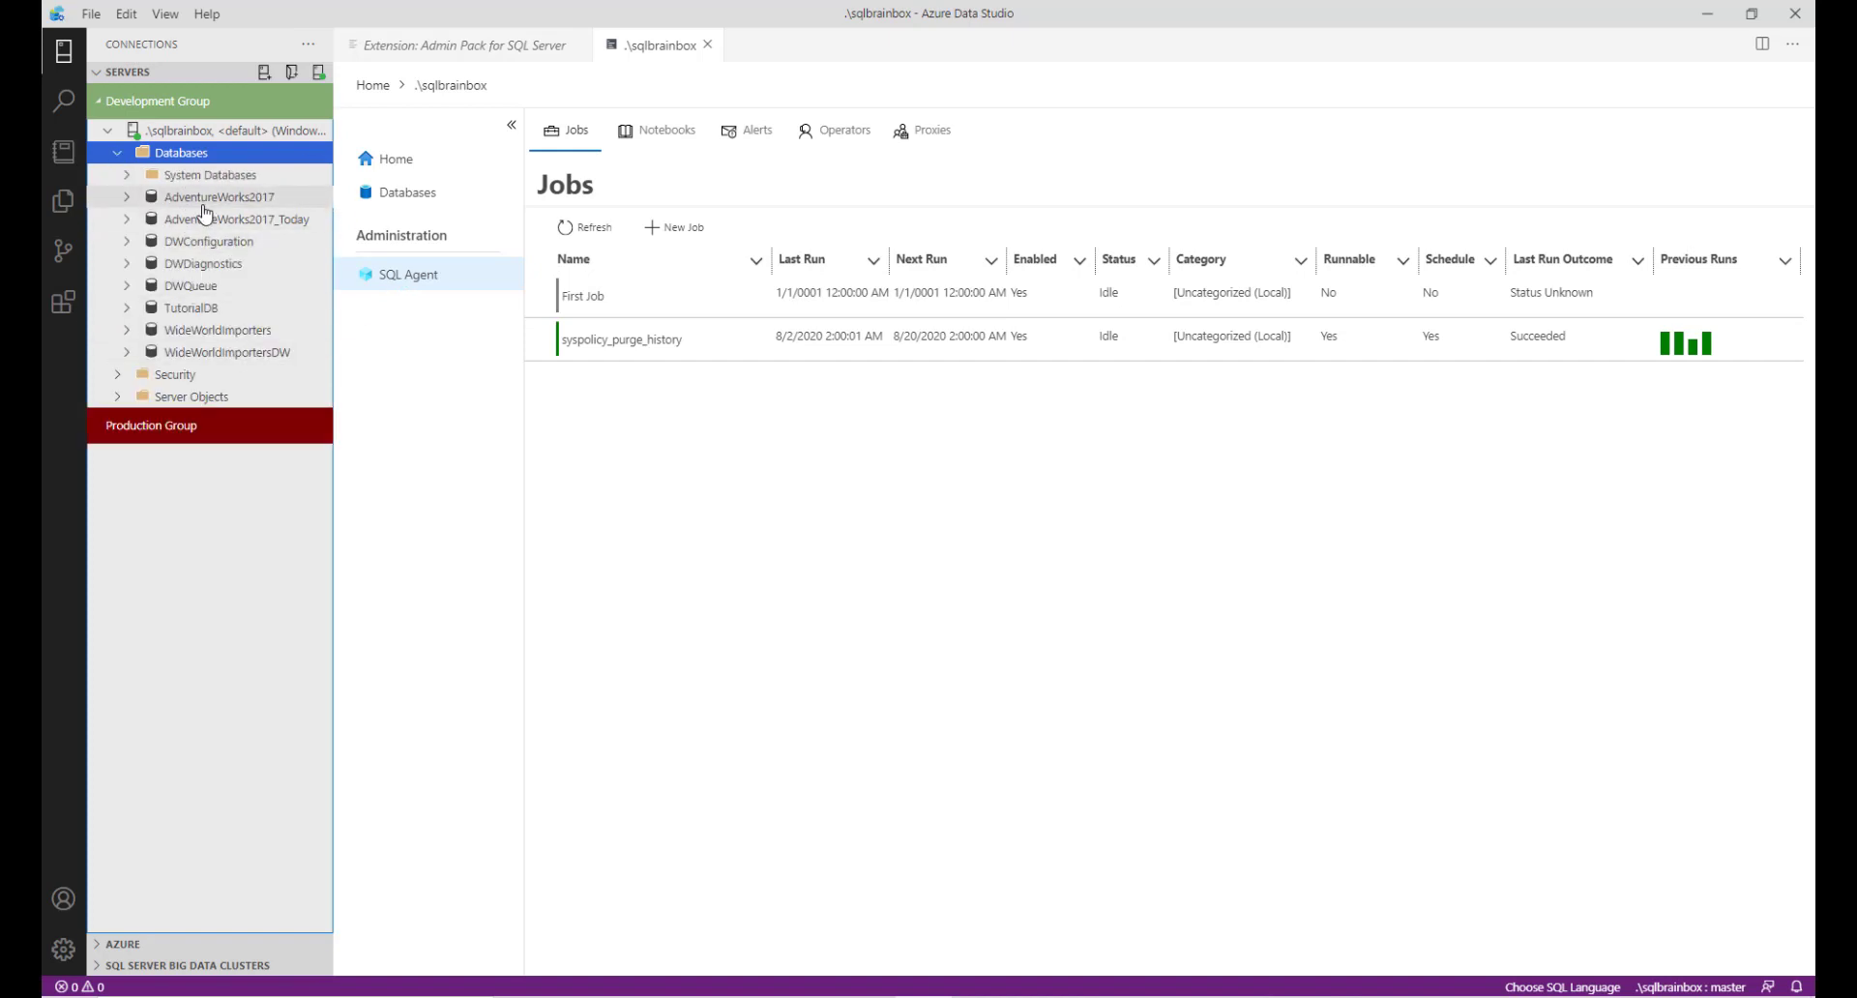
{"action": "right_click", "coordinate": [216, 196]}
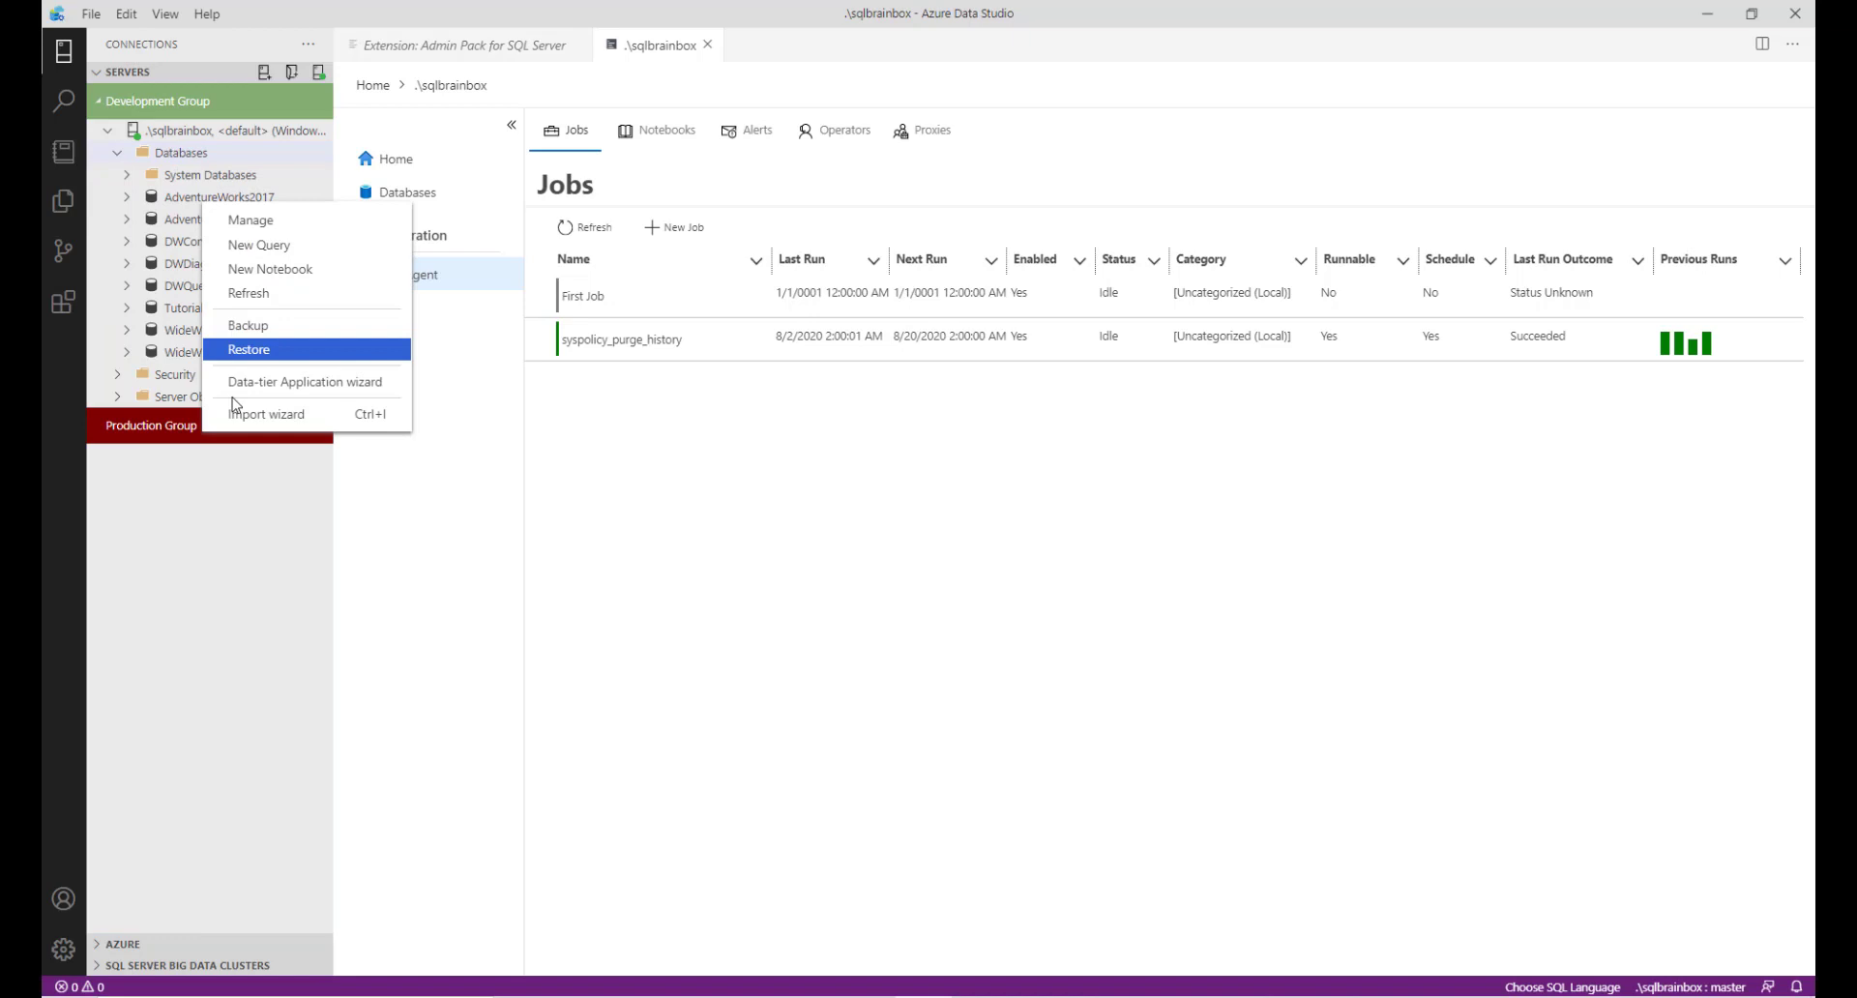
{"action": "mouse_move", "coordinate": [268, 414]}
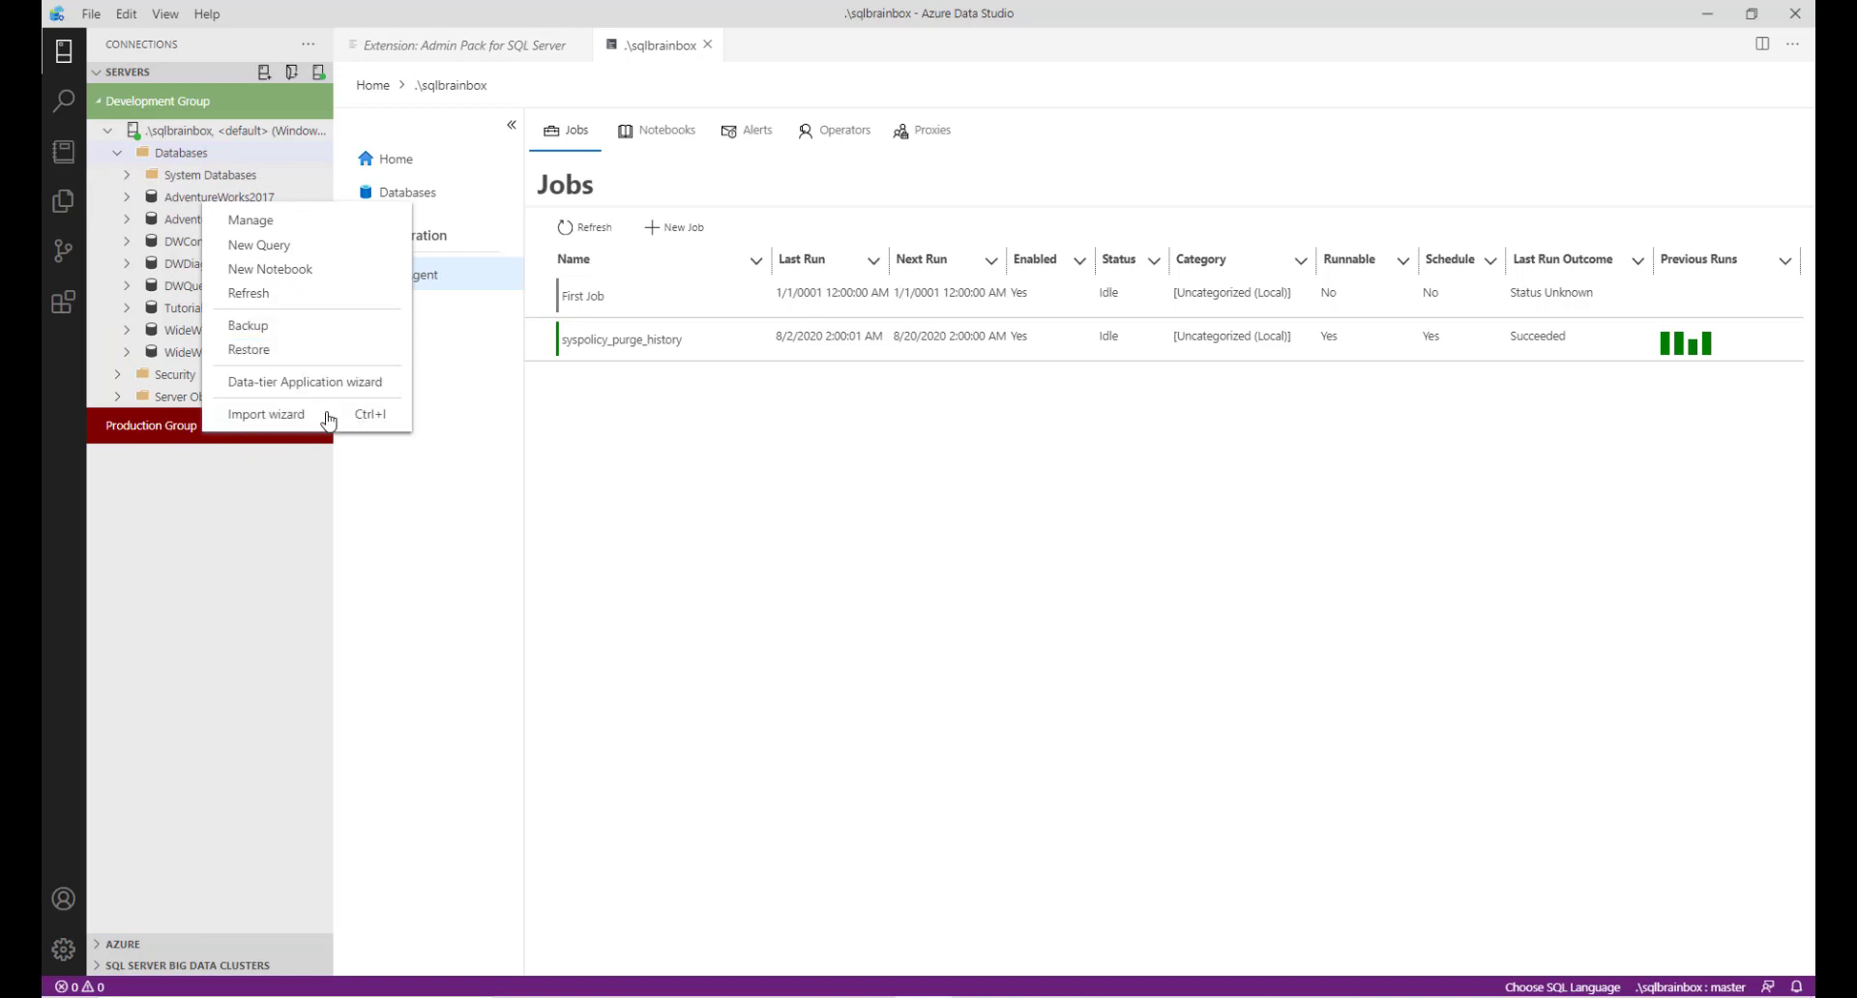
{"action": "mouse_move", "coordinate": [249, 349]}
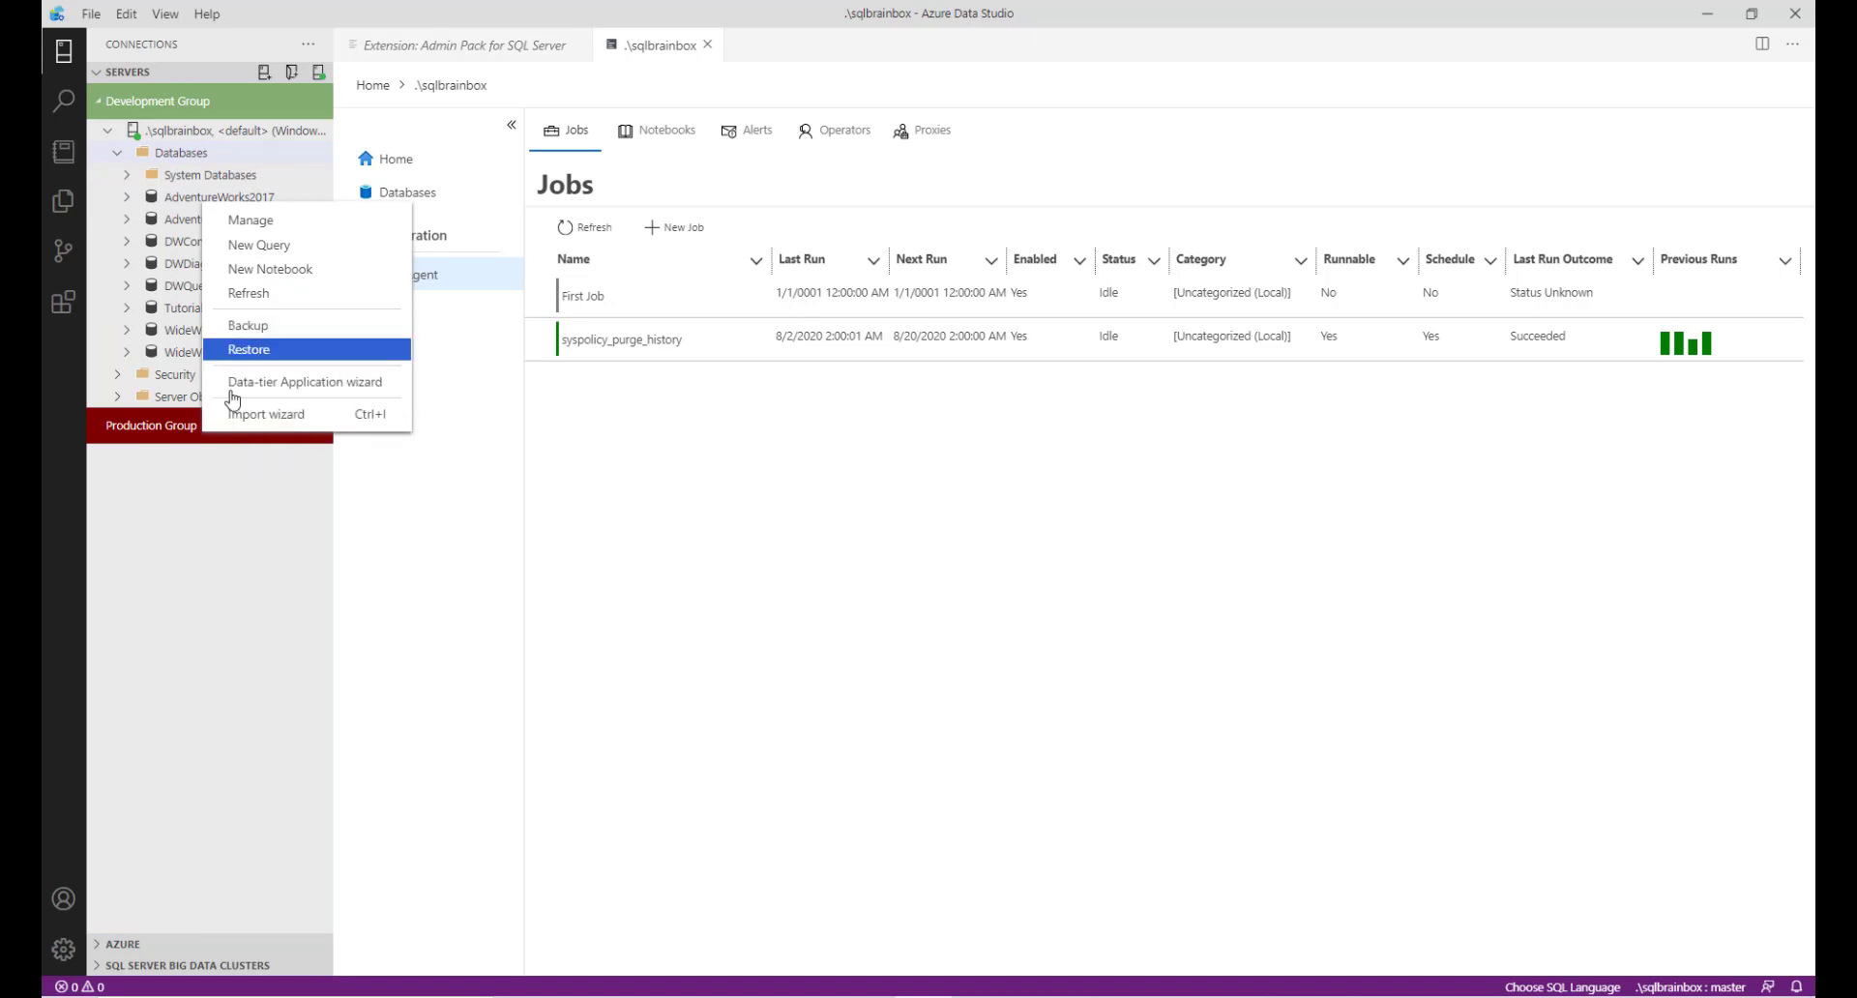
{"action": "mouse_move", "coordinate": [307, 381]}
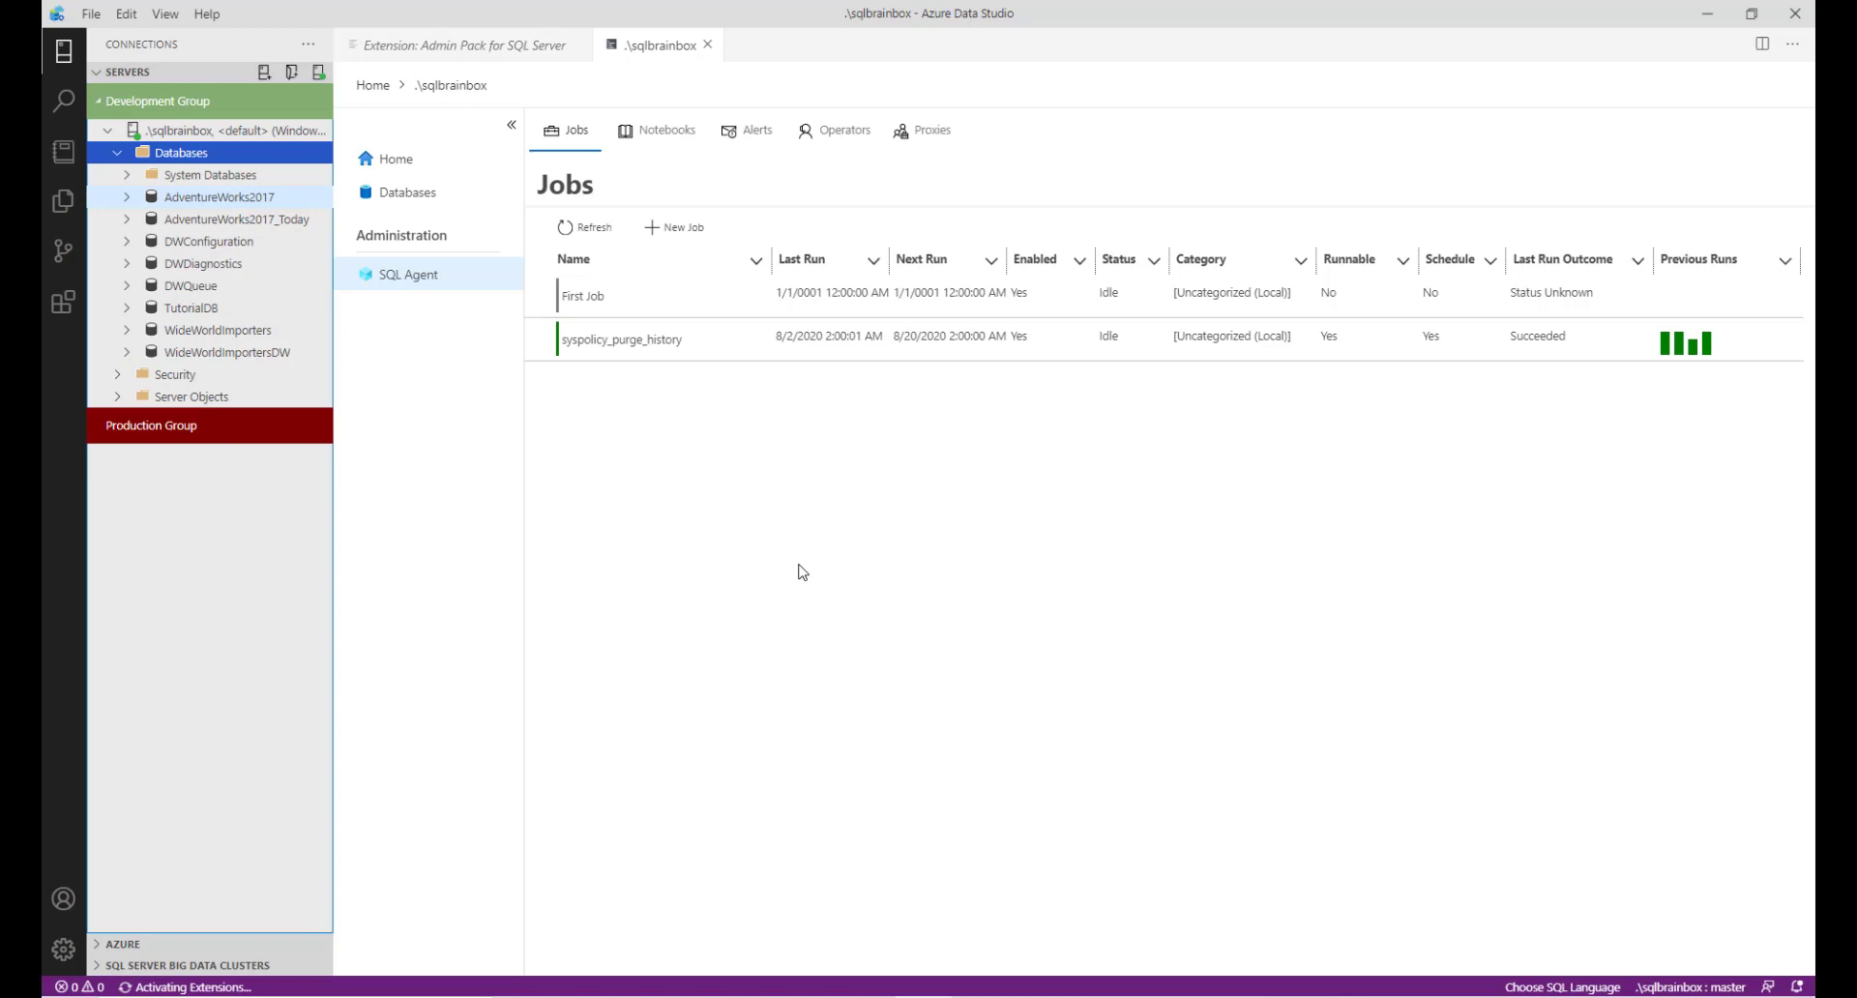
Expand AdventureWorks2017, then right-click the server to find Launch Profiler.
{"action": "left_click", "coordinate": [213, 196]}
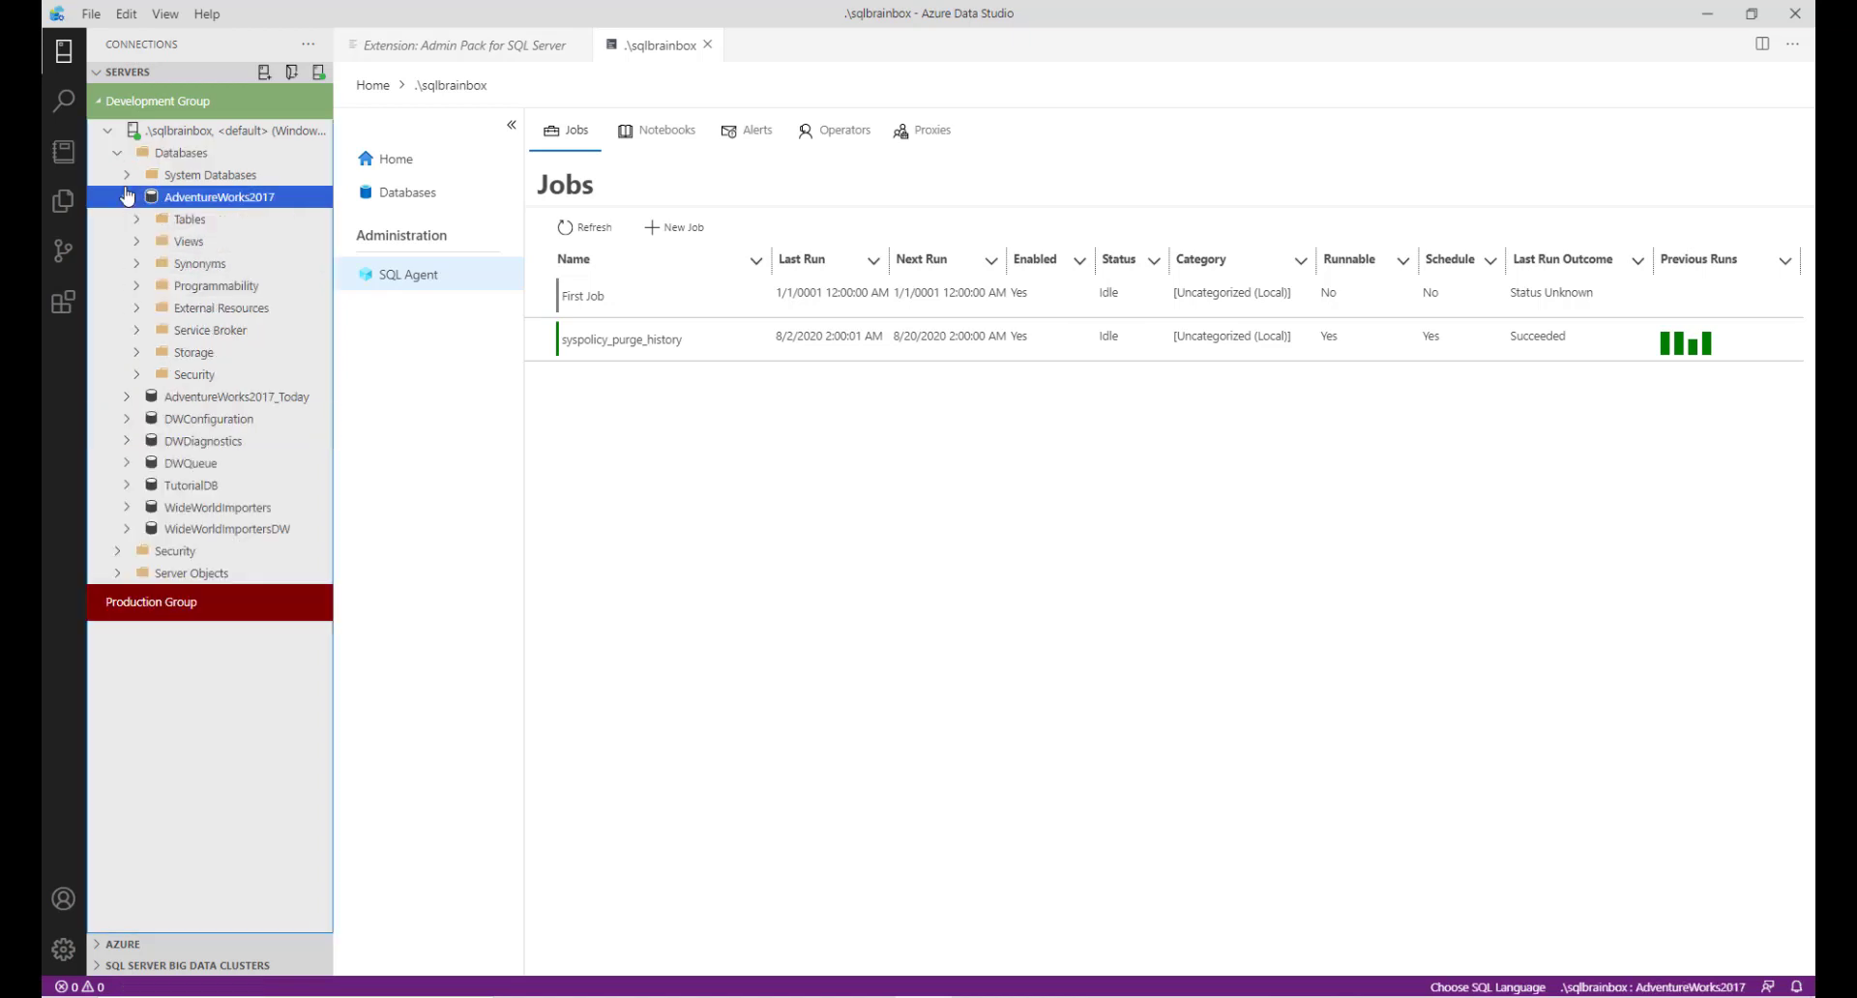
{"action": "right_click", "coordinate": [184, 130]}
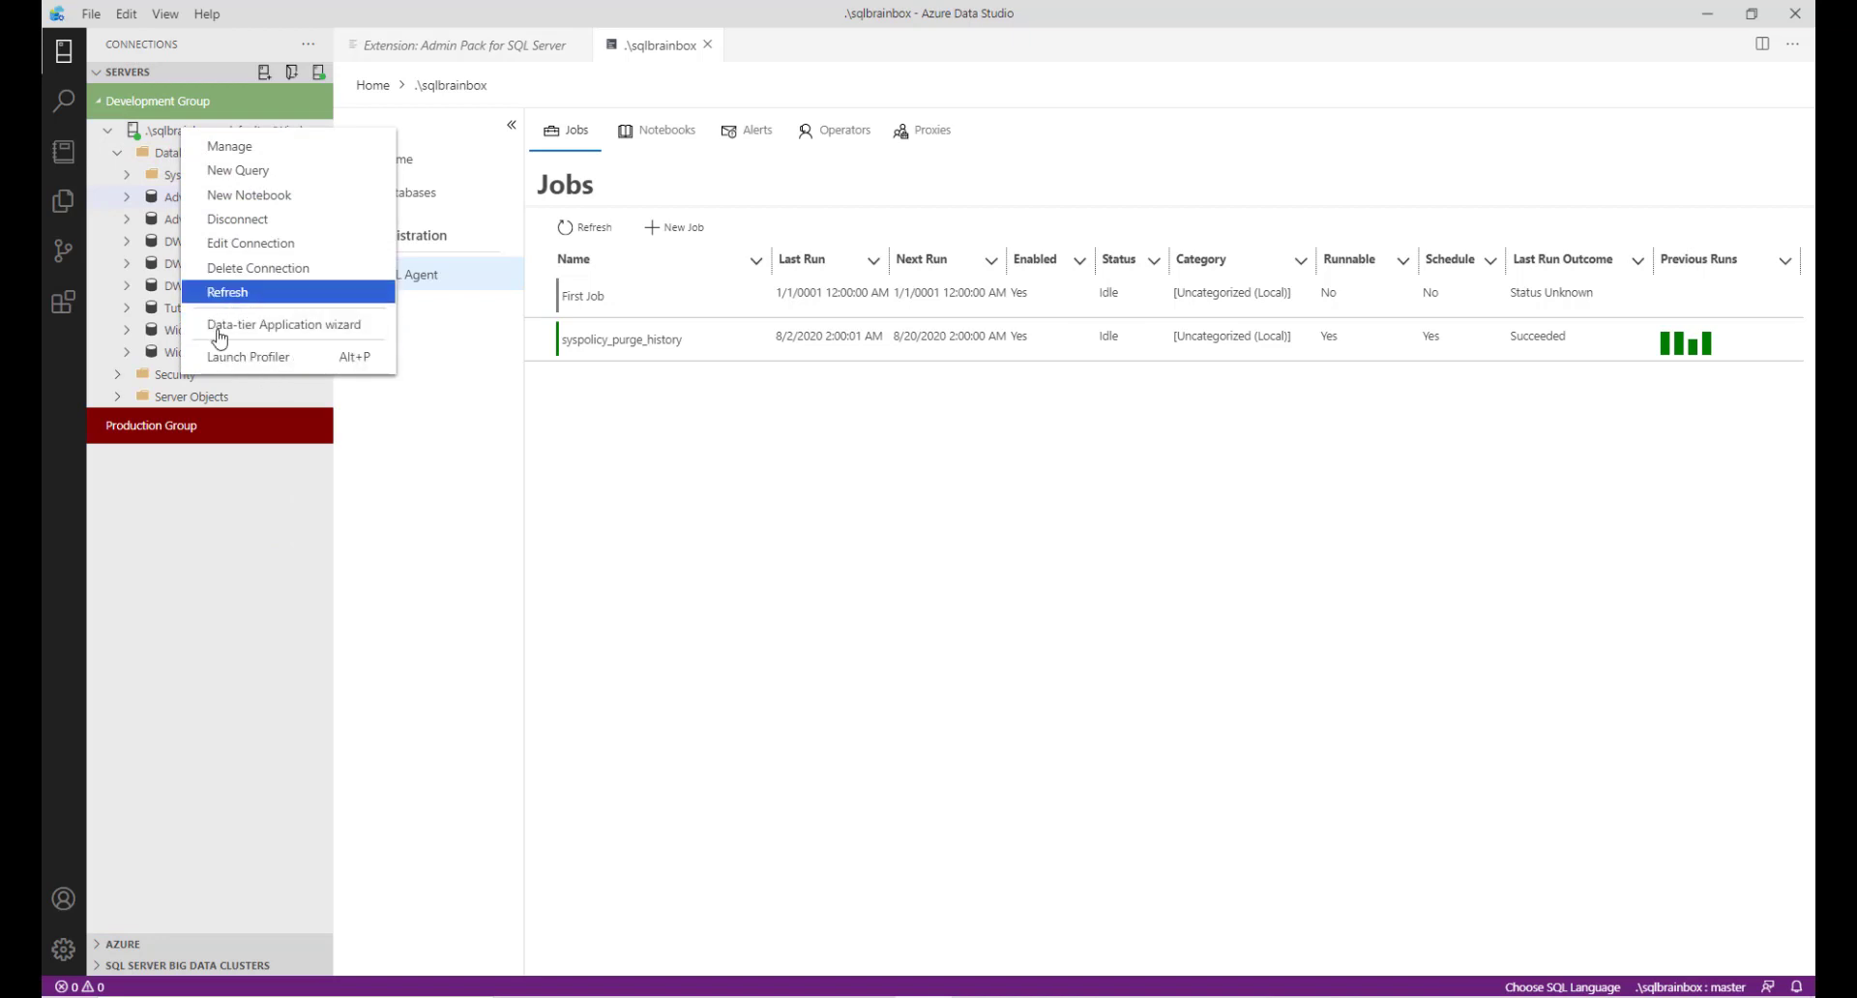
{"action": "mouse_move", "coordinate": [283, 297]}
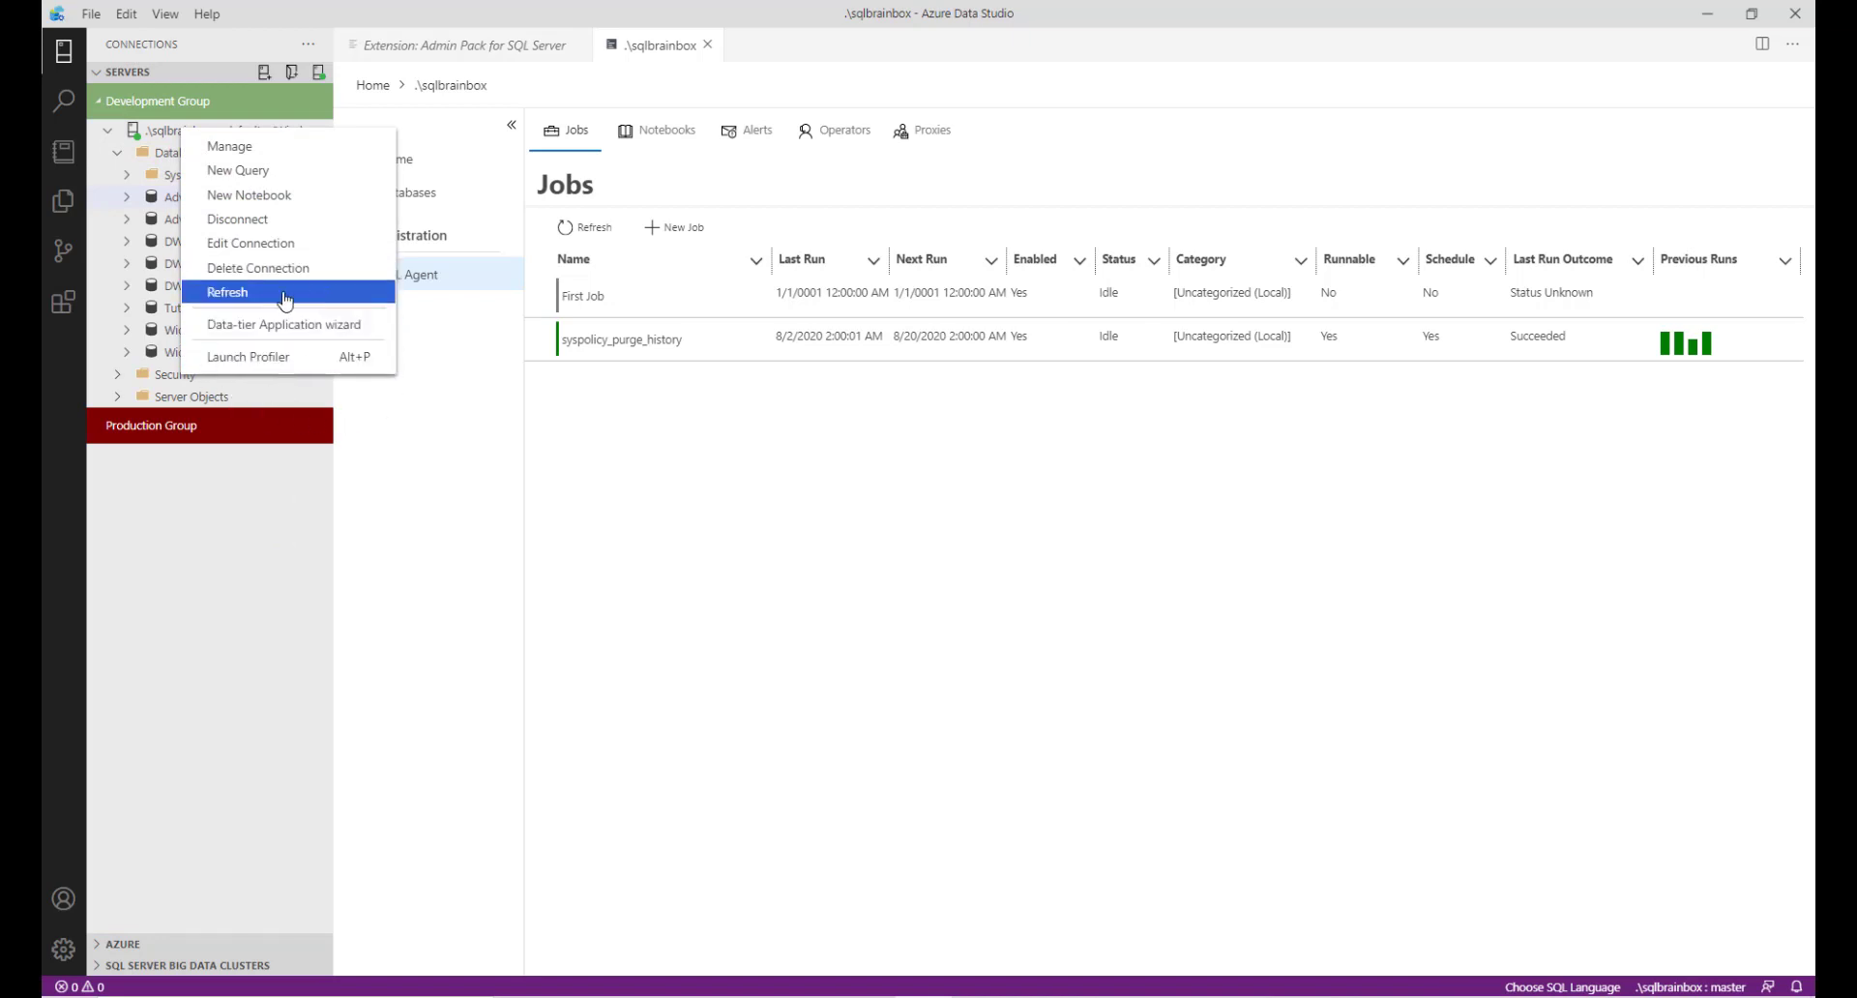
{"action": "mouse_move", "coordinate": [284, 356]}
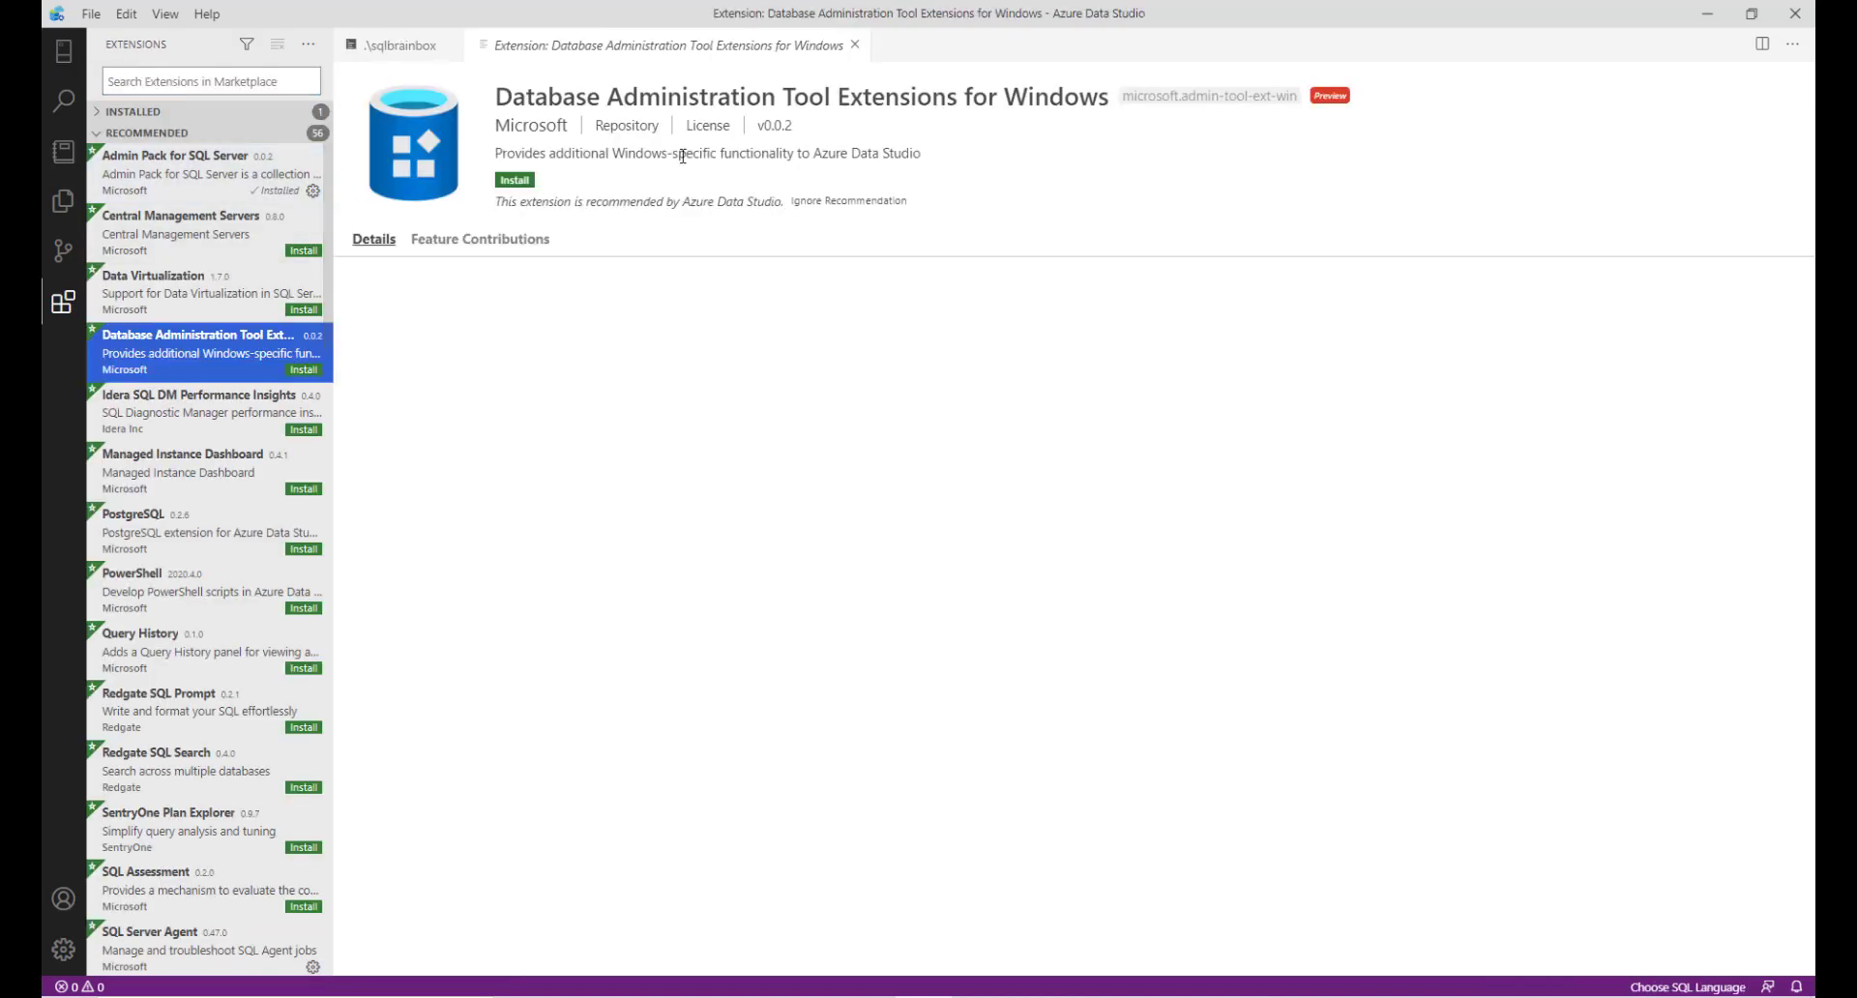
Select Database Administration Tool Extensions for Windows and install it.
{"action": "left_click", "coordinate": [374, 238]}
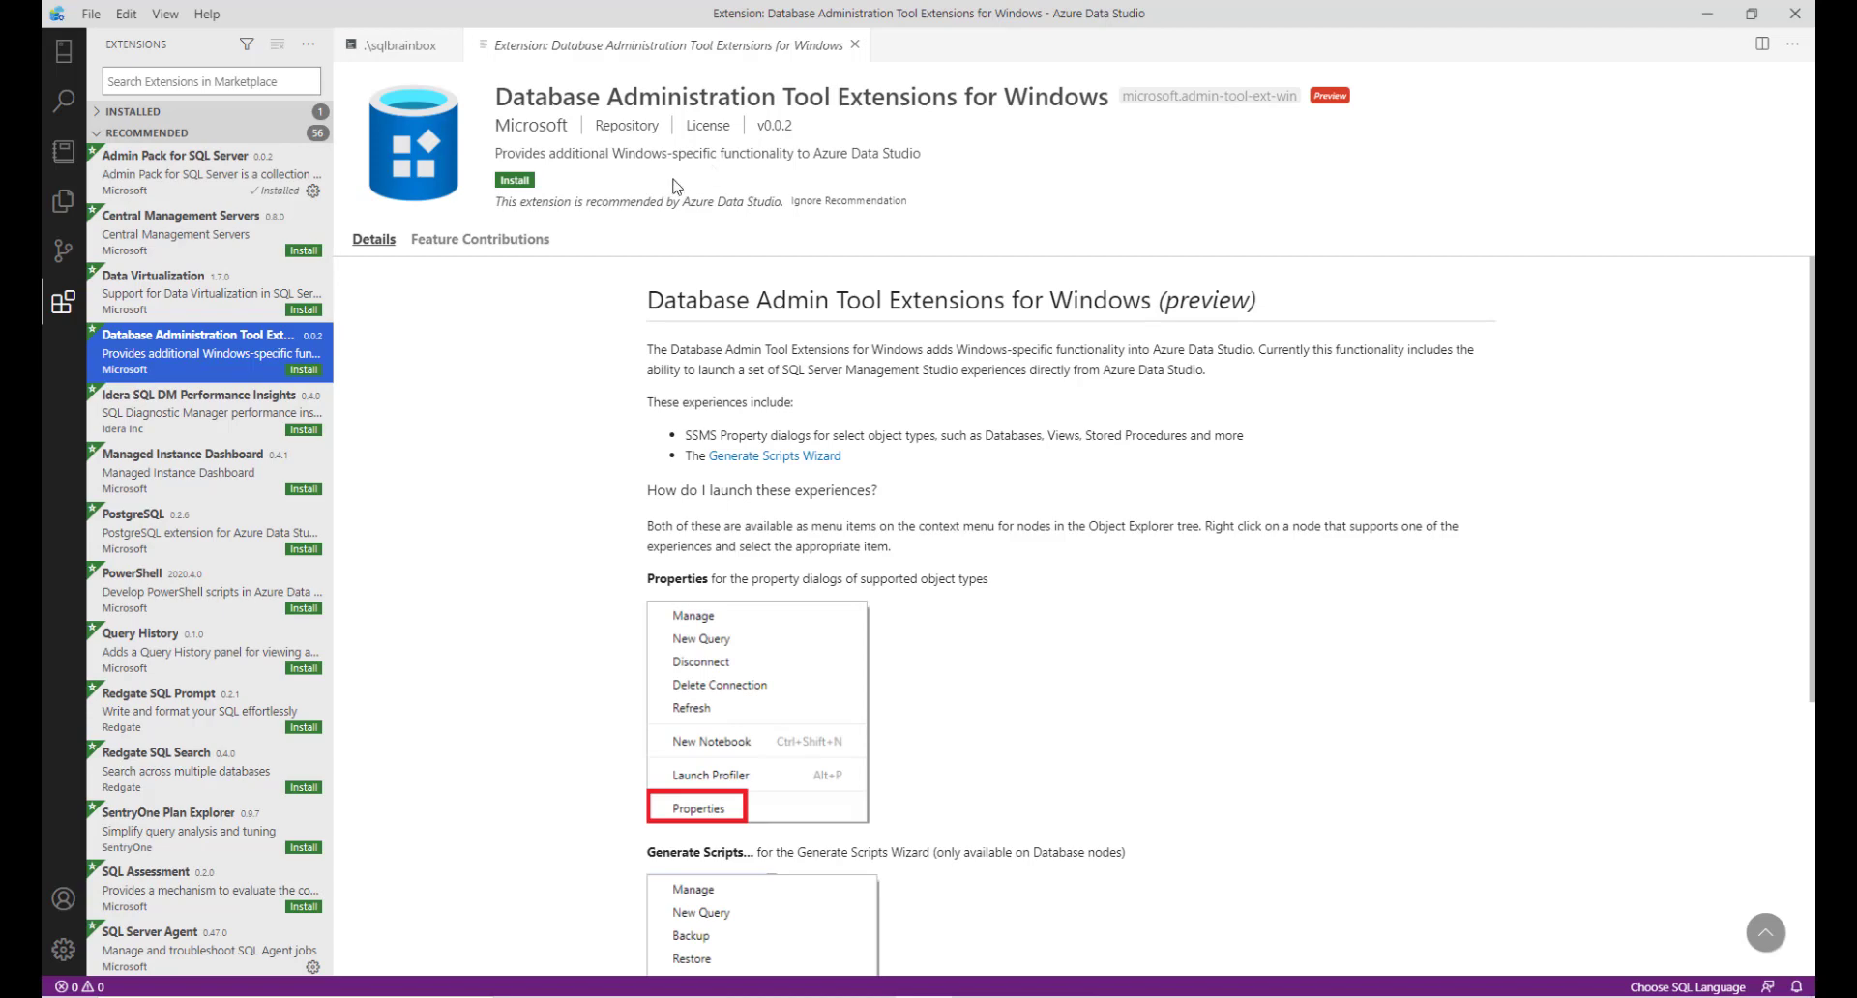
{"action": "left_click", "coordinate": [514, 180]}
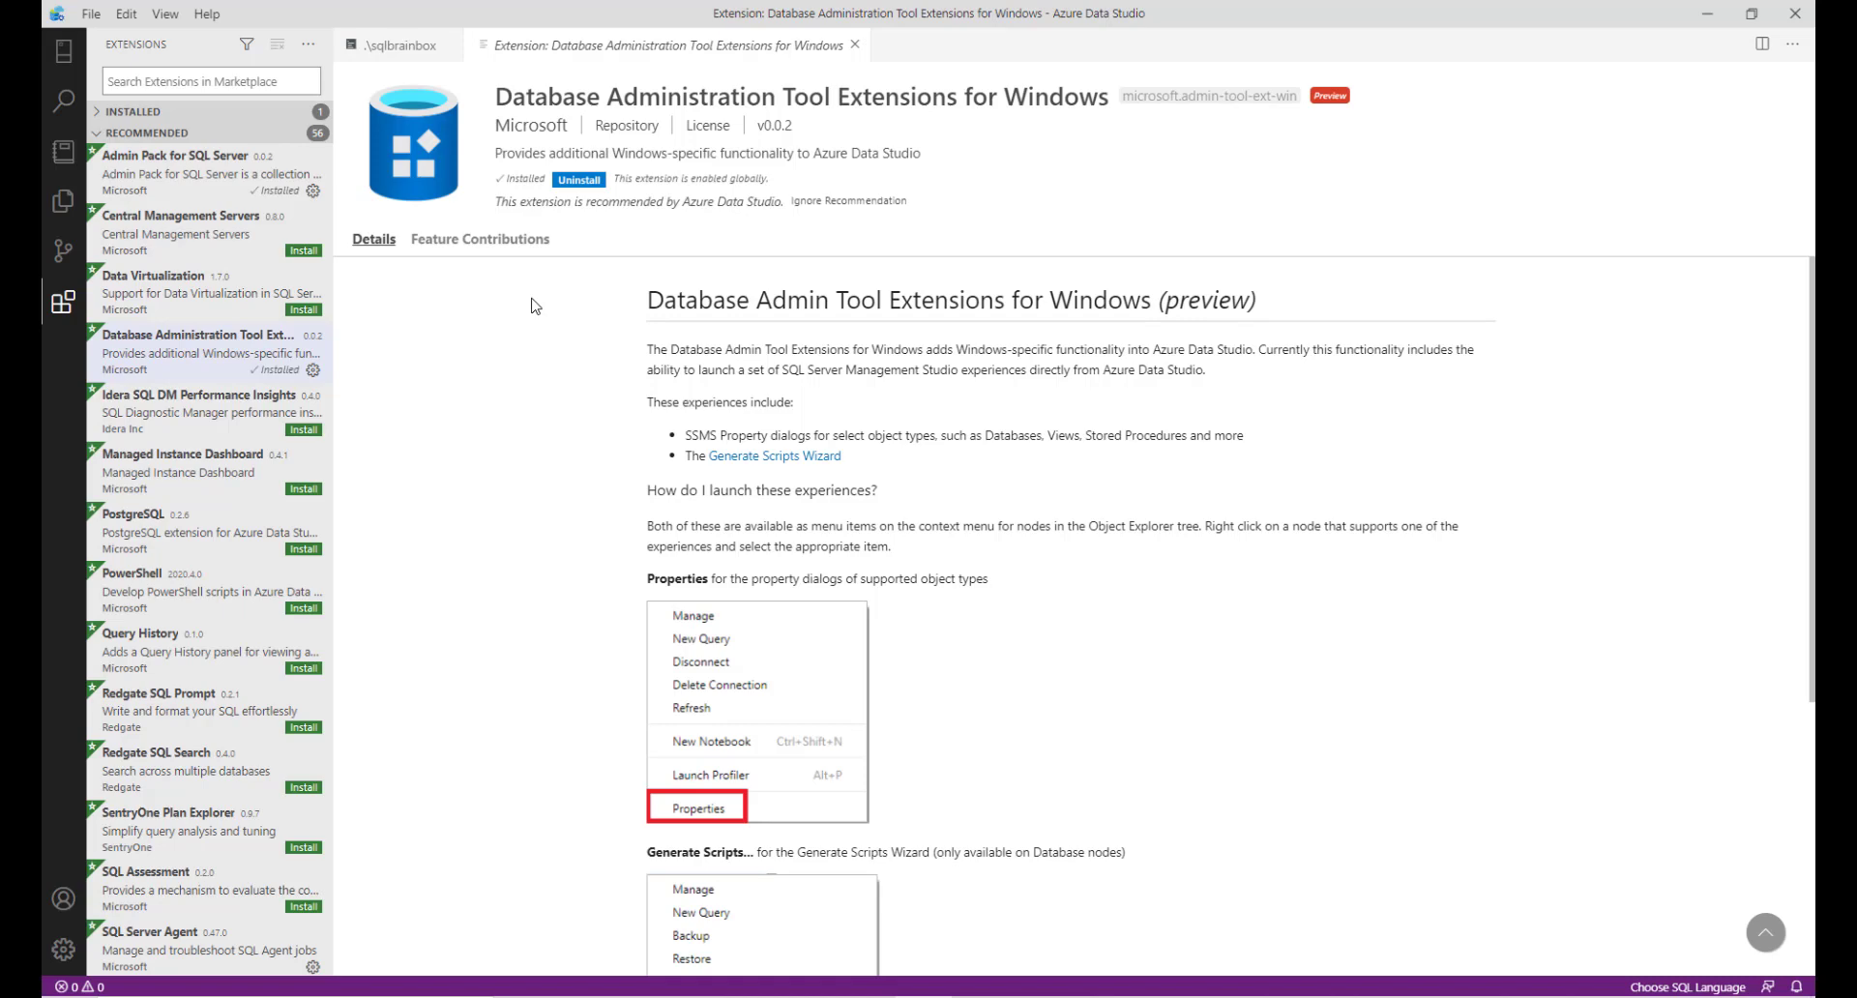
{"action": "mouse_move", "coordinate": [521, 427]}
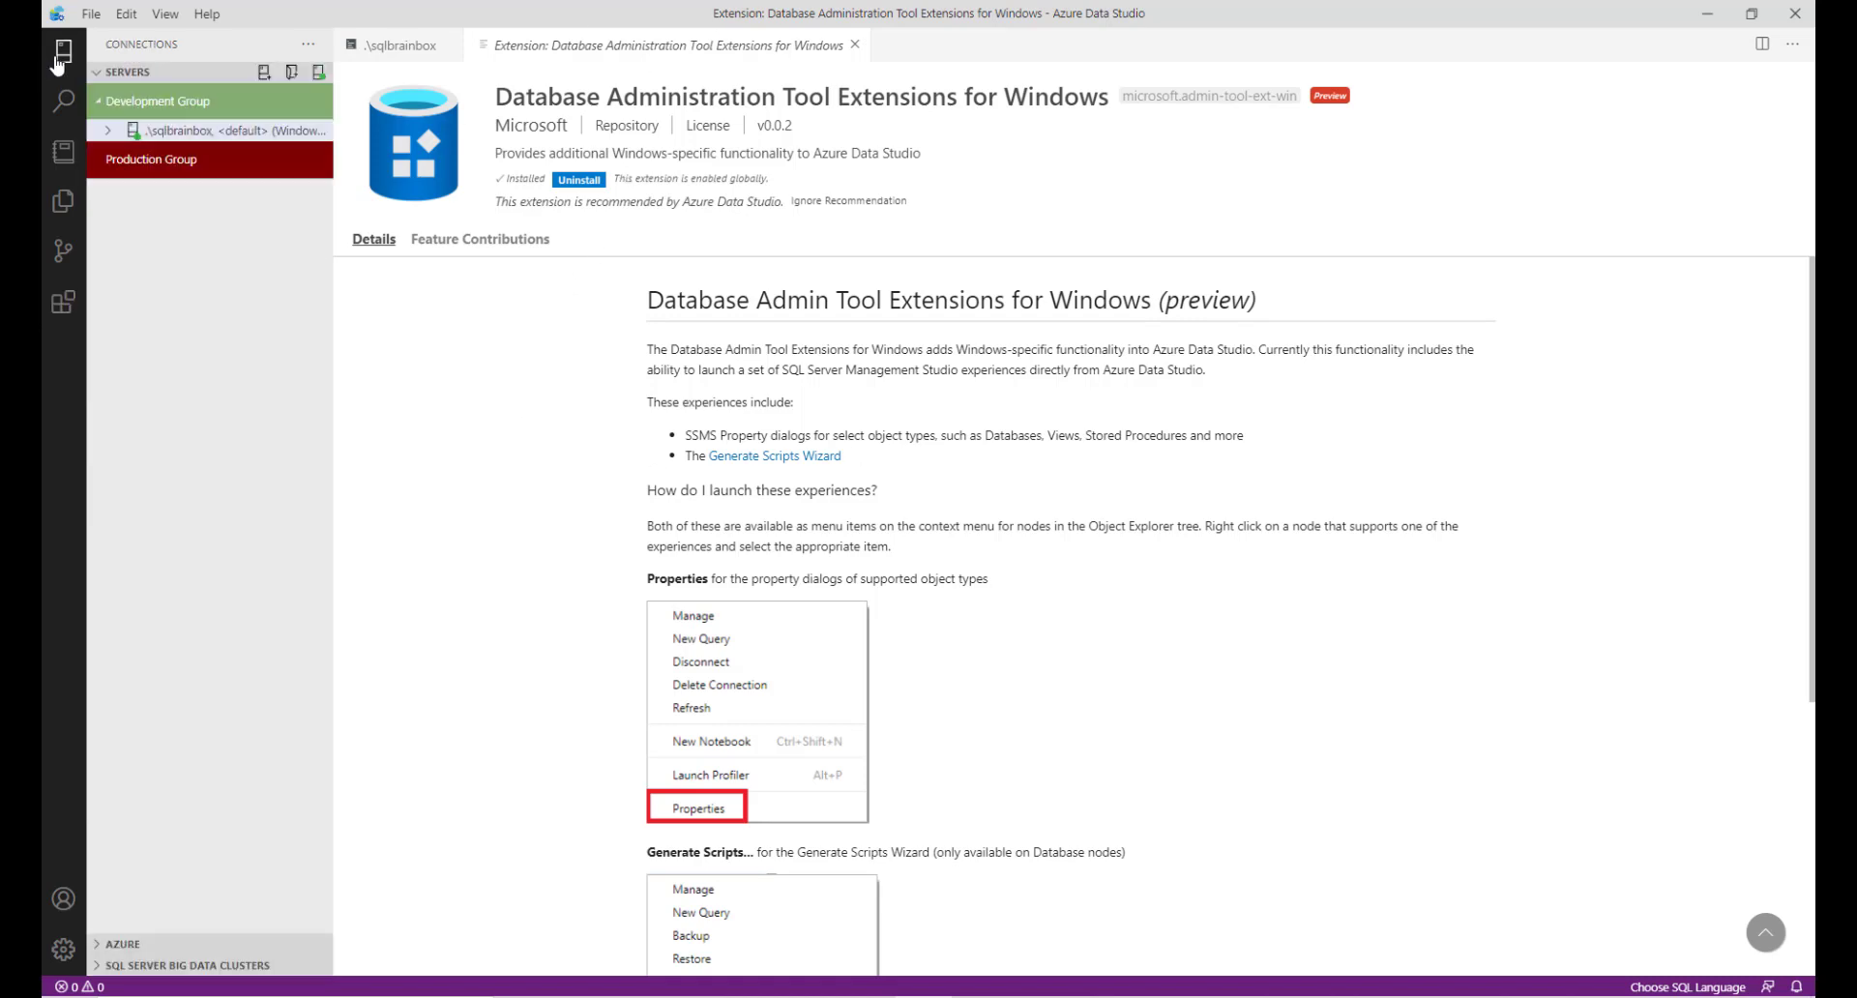
Launch Generate Scripts for AdventureWorks2017, close the wizard, and return to Extensions.
{"action": "left_click", "coordinate": [110, 130]}
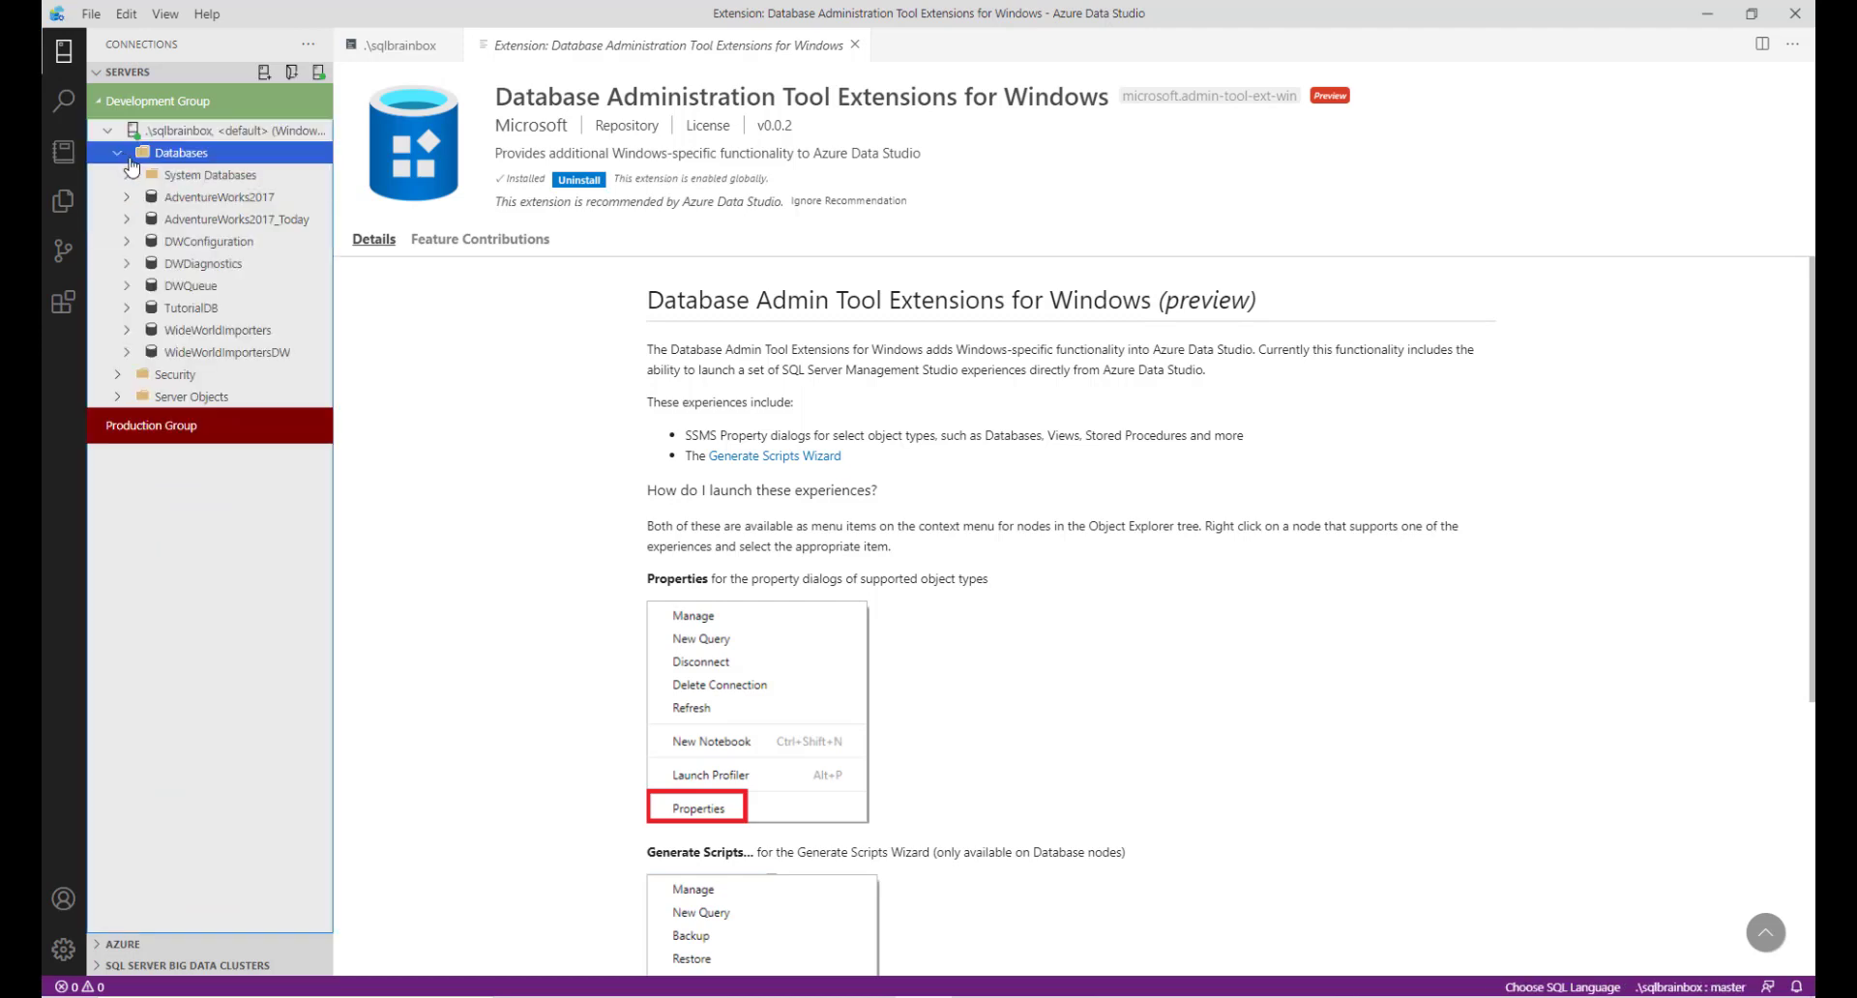
{"action": "right_click", "coordinate": [201, 195]}
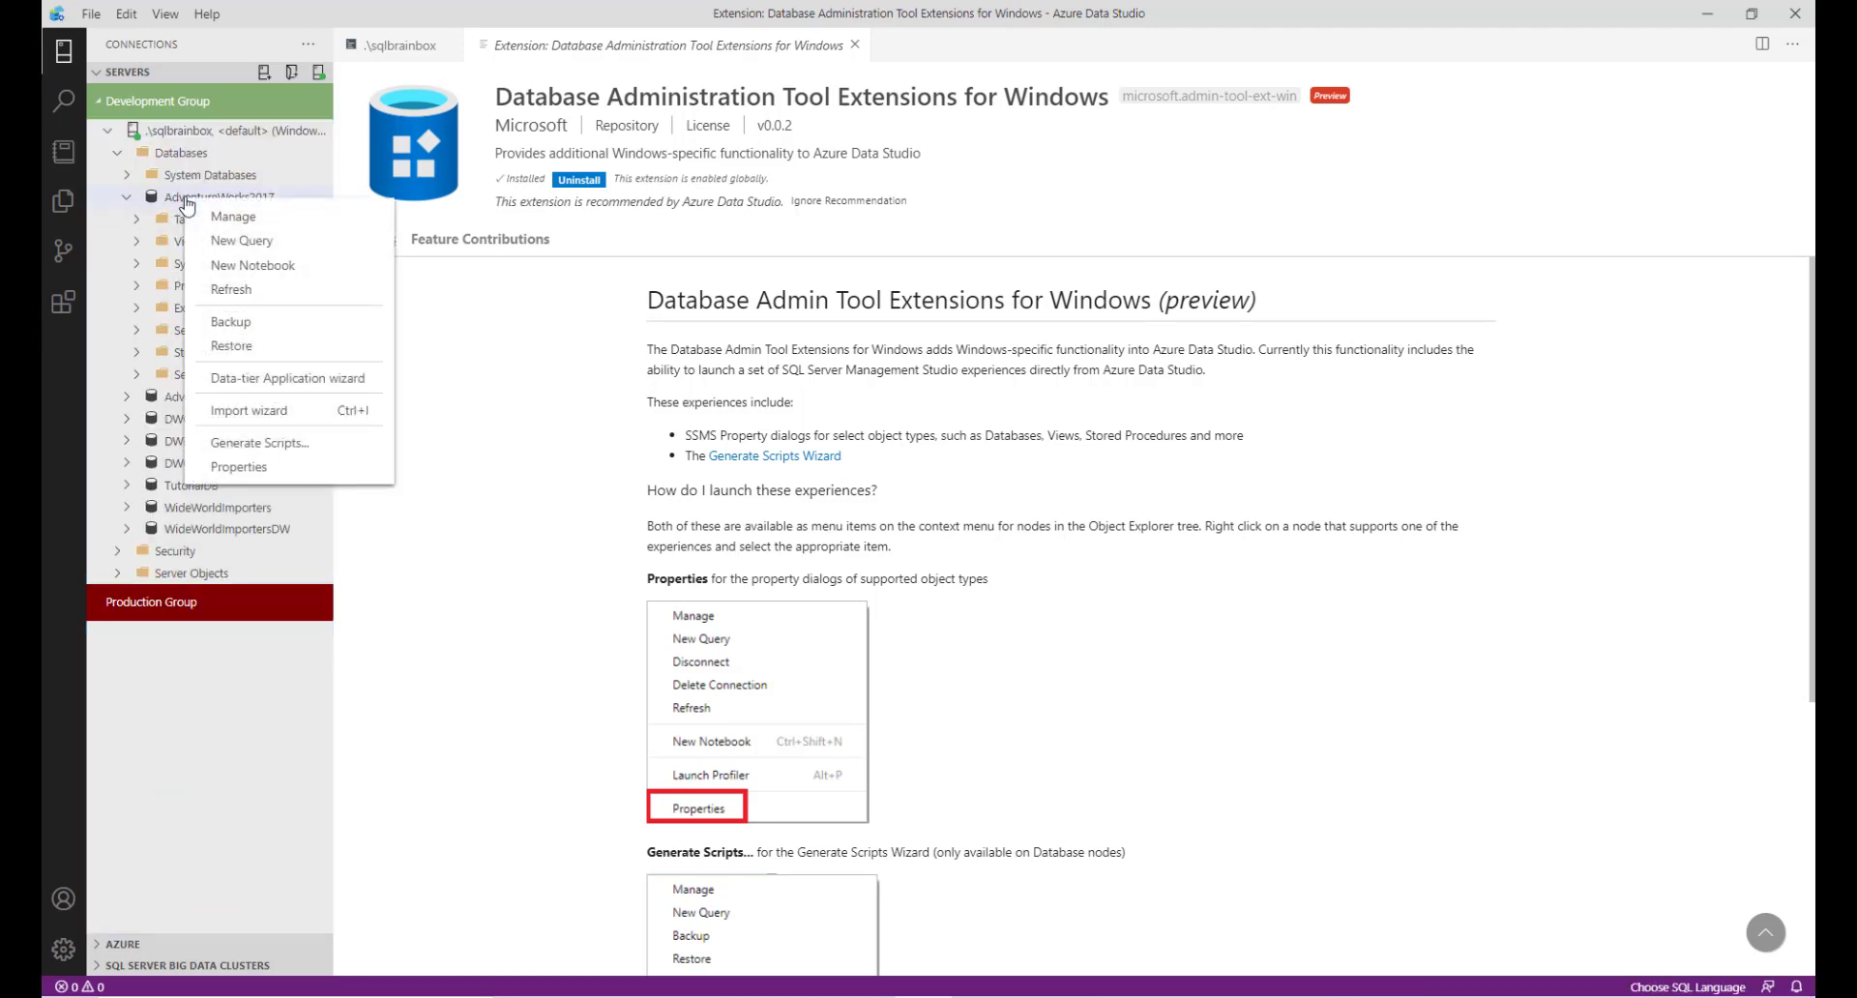
{"action": "mouse_move", "coordinate": [270, 450]}
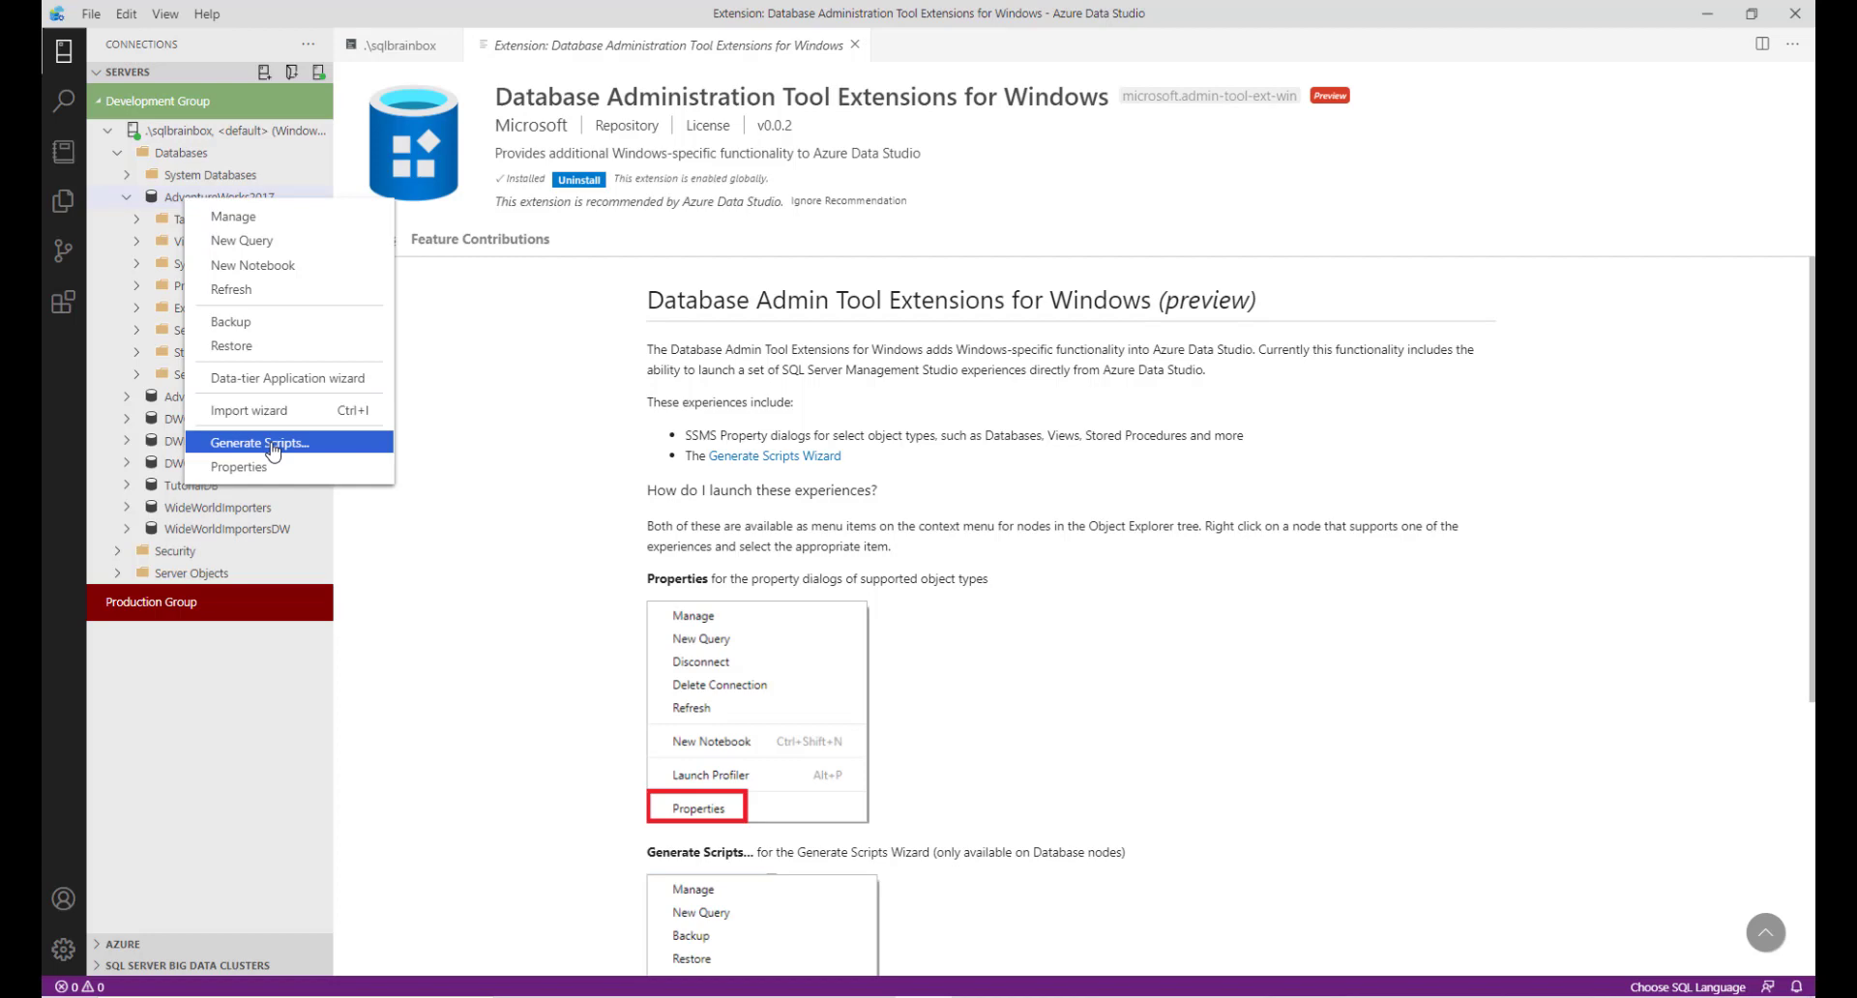
{"action": "left_click", "coordinate": [260, 442]}
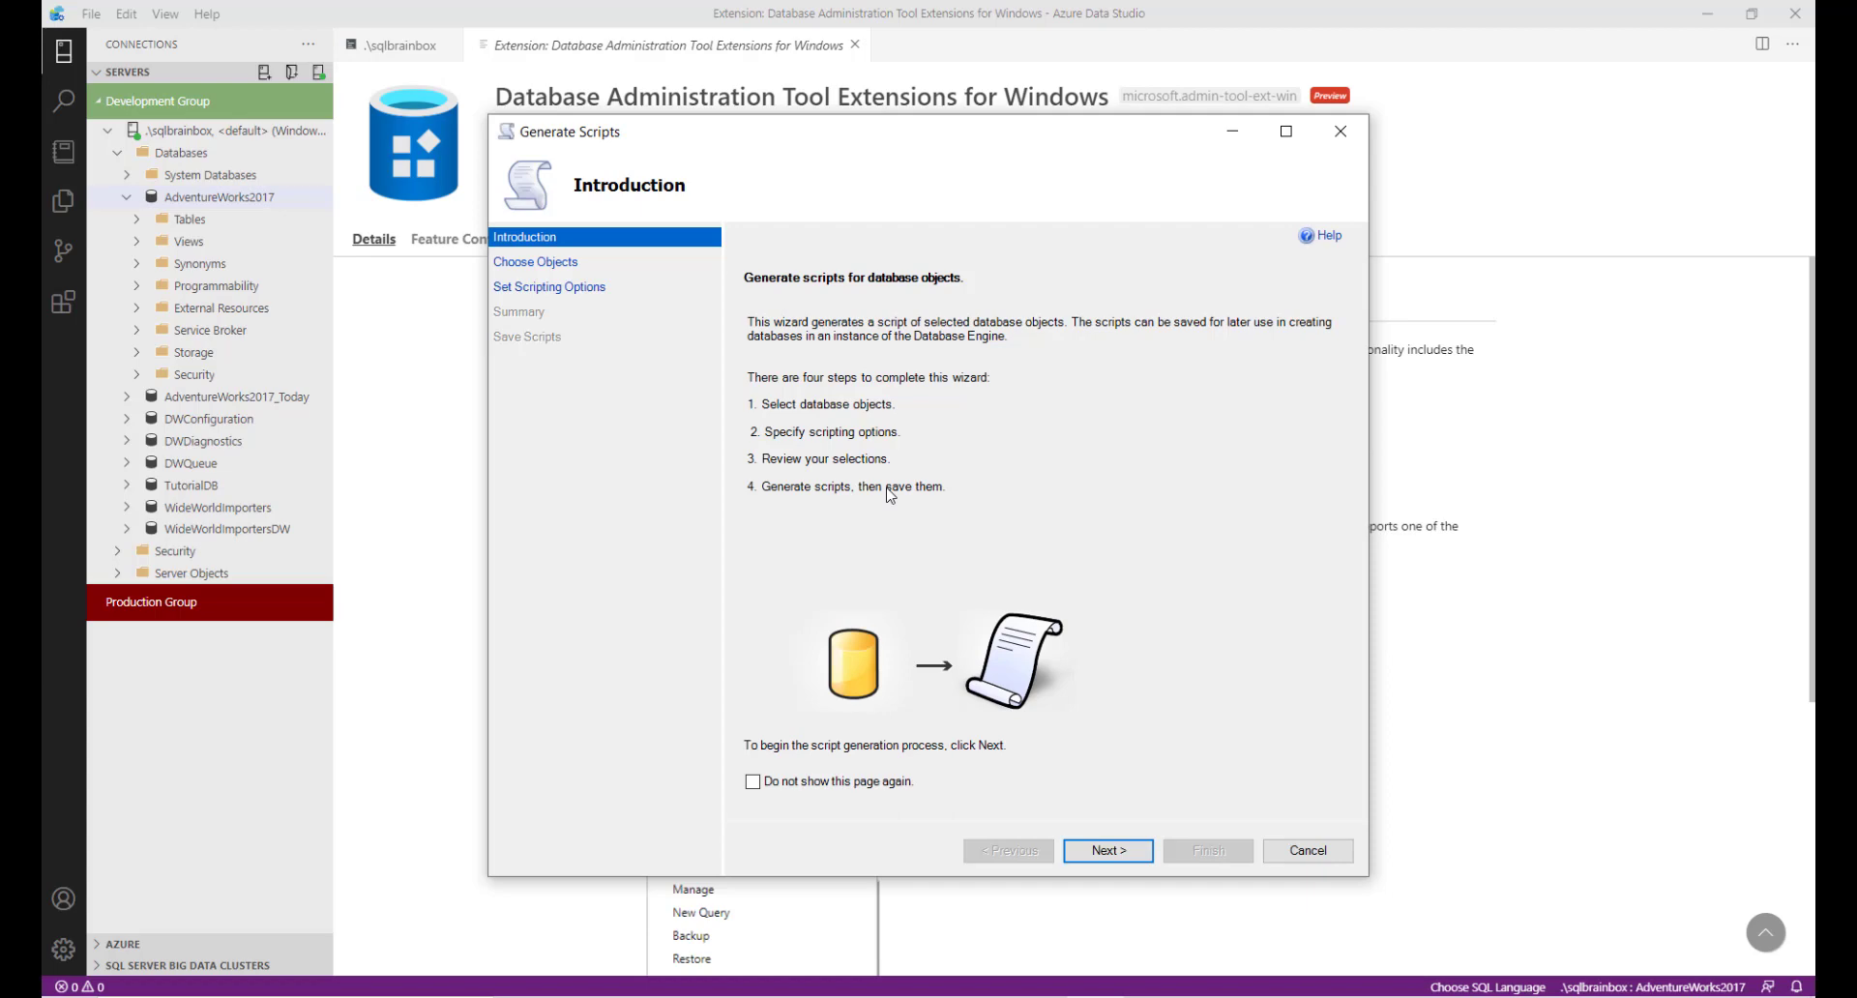
{"action": "left_click", "coordinate": [1308, 850]}
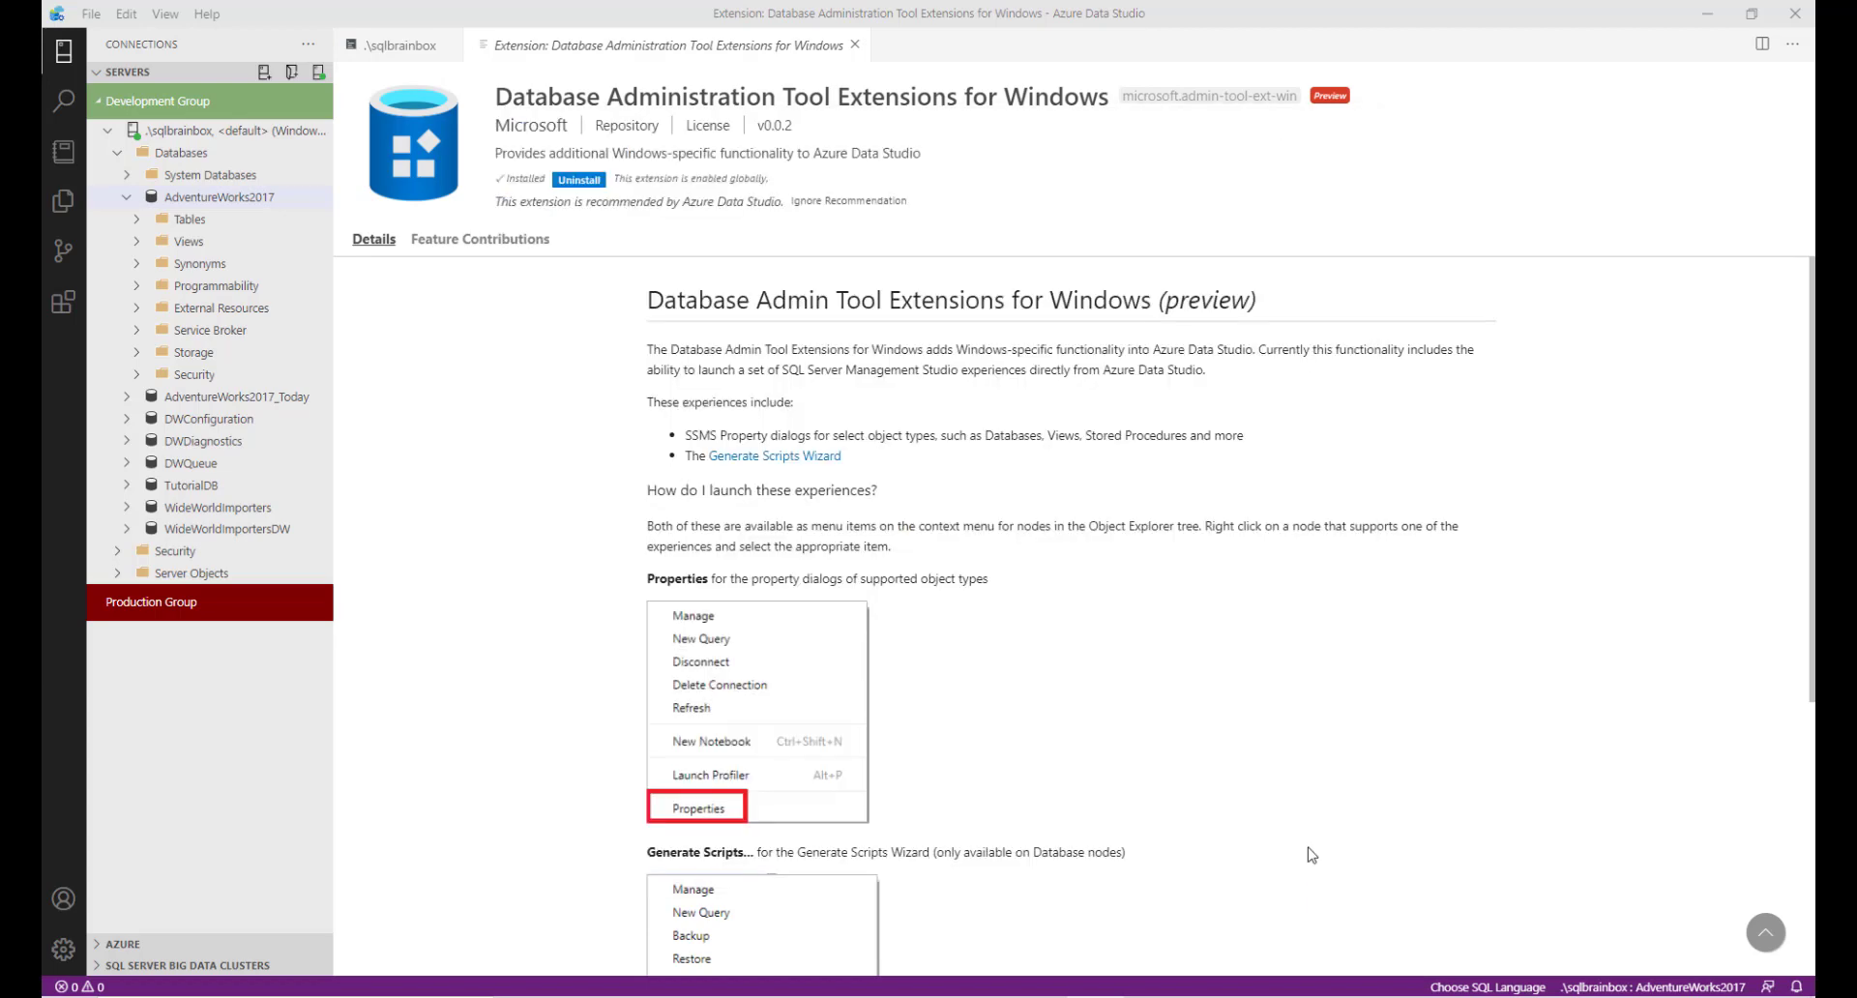
{"action": "left_click", "coordinate": [63, 307]}
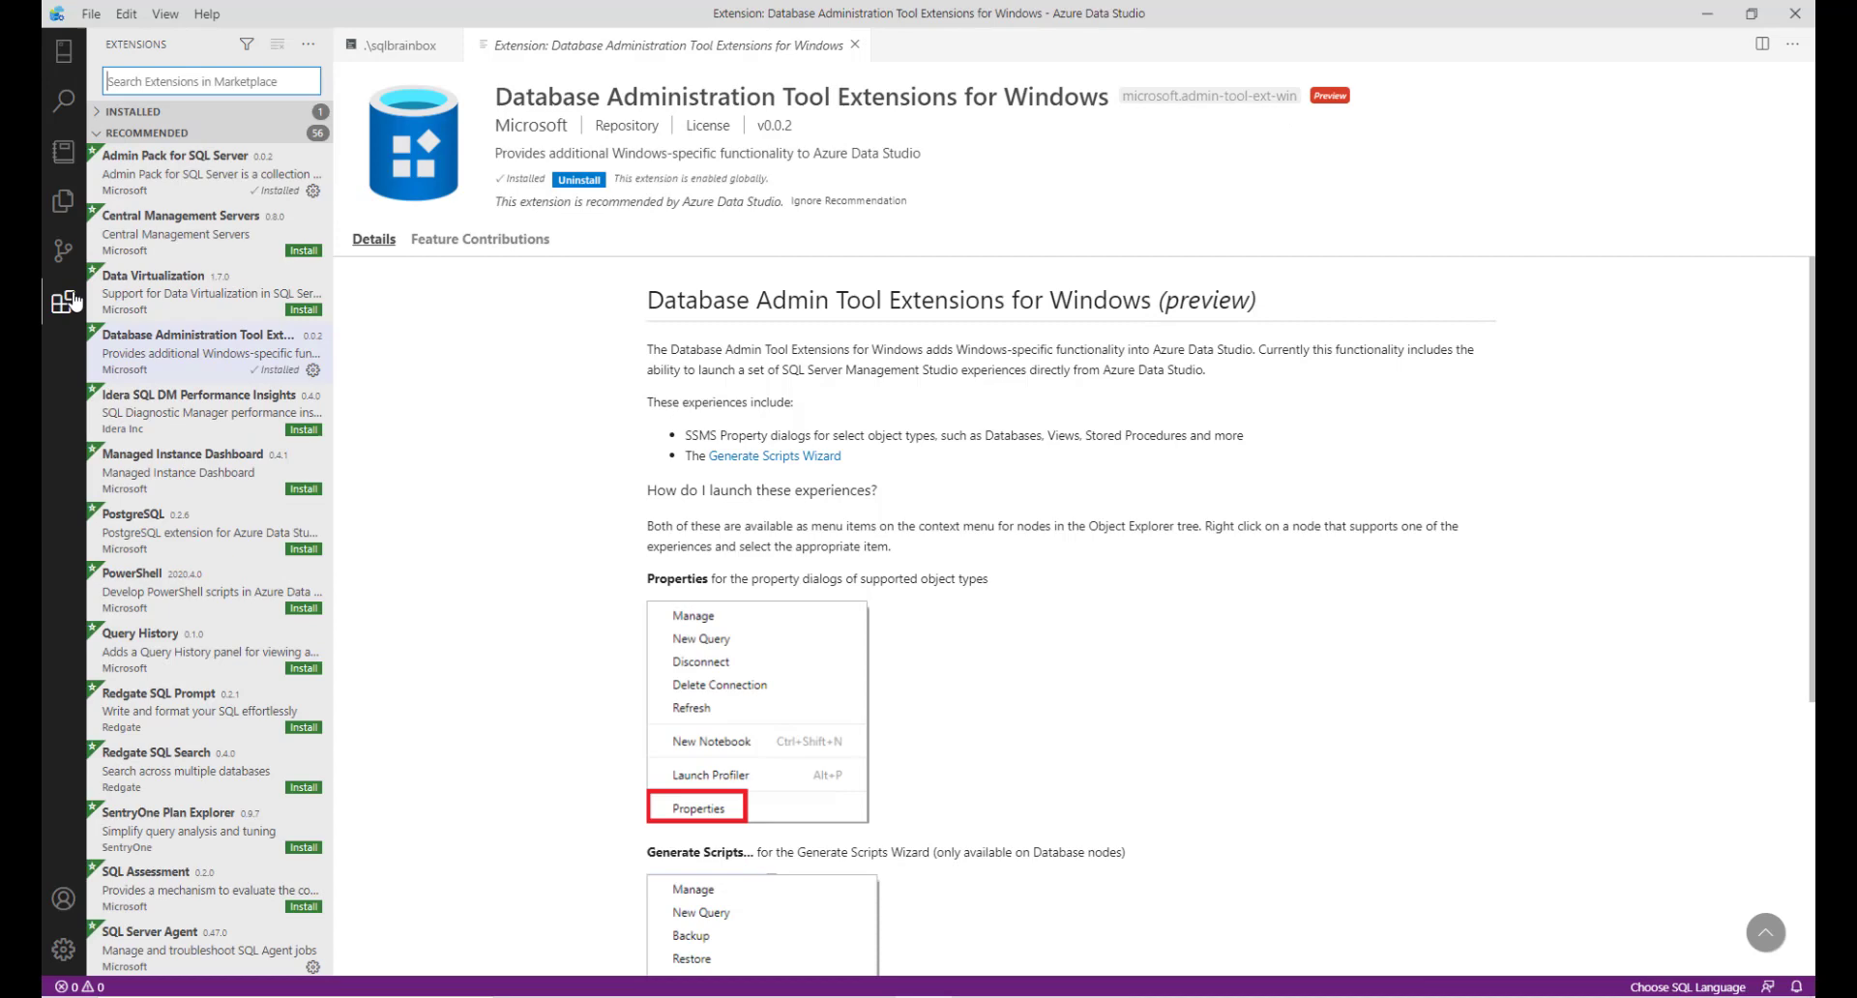
{"action": "mouse_move", "coordinate": [292, 213]}
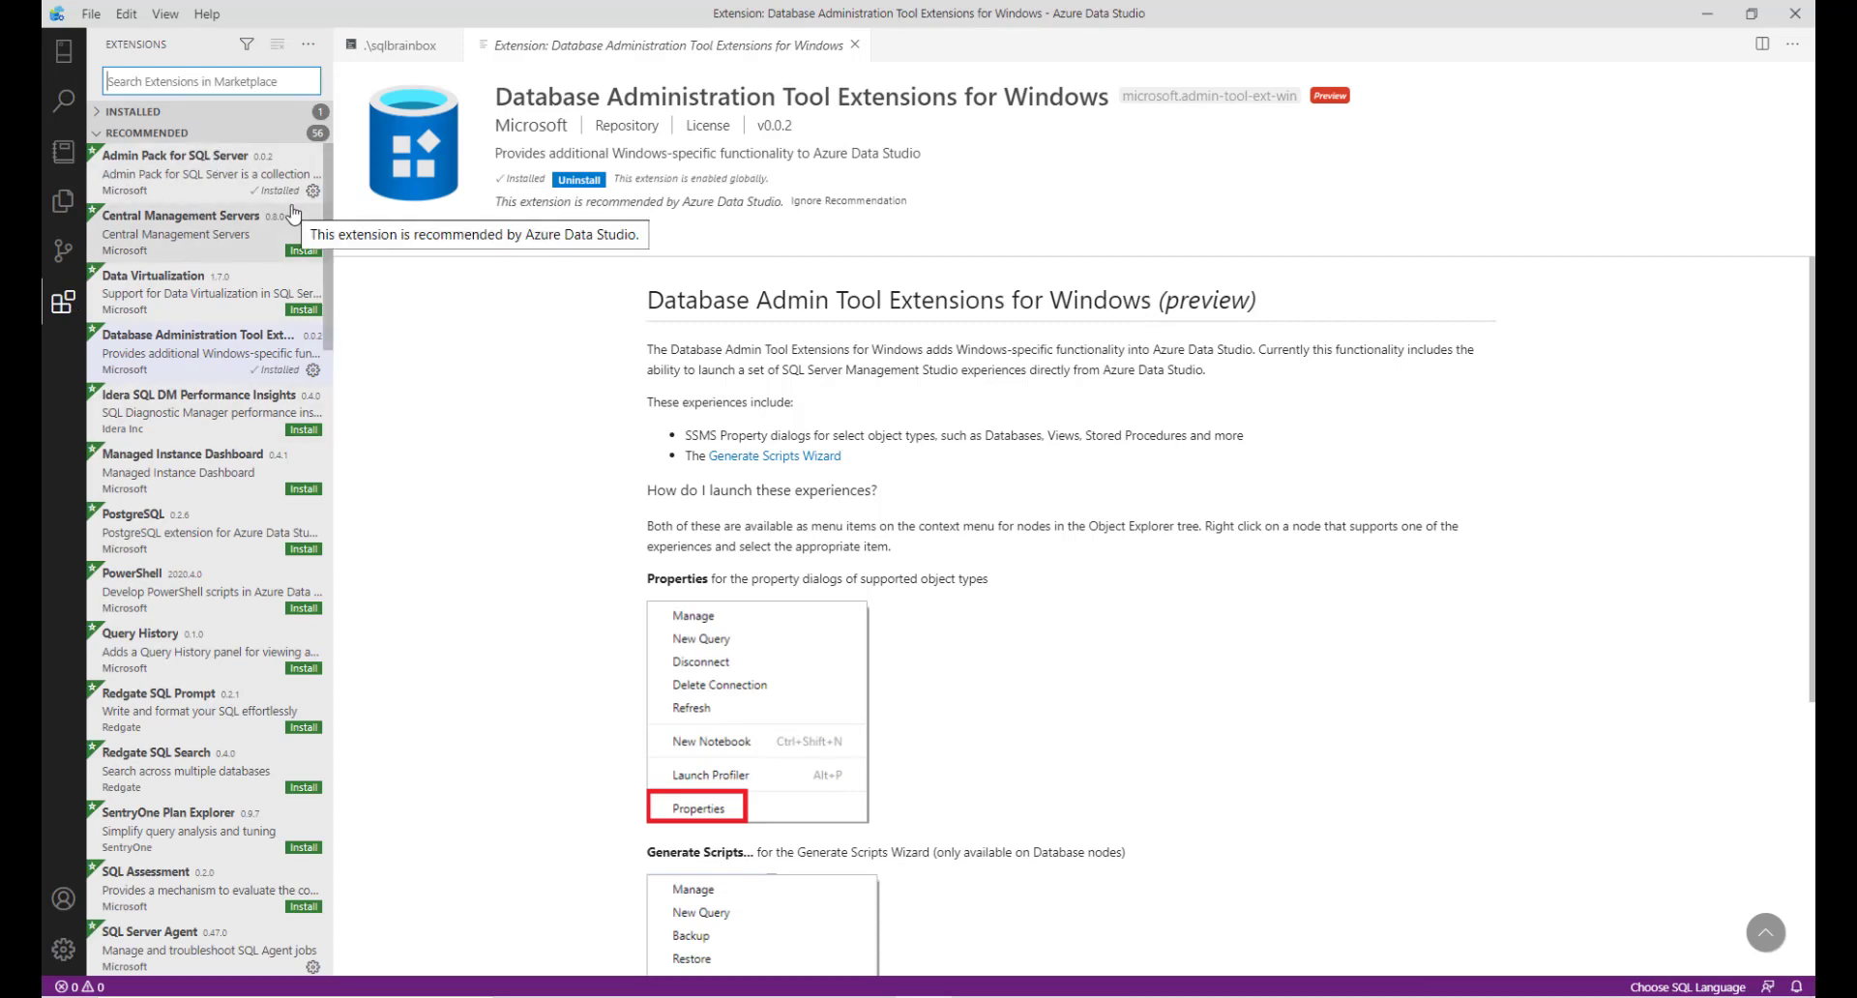
View Managed Instance Dashboard and PowerShell extension details, then collapse Recommended.
{"action": "left_click", "coordinate": [183, 461]}
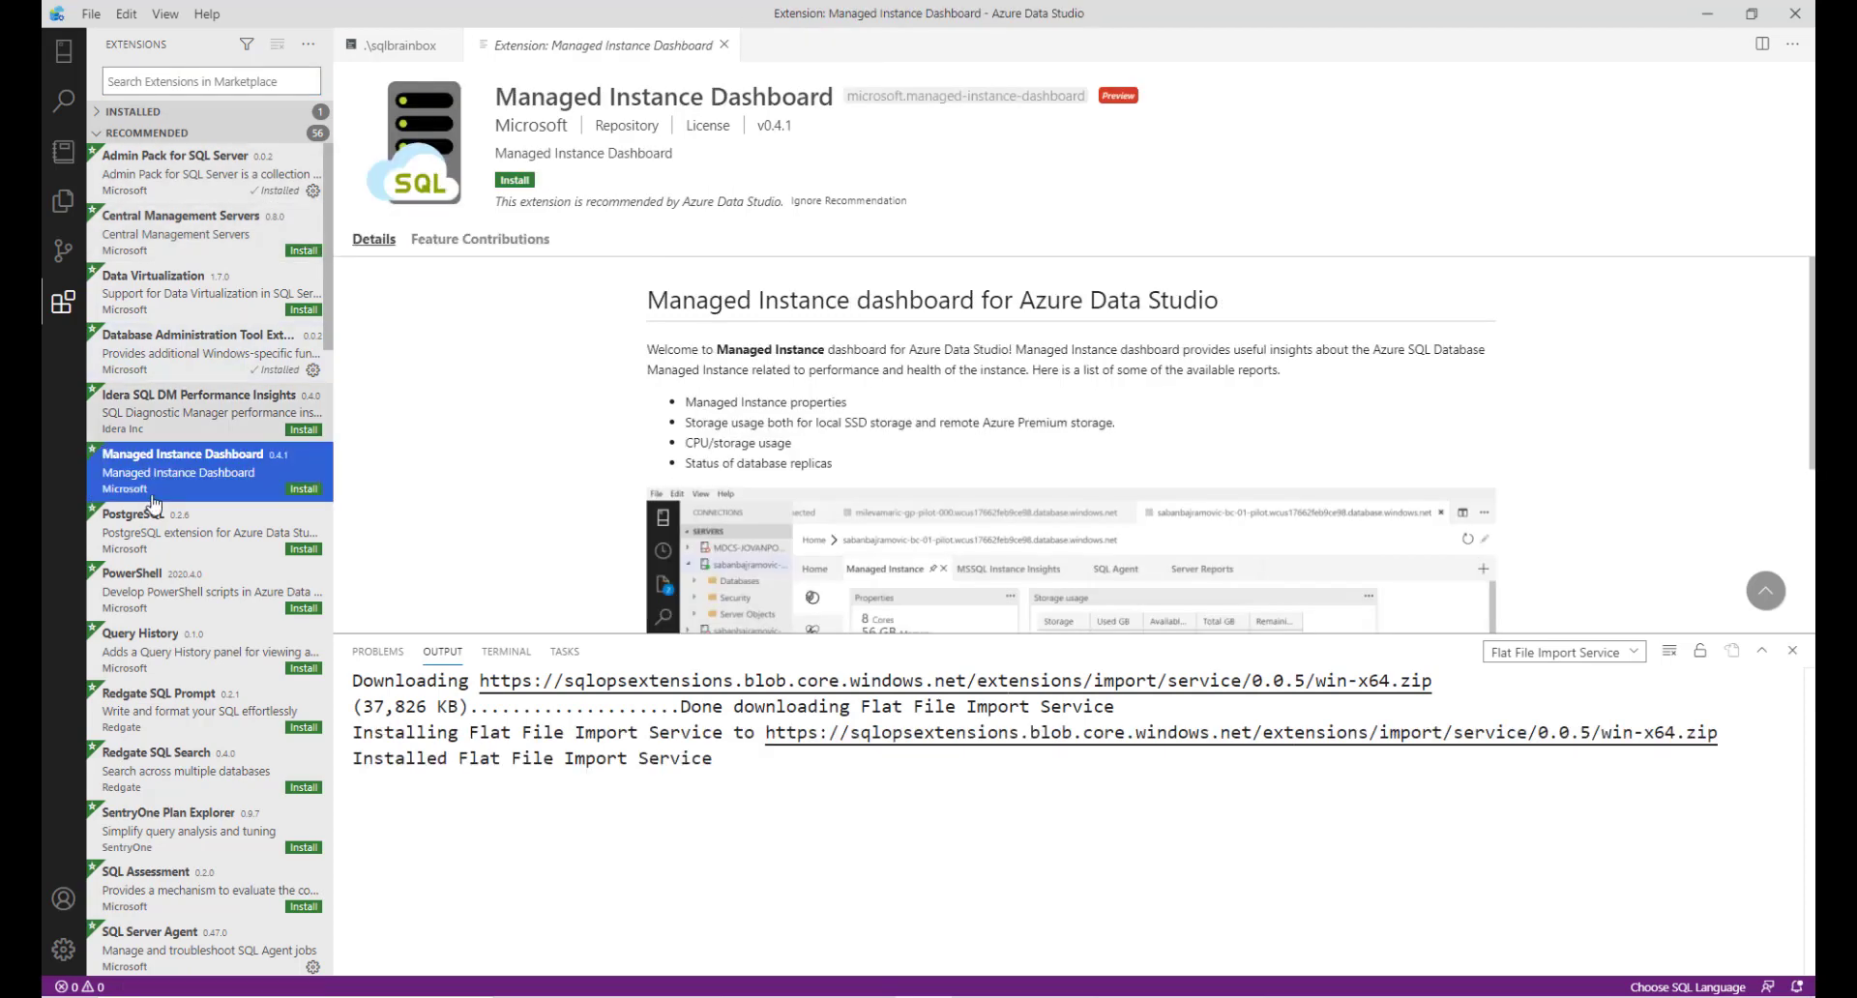
{"action": "mouse_move", "coordinate": [190, 489]}
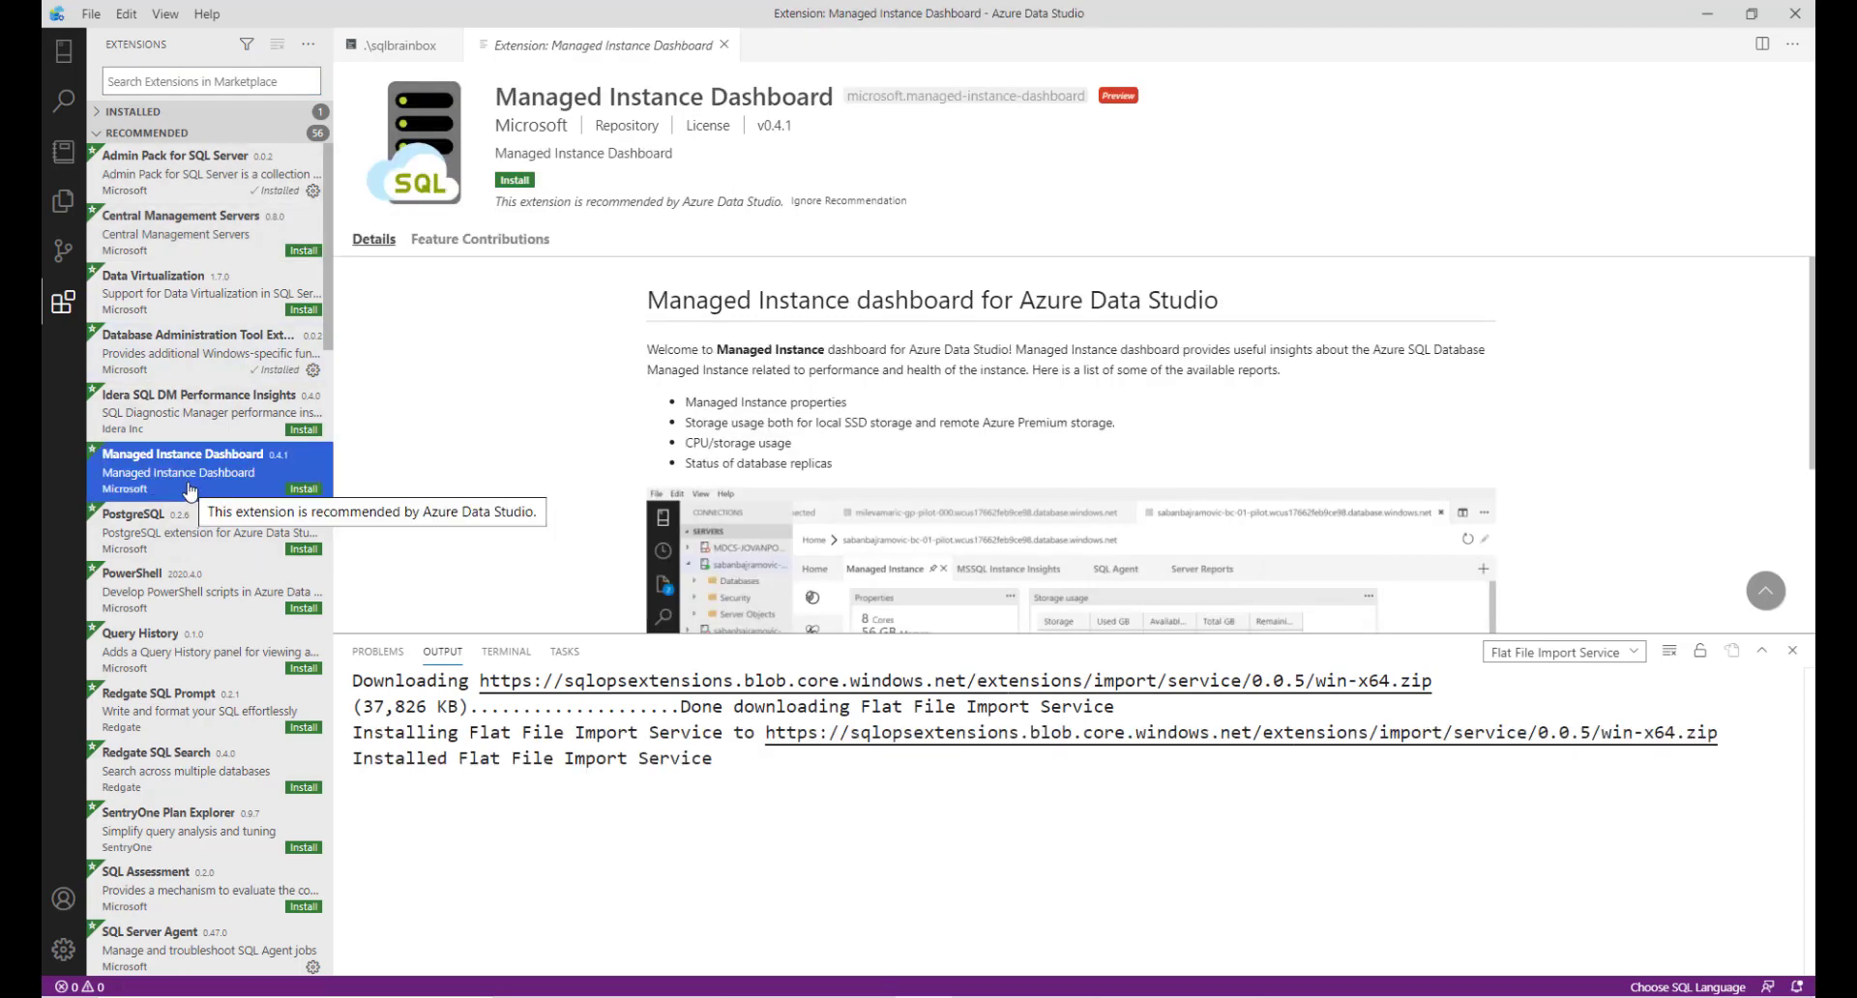
{"action": "left_click", "coordinate": [178, 592]}
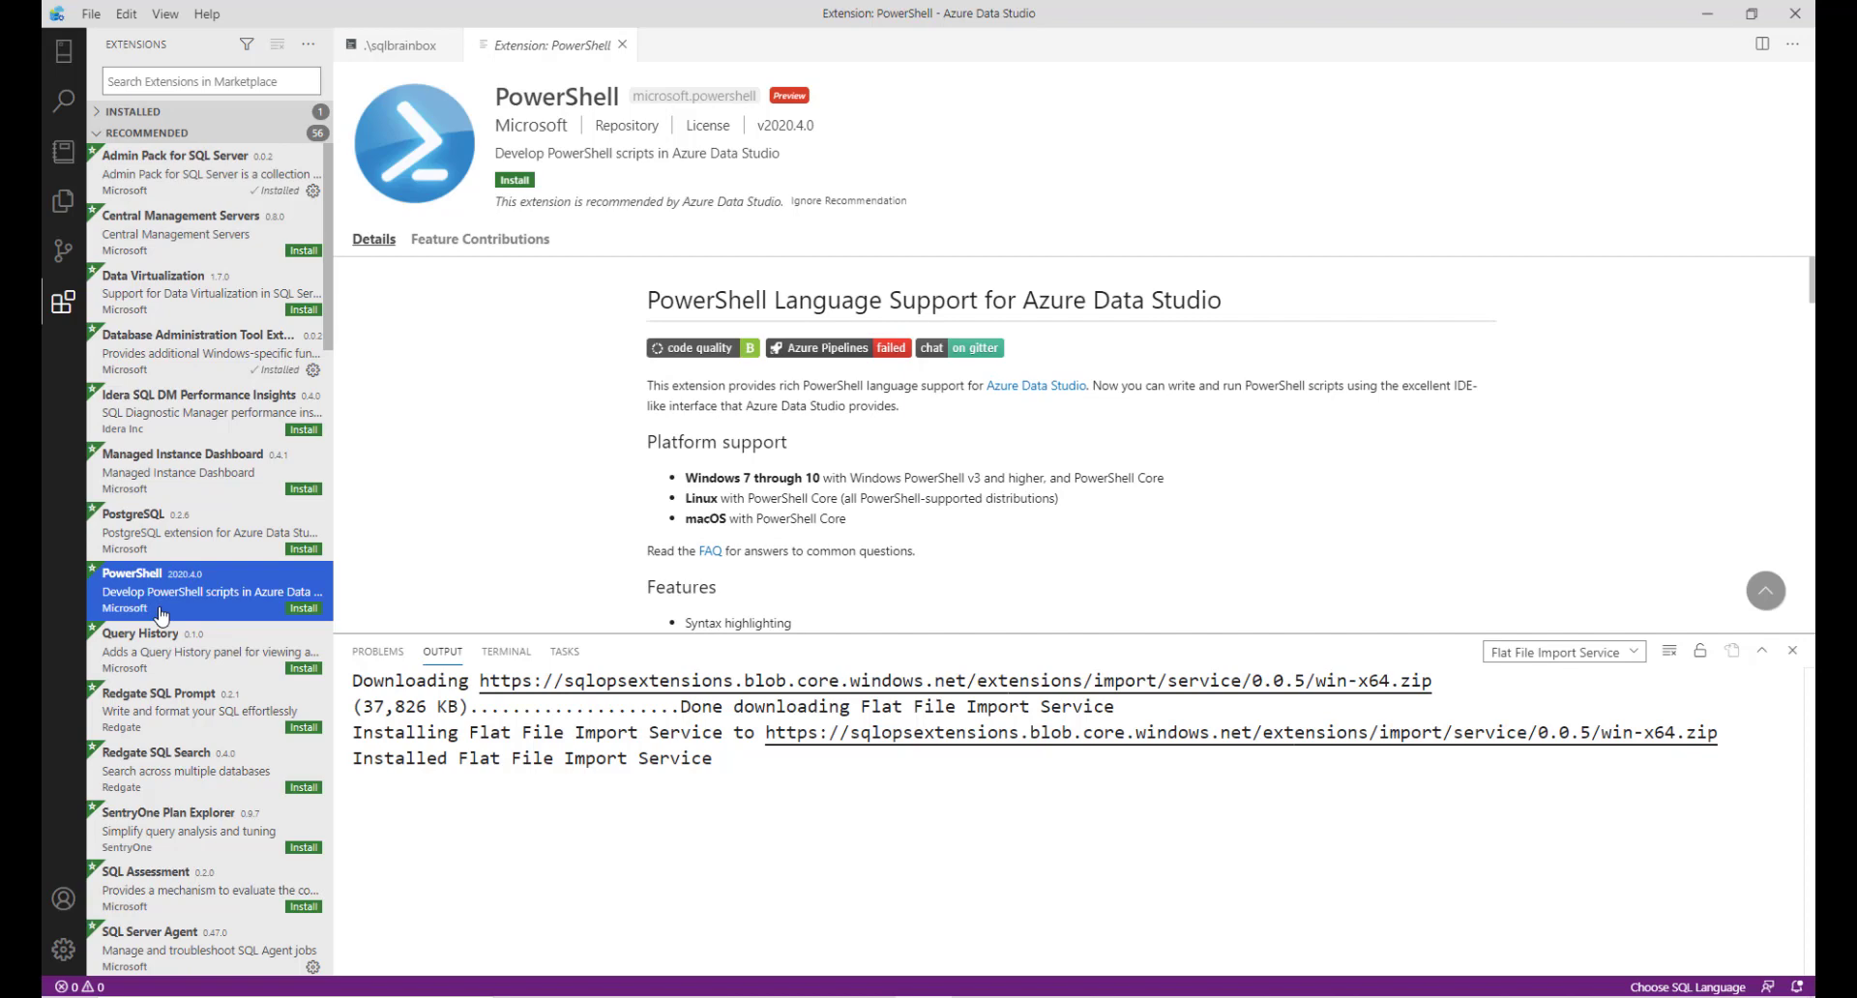
{"action": "left_click", "coordinate": [144, 133]}
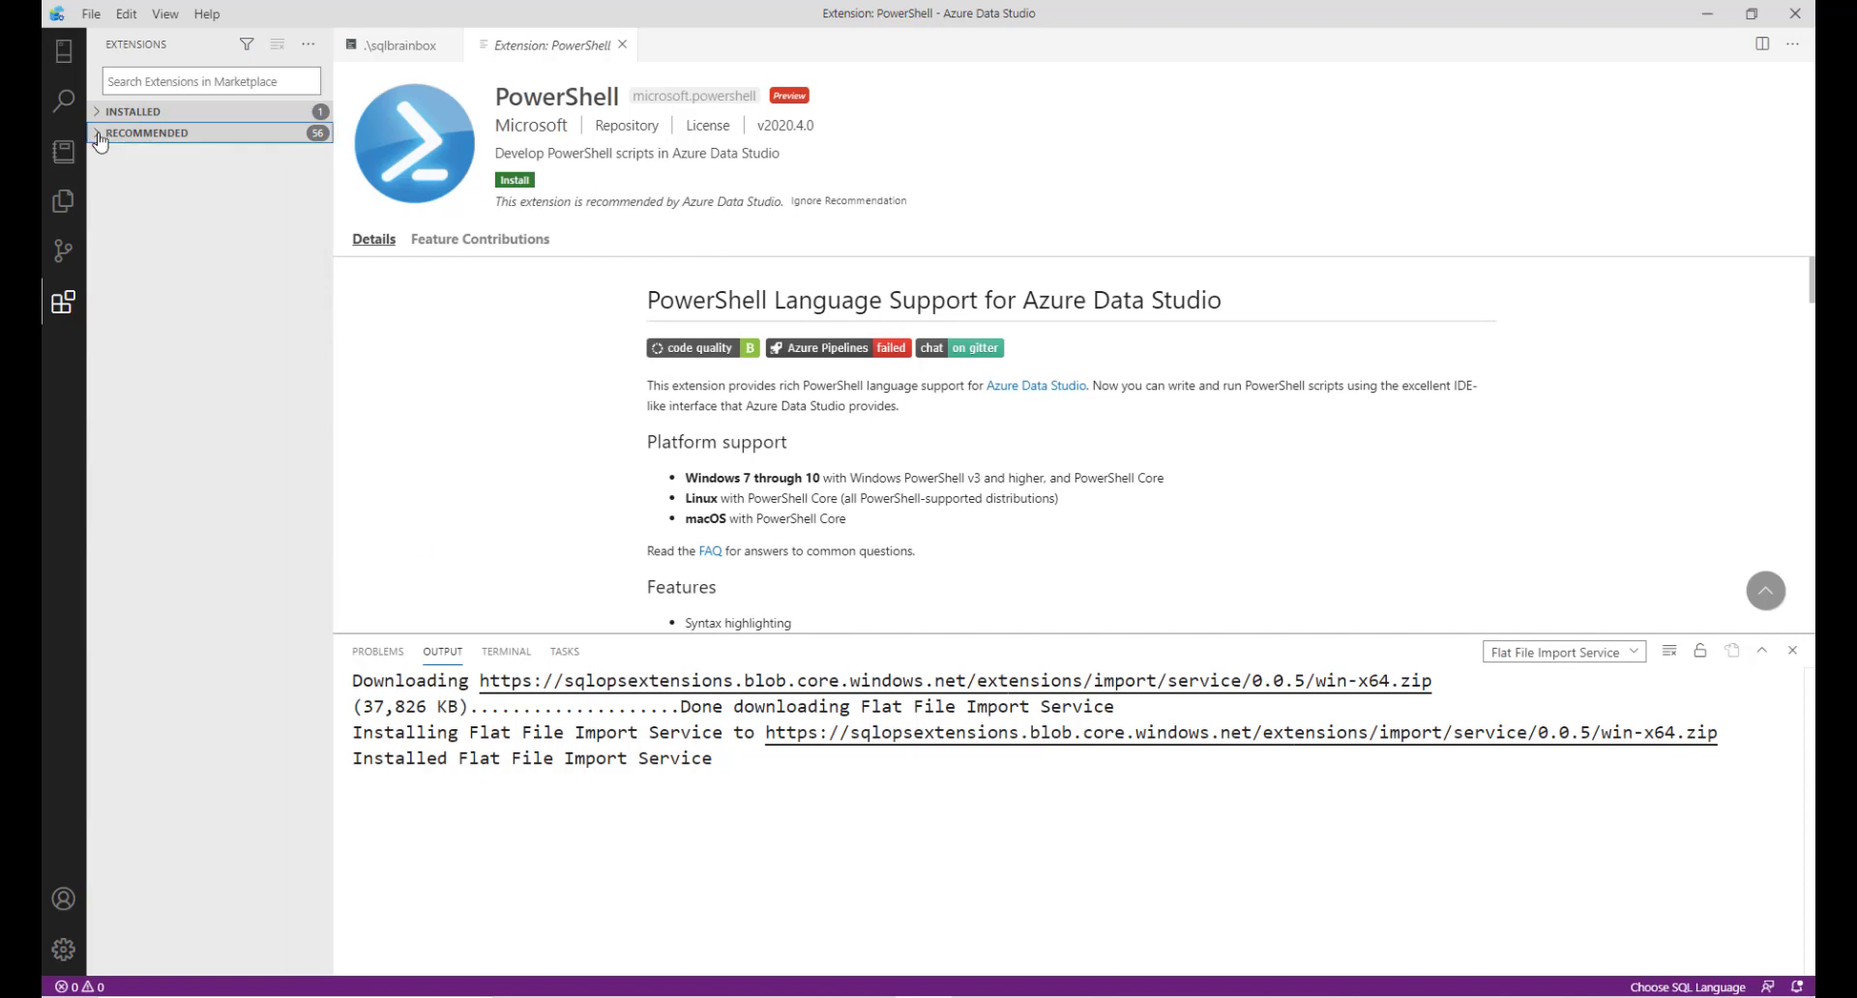